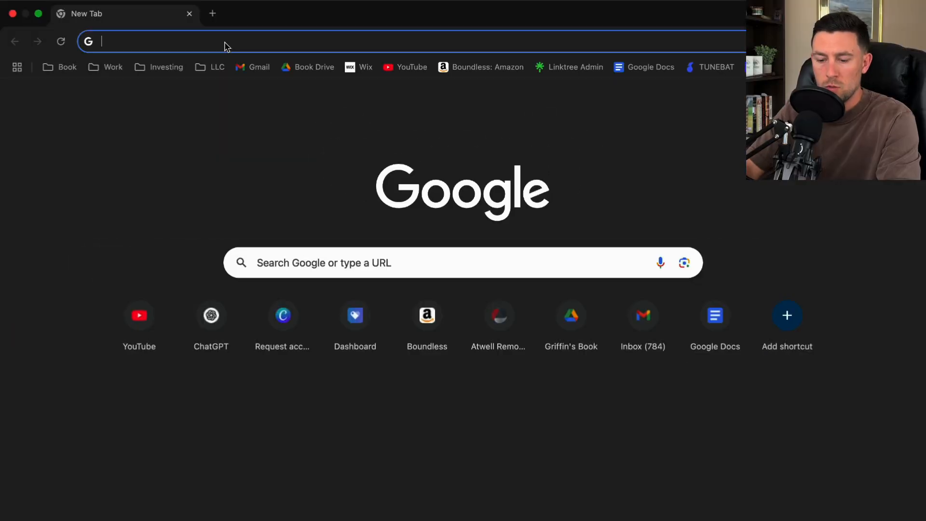
Search Google for "swfwmd erp search map".
text(swfwmd erp search map)
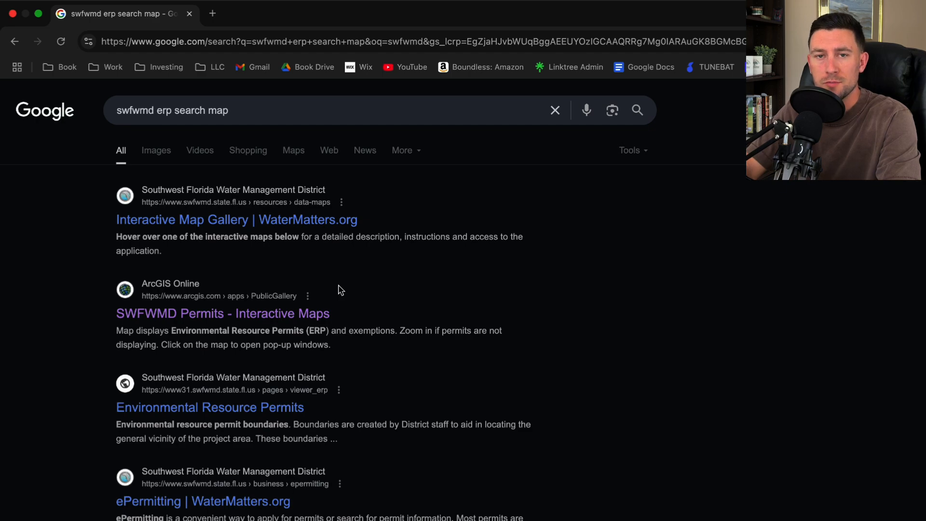
From the SWFWMD Permits map result, dismiss the notice, pan to permit 46460.1 and open its record.
click(223, 312)
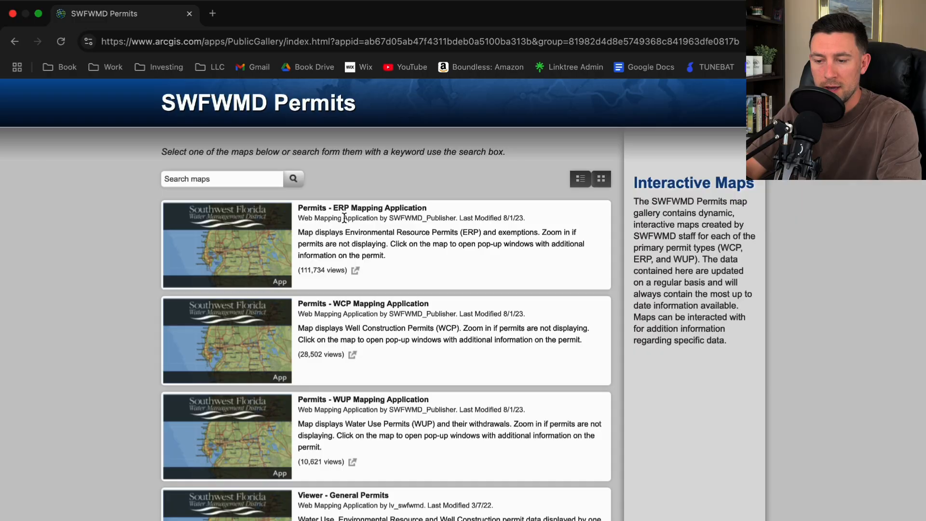
mouse_move(348, 178)
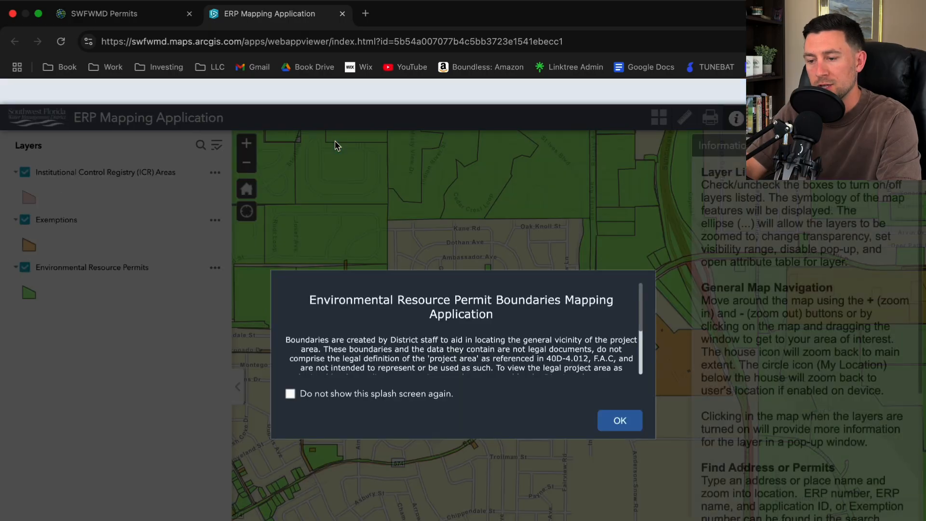
click(619, 420)
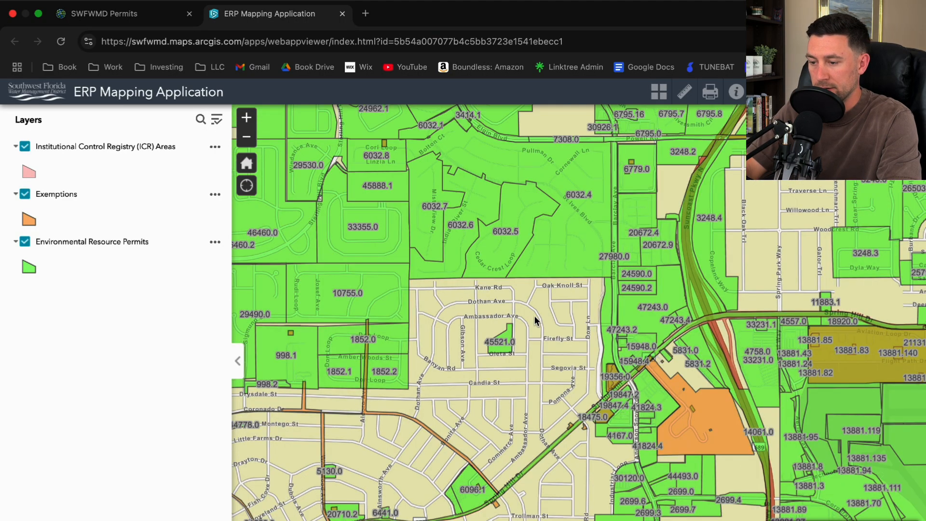
drag(535, 320, 486, 320)
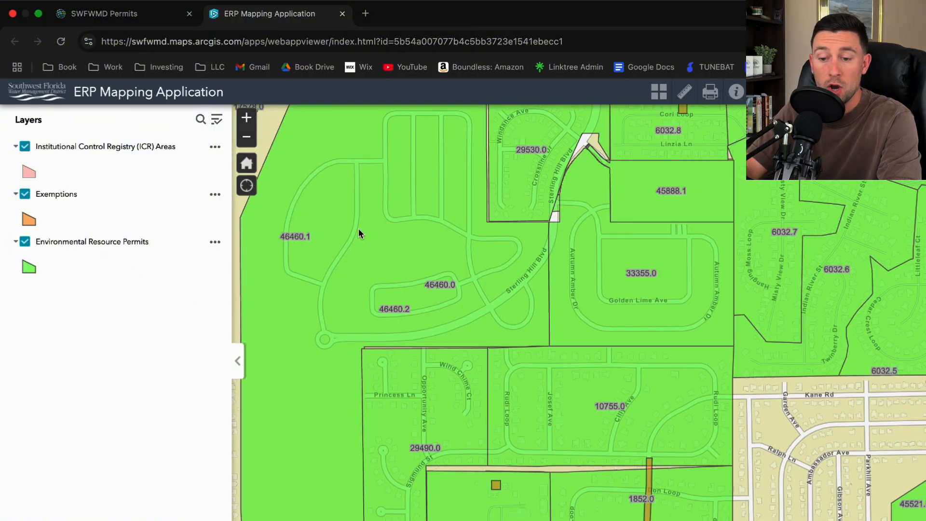
click(359, 229)
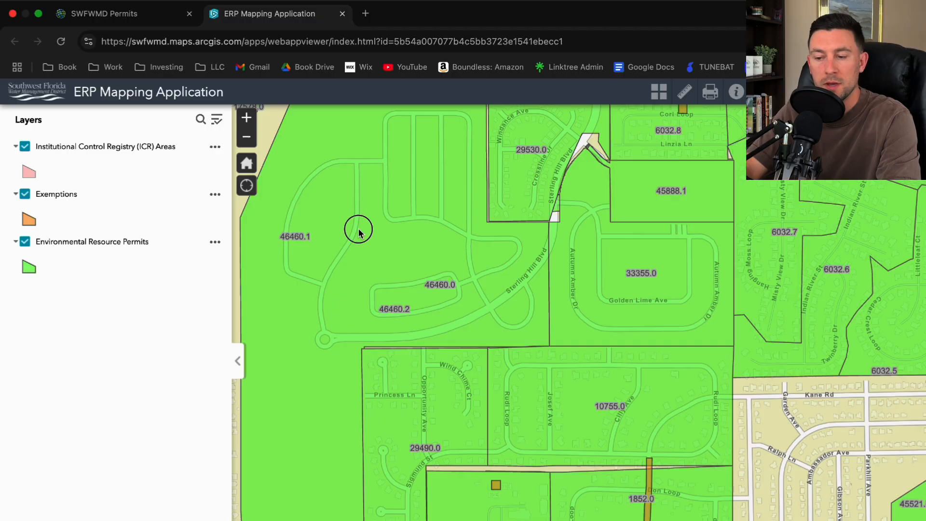
click(365, 13)
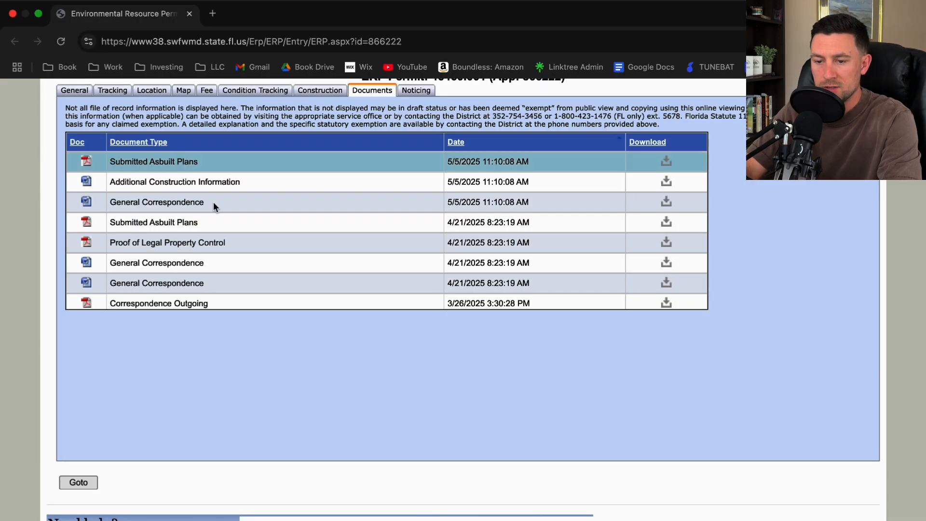
mouse_move(328, 242)
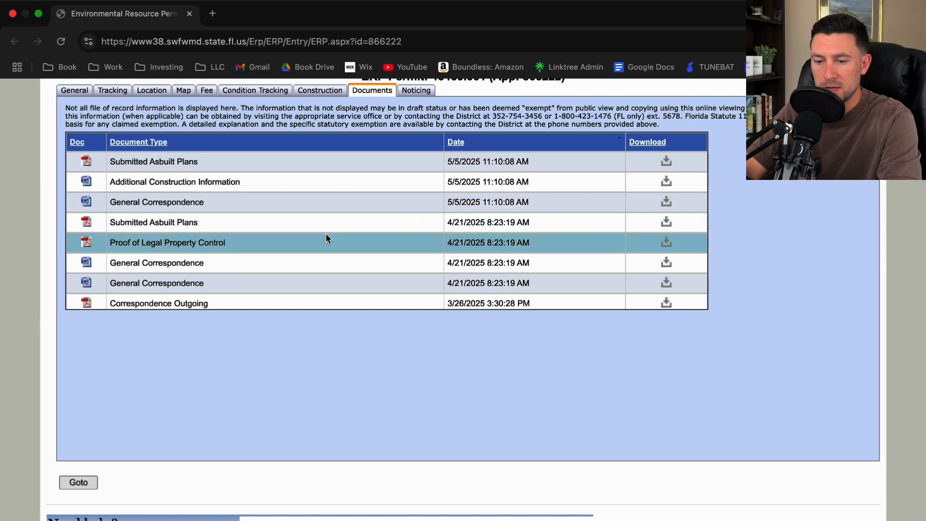
mouse_move(245, 182)
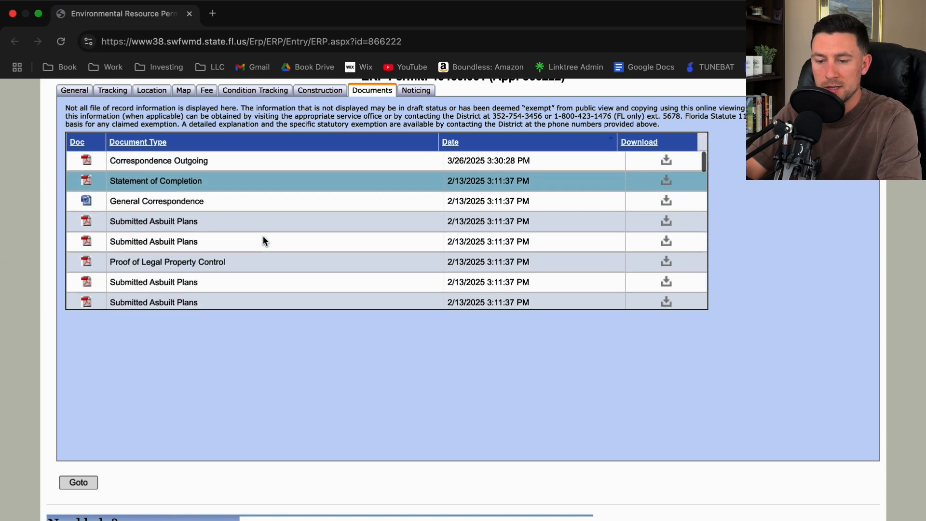
In the Documents list, open the Permitted Plans PDF for Caldera Subdivision Pods B and C.
scroll(down, 3)
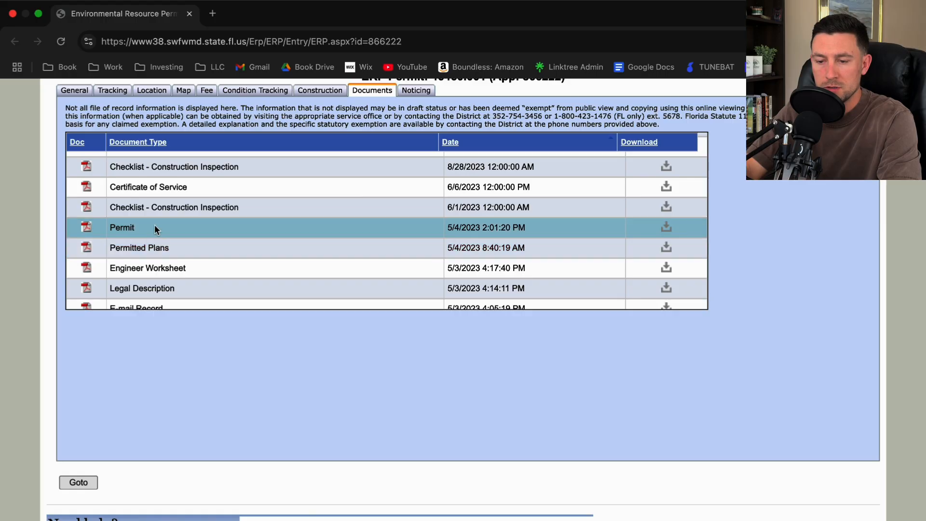
mouse_move(87, 248)
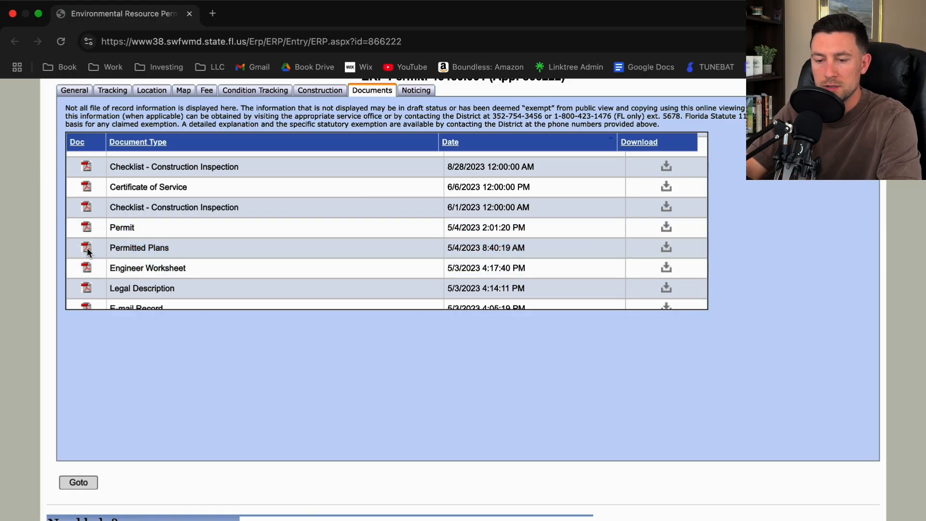
click(85, 246)
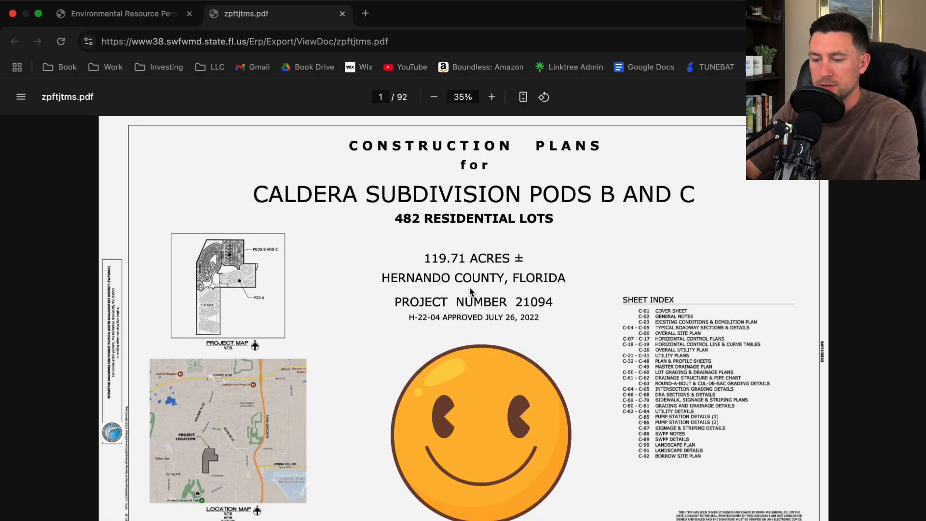
click(490, 97)
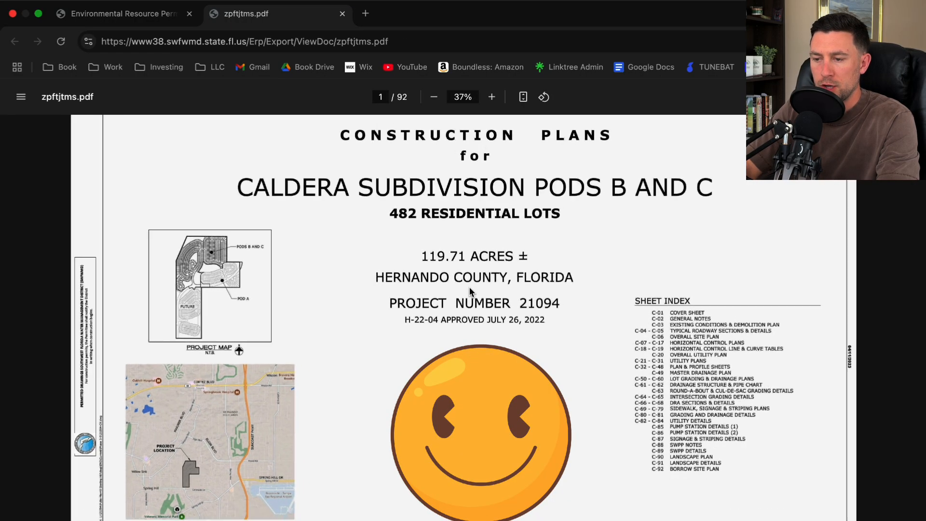
mouse_move(612, 219)
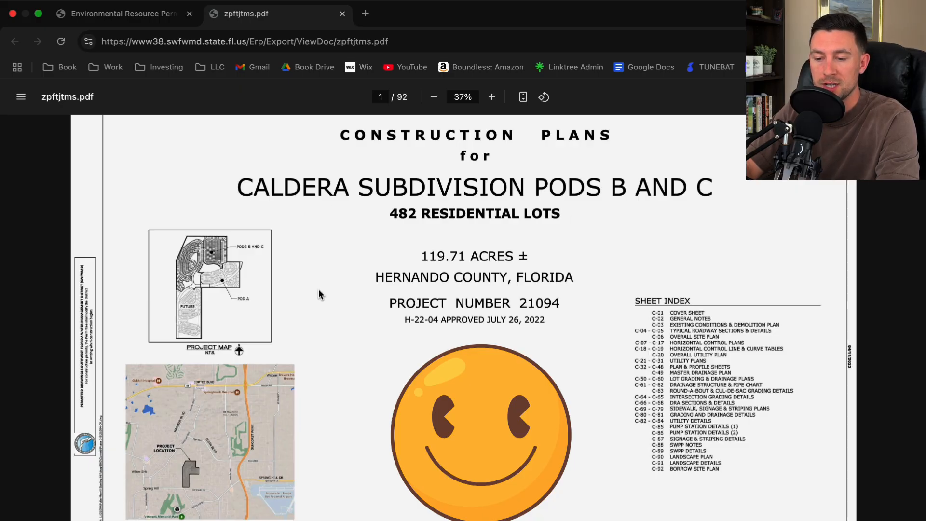
mouse_move(302, 406)
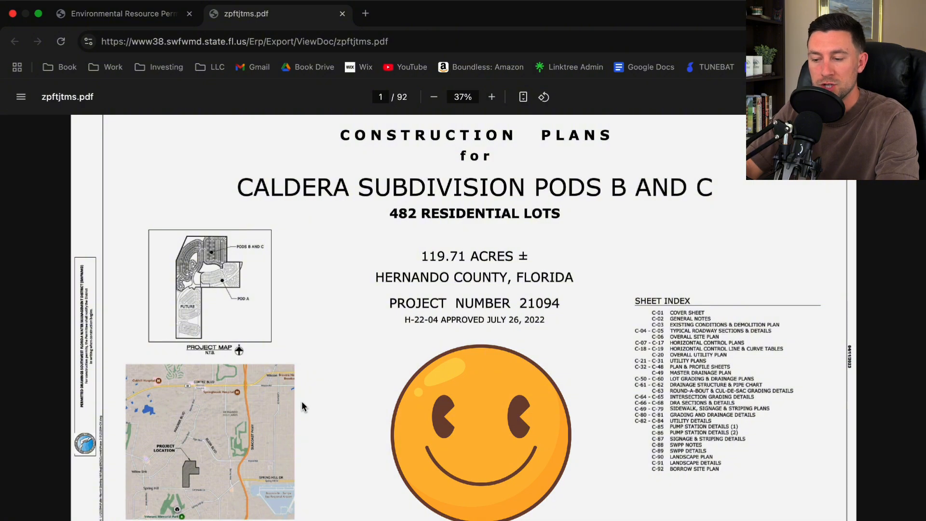
mouse_move(559, 354)
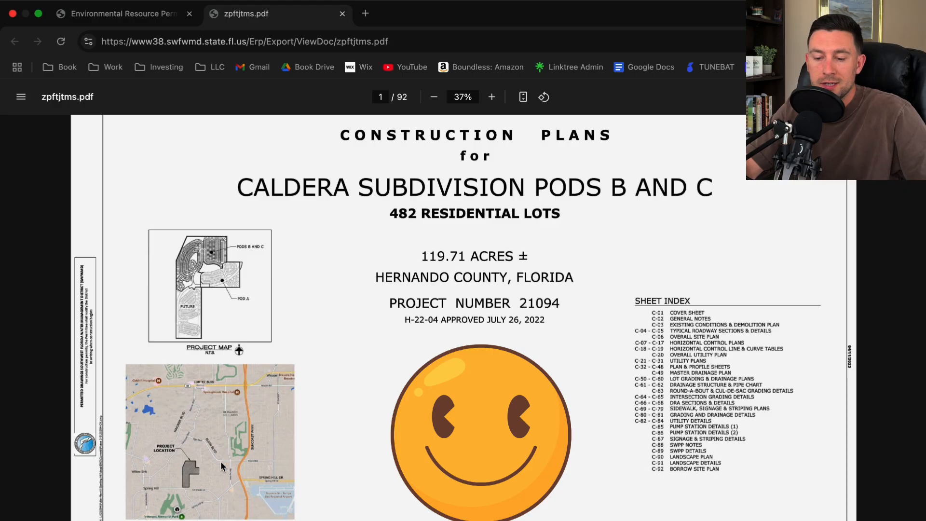
mouse_move(222, 444)
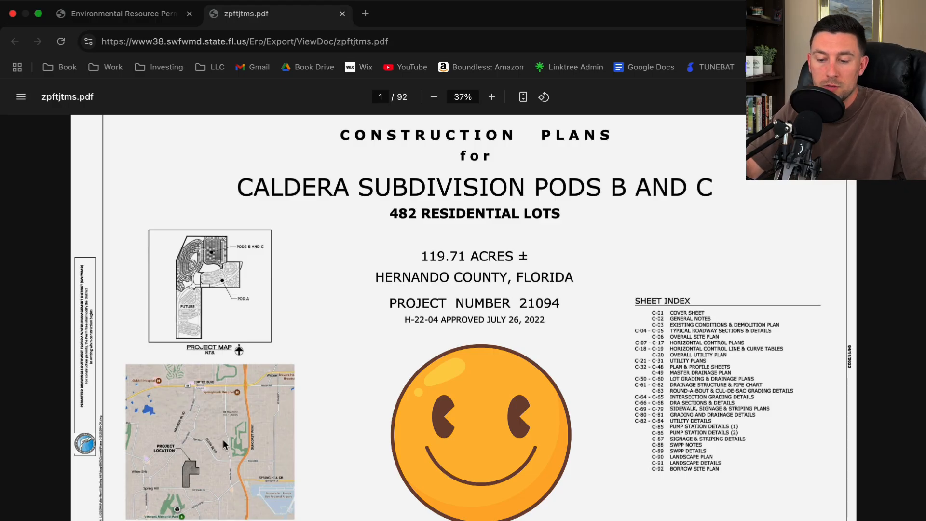
mouse_move(188, 463)
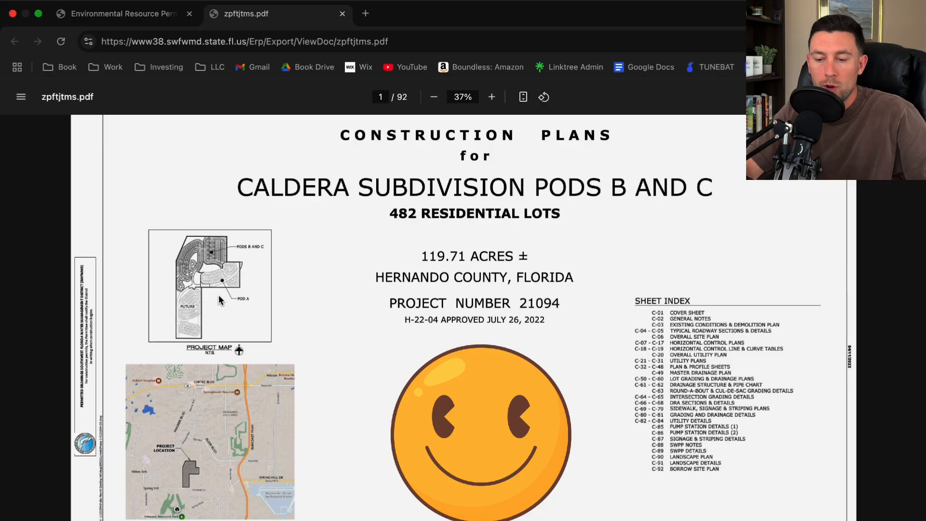
Zoom into the cover sheet's project map, back out to the sheet index, and show page thumbnails.
click(491, 96)
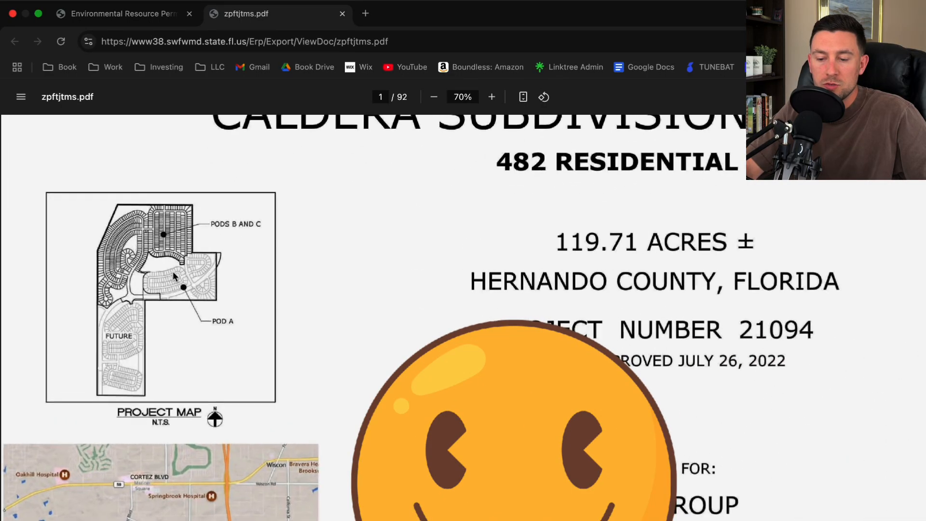
click(491, 97)
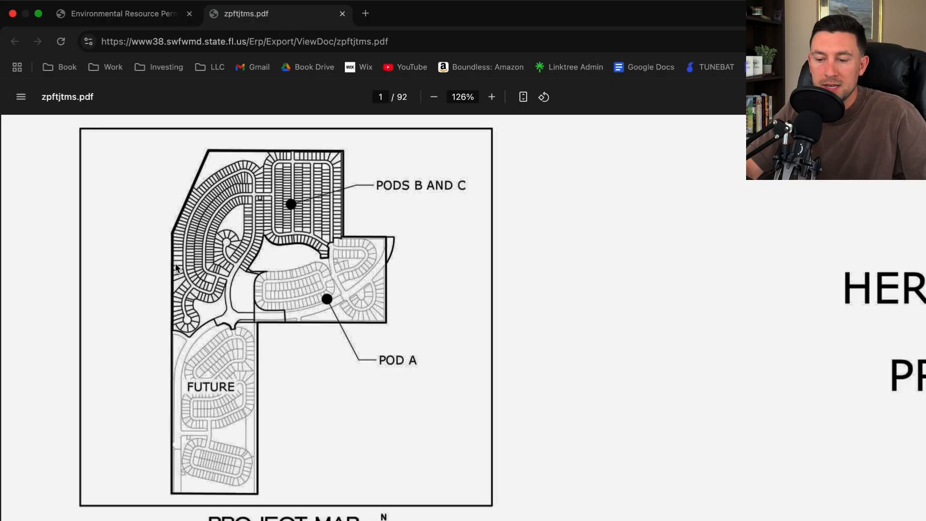
mouse_move(219, 347)
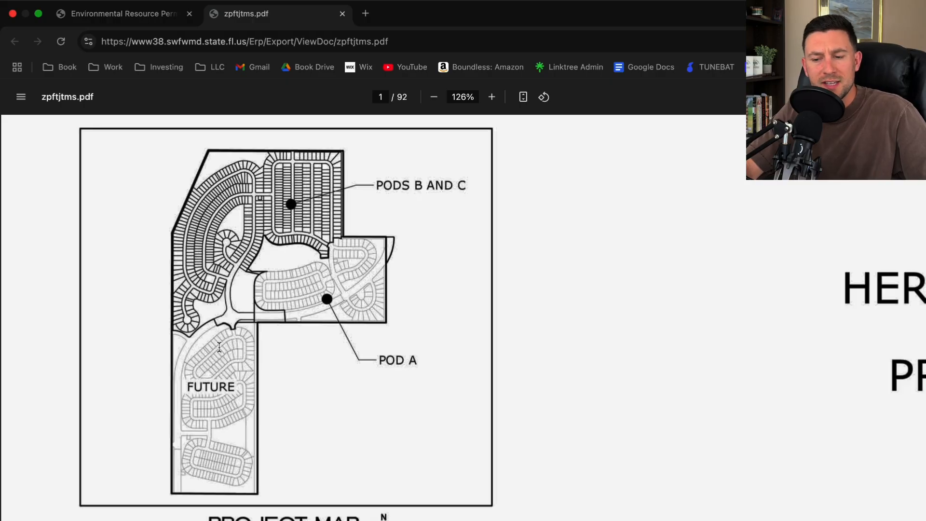
mouse_move(302, 289)
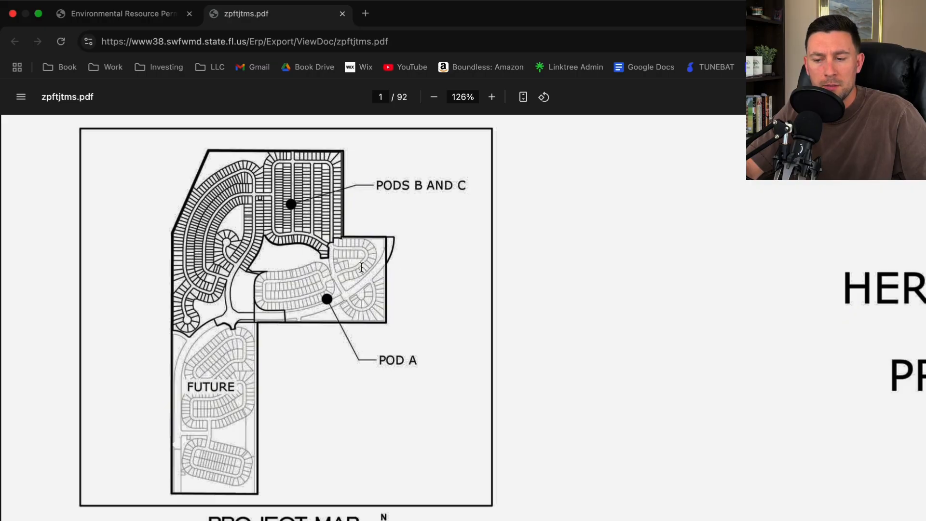
mouse_move(281, 317)
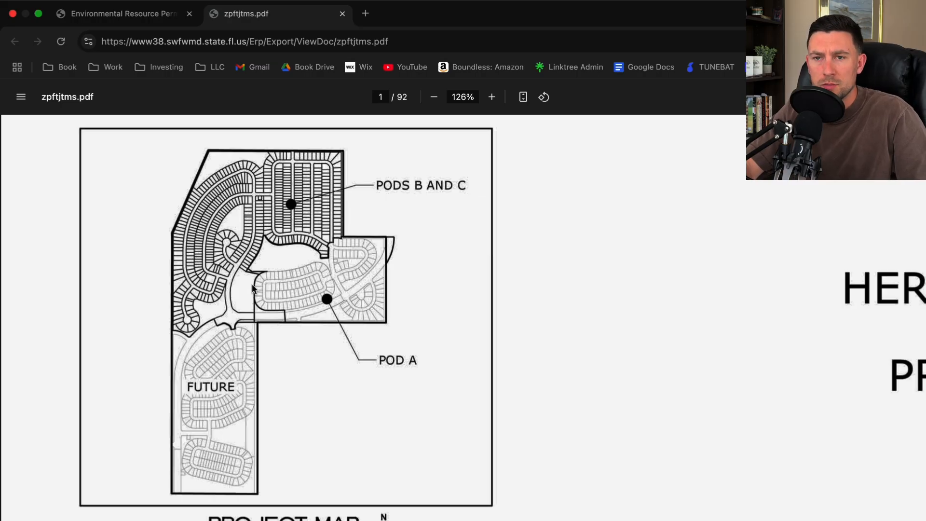
mouse_move(237, 215)
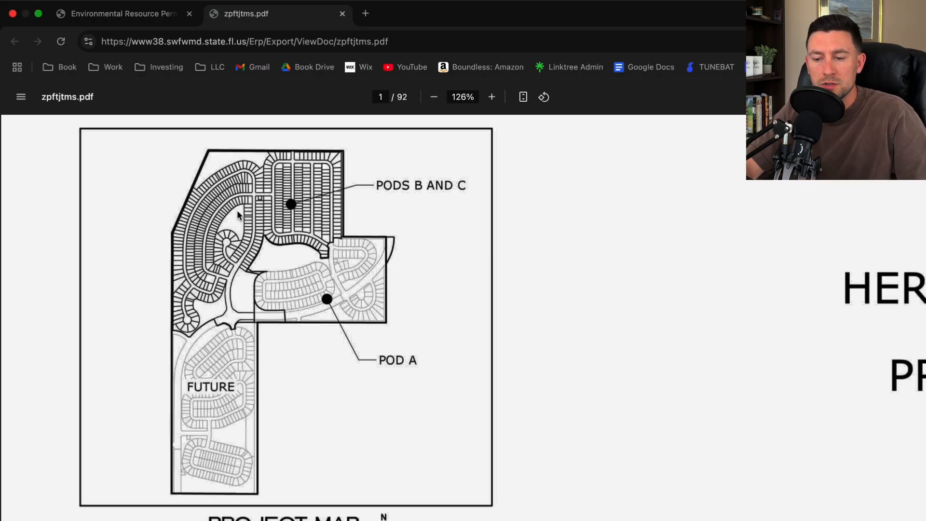
mouse_move(222, 366)
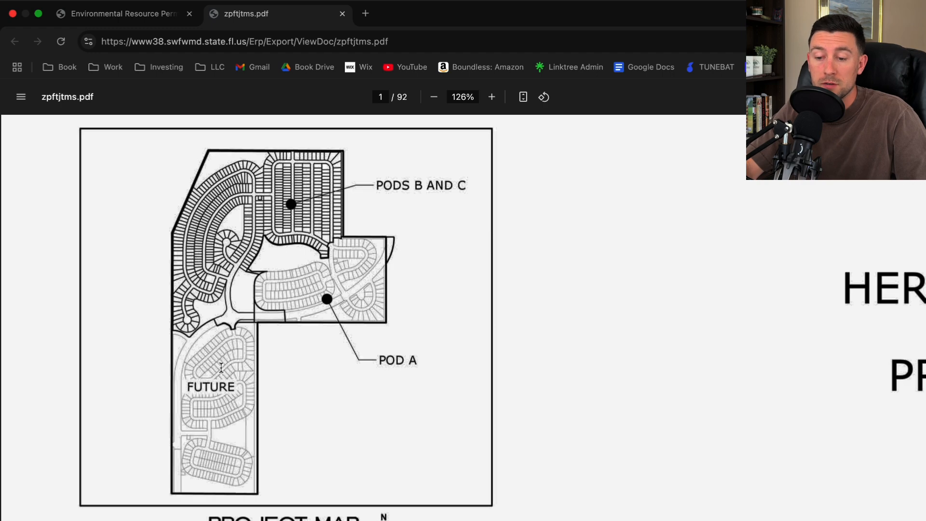
click(433, 96)
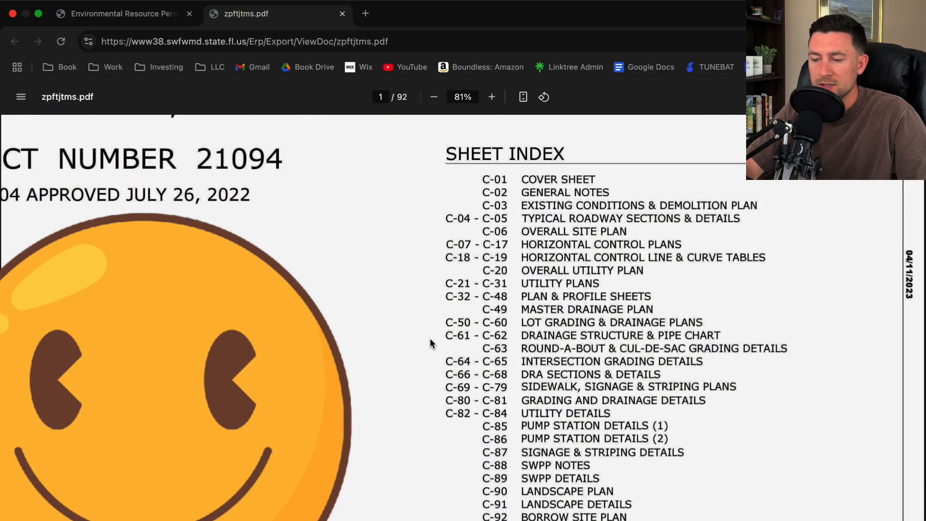
click(491, 97)
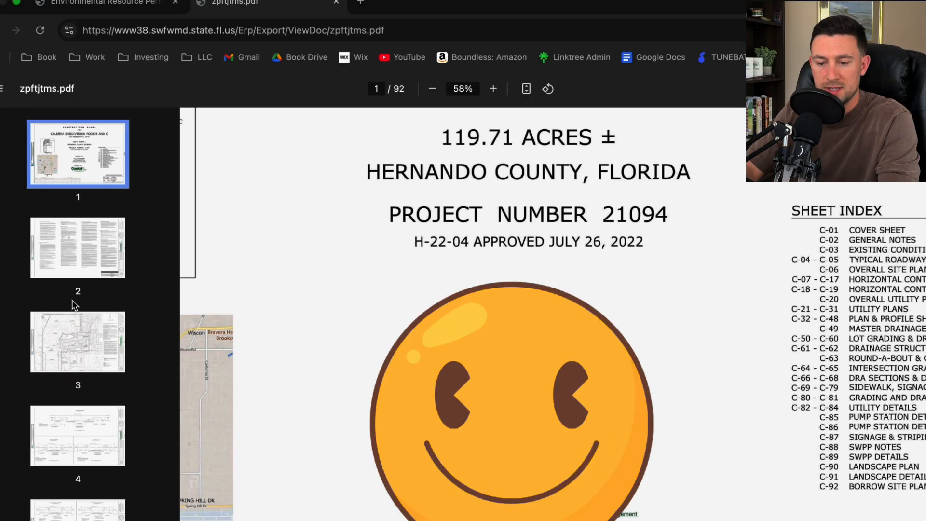
Go to page 3, hide thumbnails and enlarge the drainage notes and flood-zone legend.
click(77, 342)
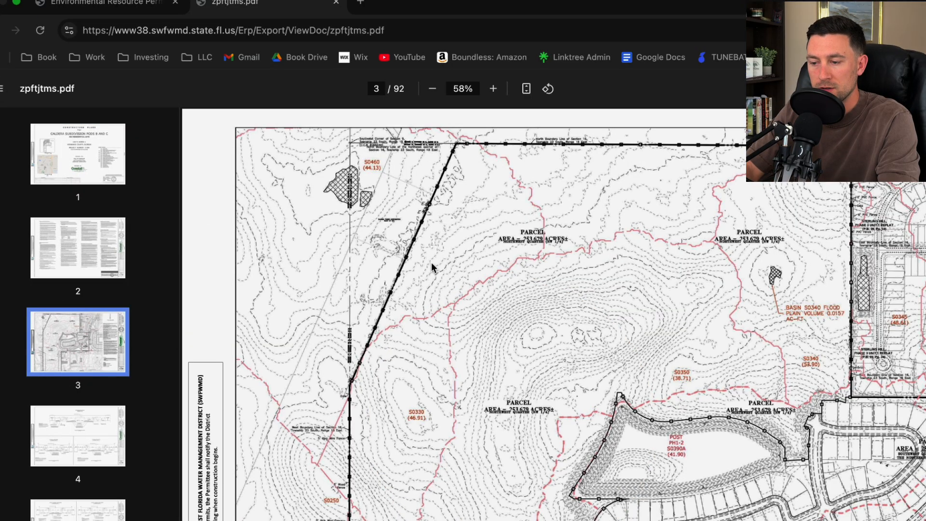
mouse_move(25, 104)
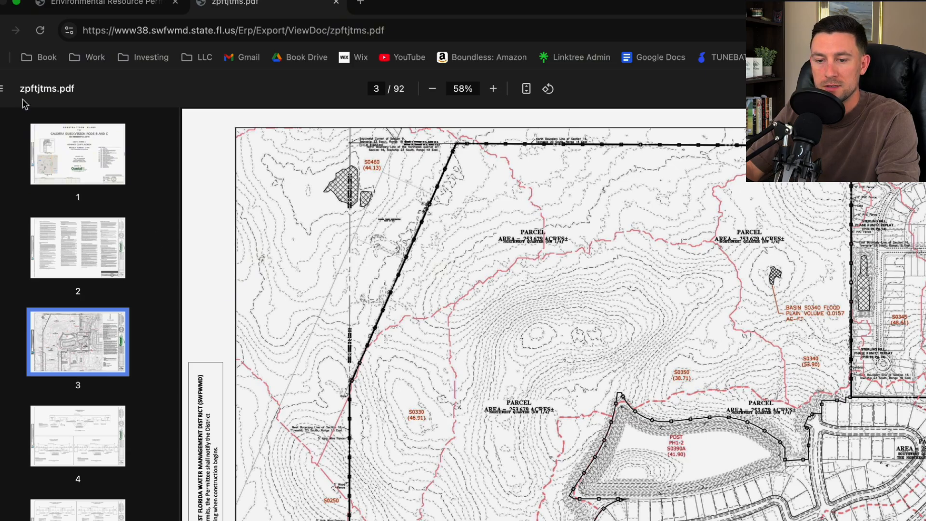
click(432, 89)
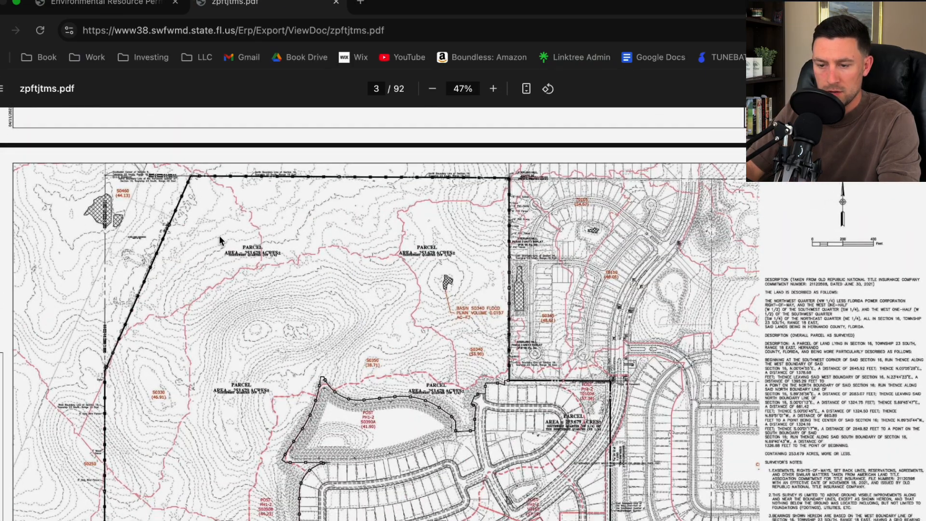
click(493, 89)
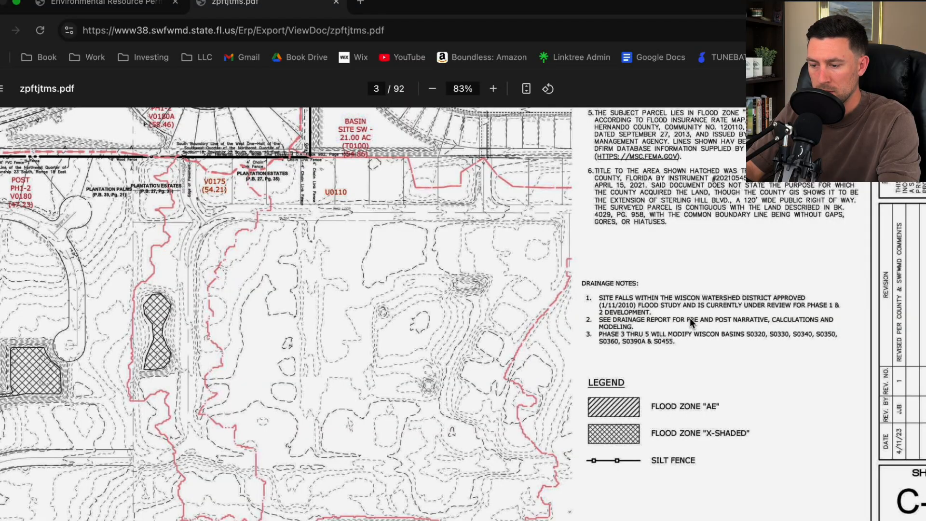
mouse_move(654, 470)
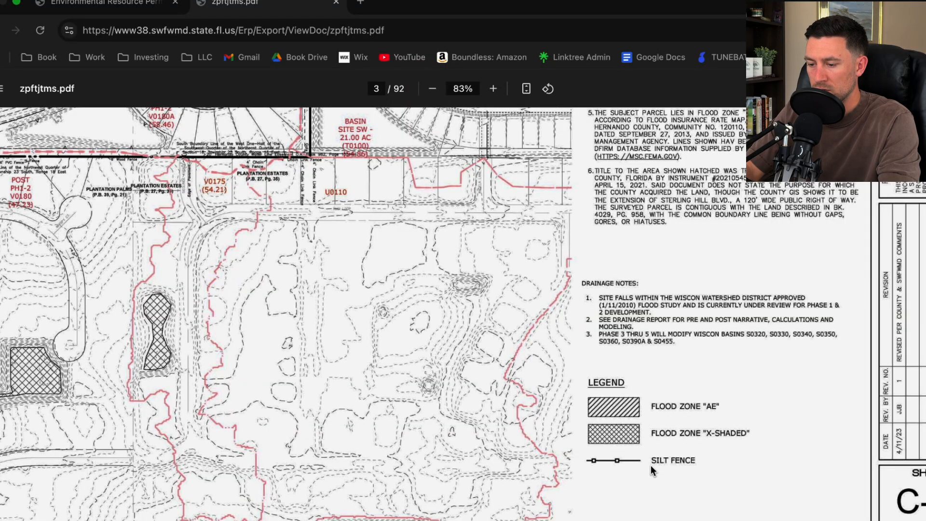
click(493, 89)
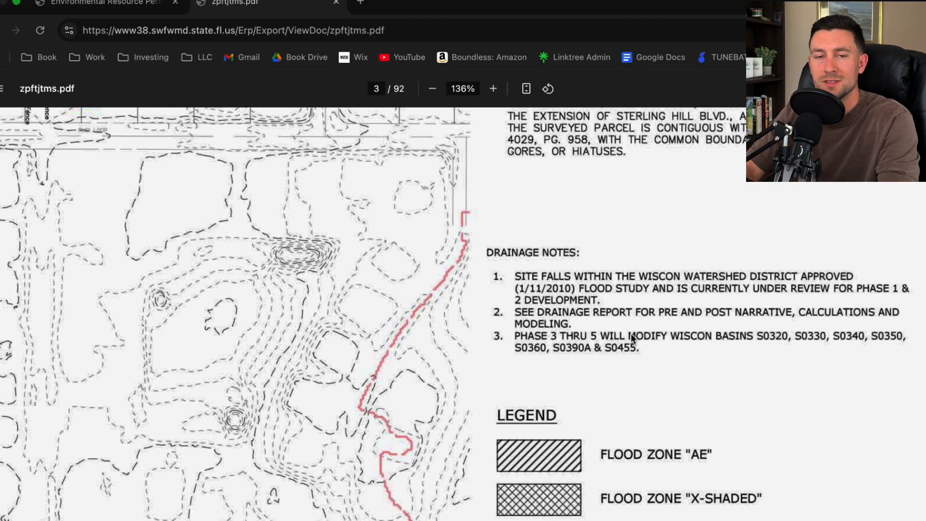
mouse_move(719, 343)
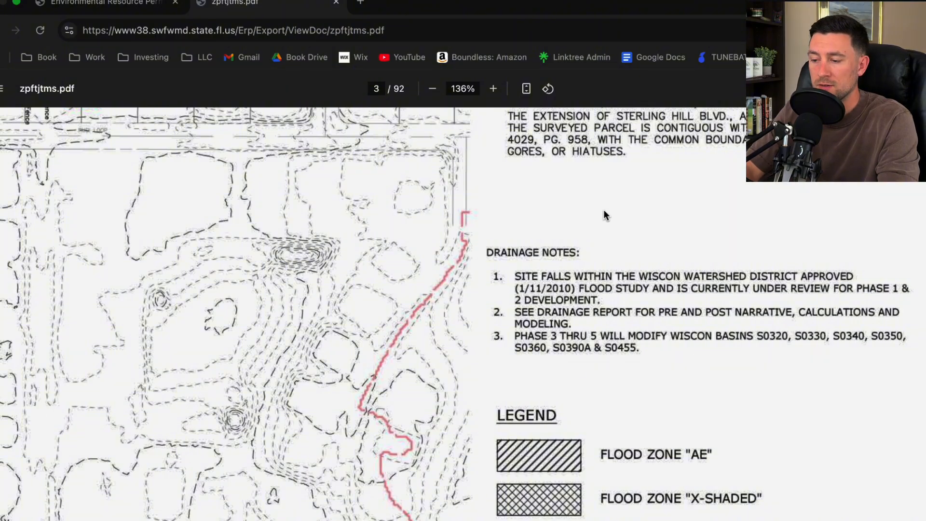
mouse_move(360, 400)
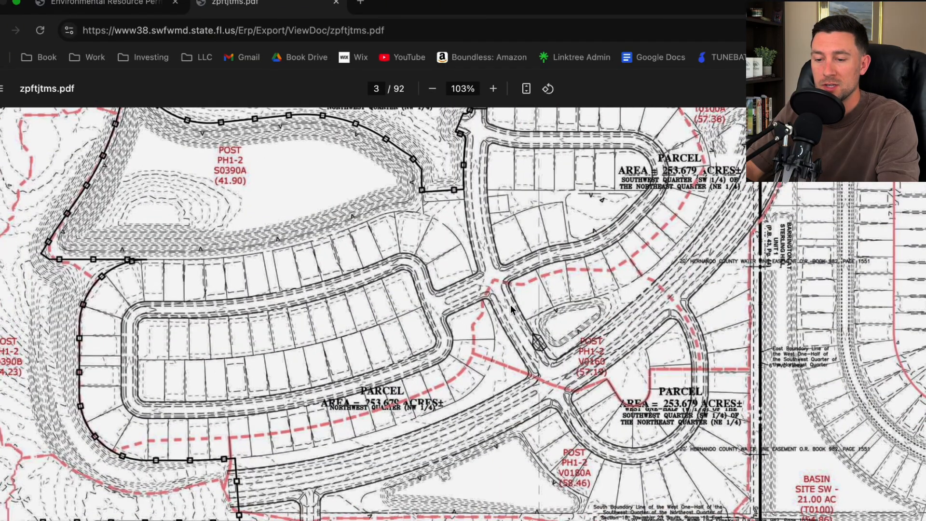
Review the northwest parcel contours, basin S0340 flood plain and S0390A pond on sheet 3.
click(432, 88)
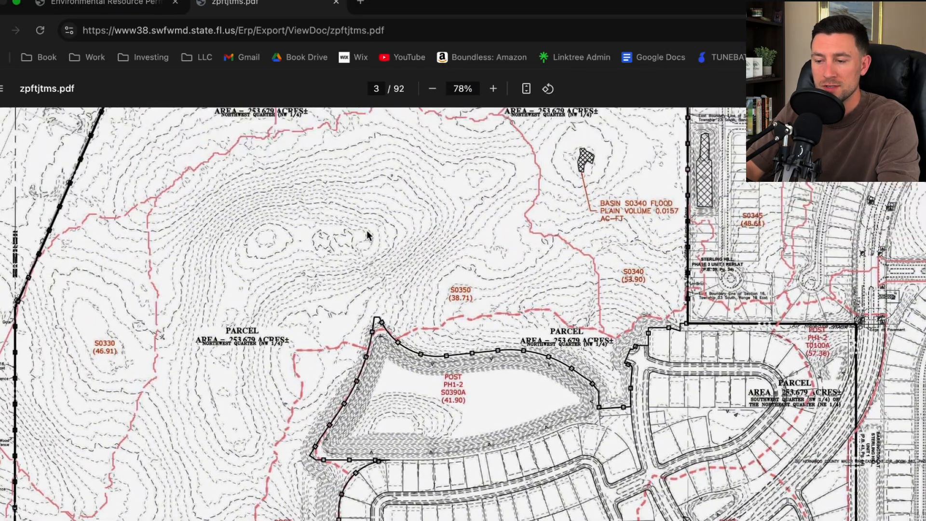
scroll(up, 3)
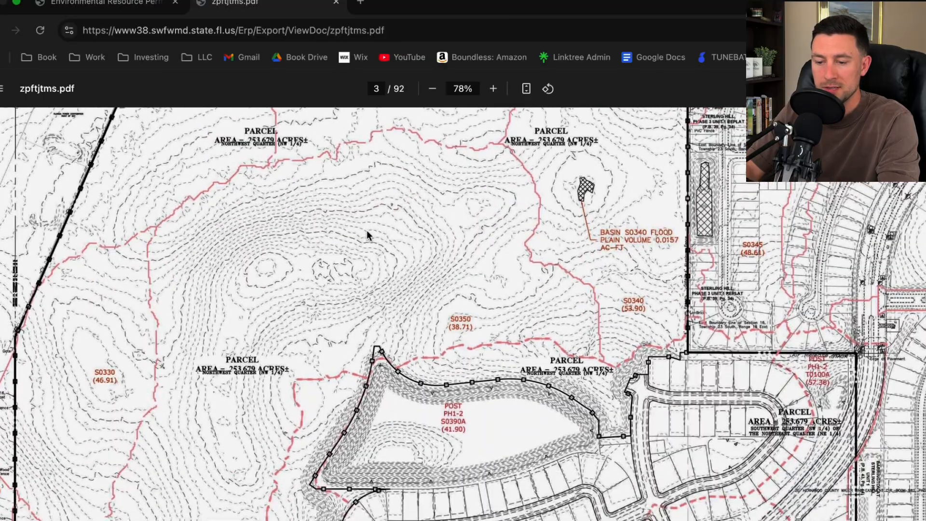
click(493, 89)
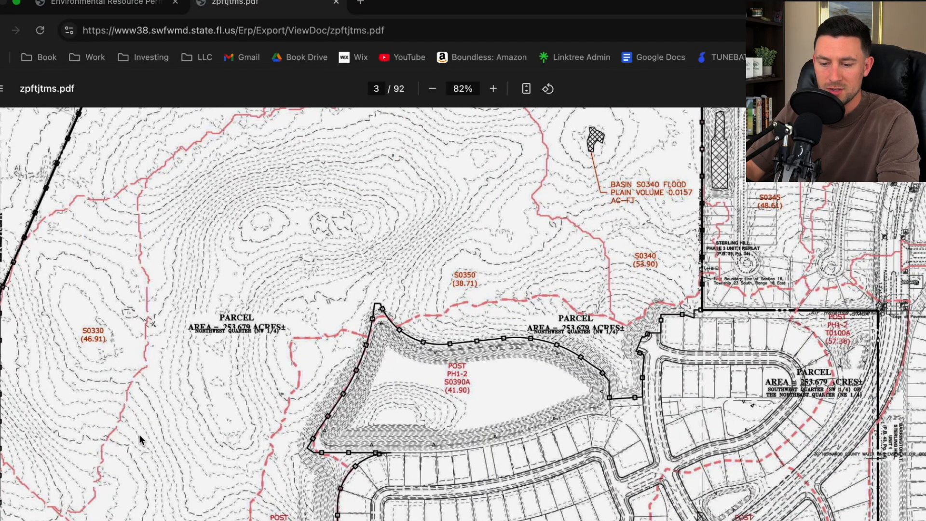
scroll(down, 3)
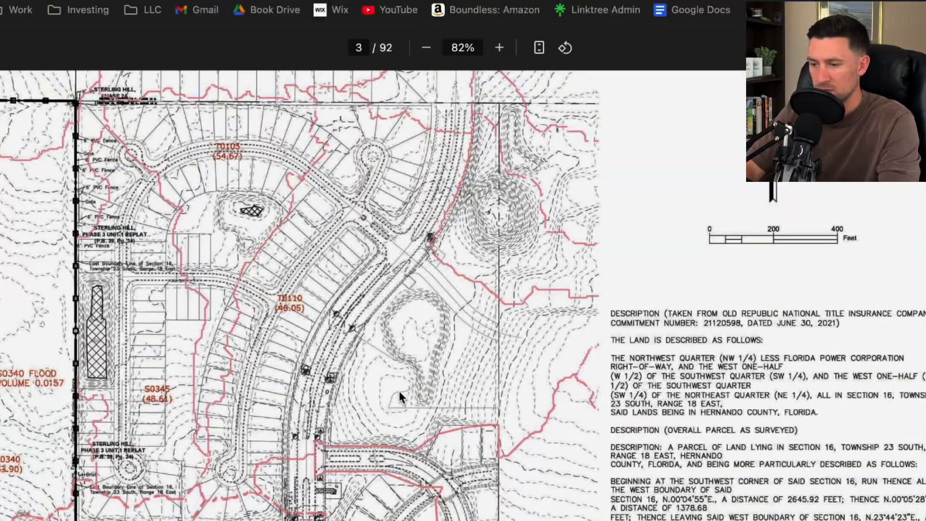
drag(402, 395, 212, 353)
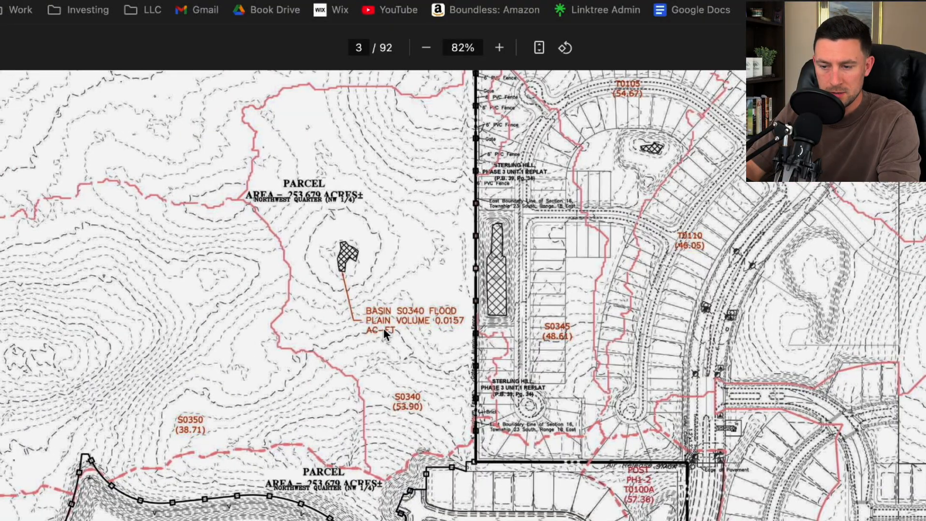
click(499, 47)
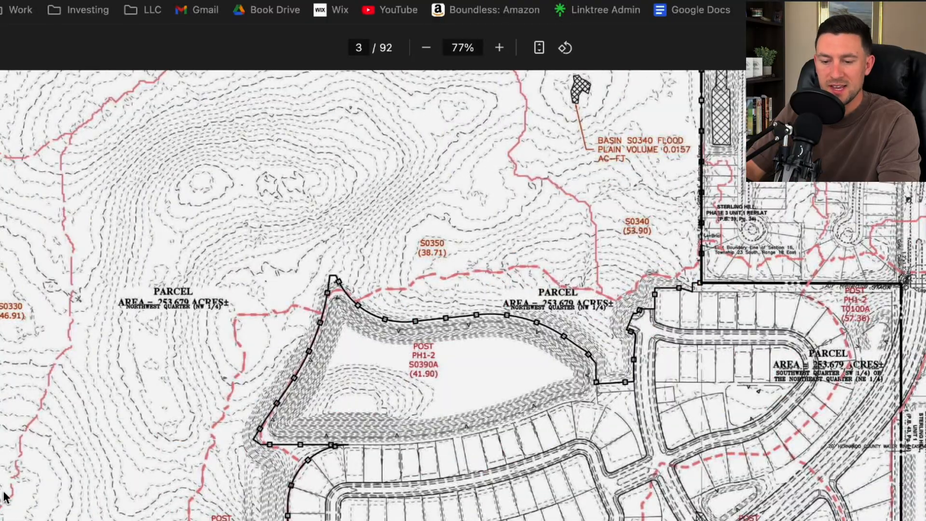
mouse_move(204, 115)
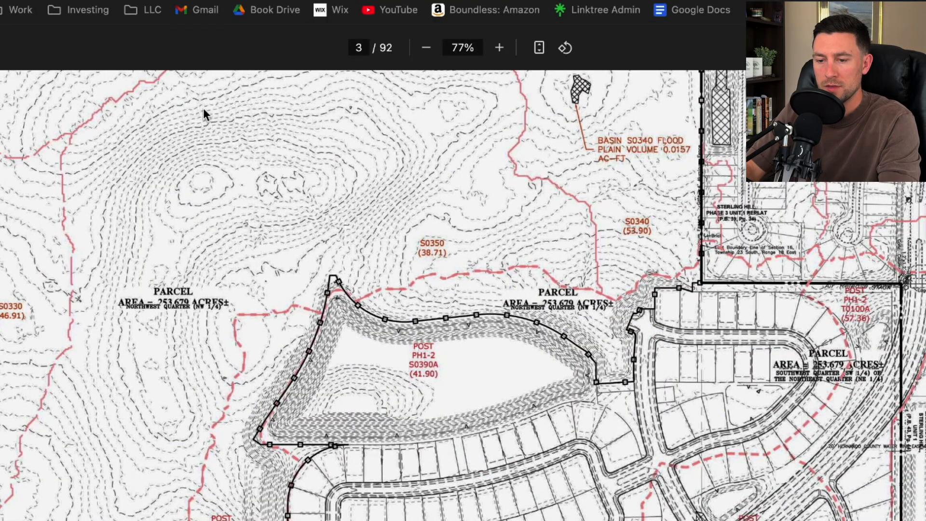
mouse_move(32, 499)
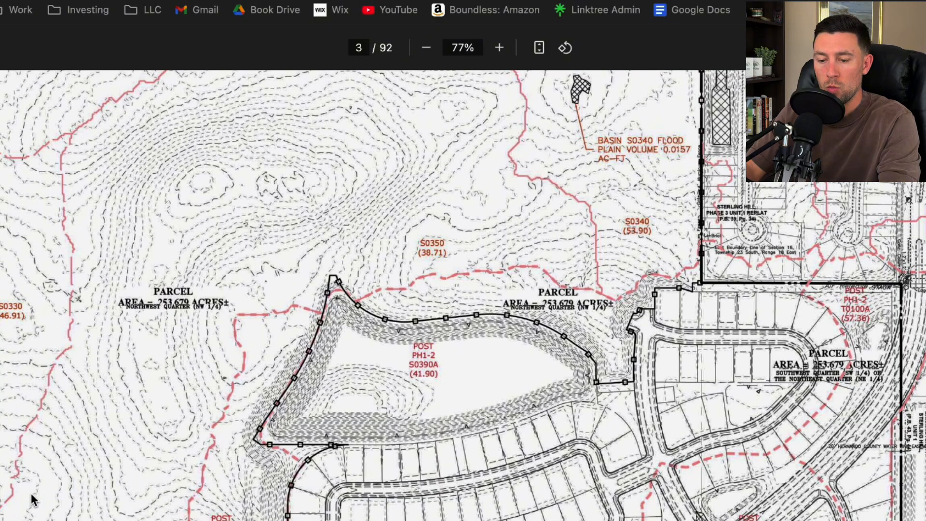
mouse_move(148, 363)
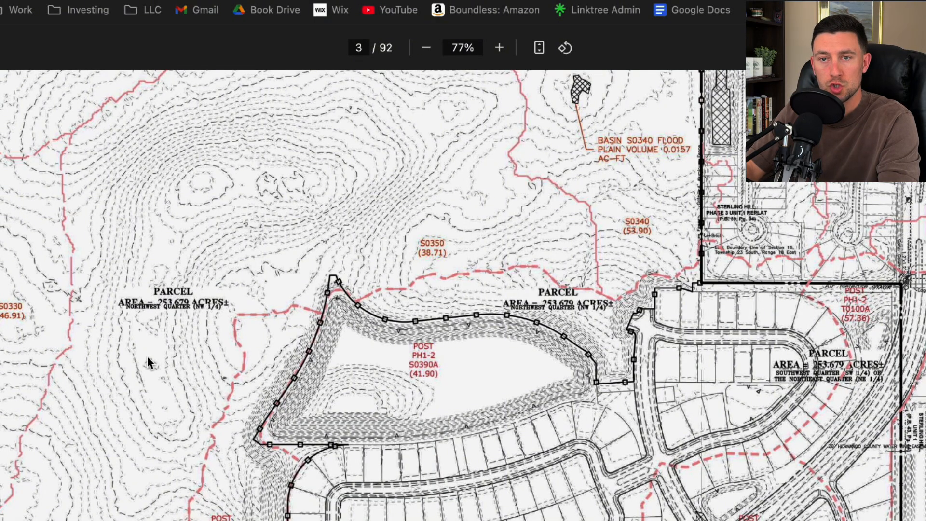
mouse_move(121, 328)
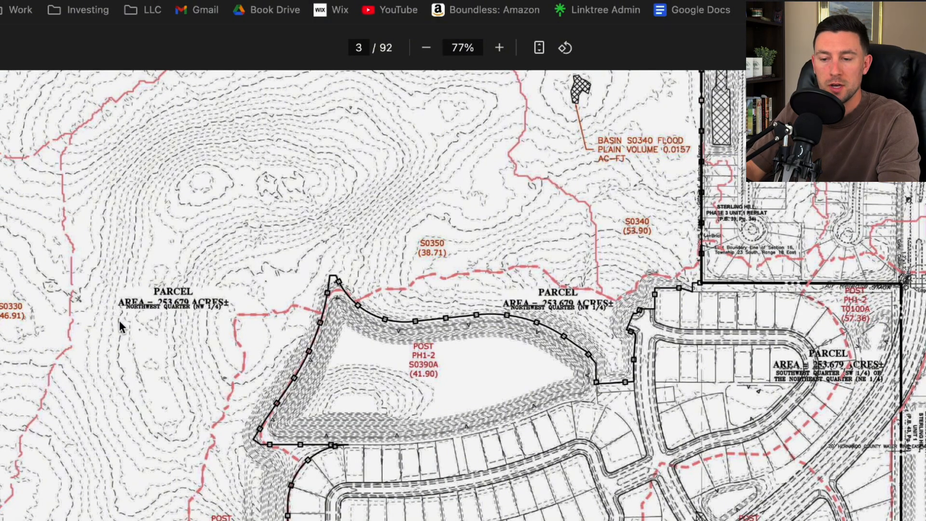
mouse_move(156, 212)
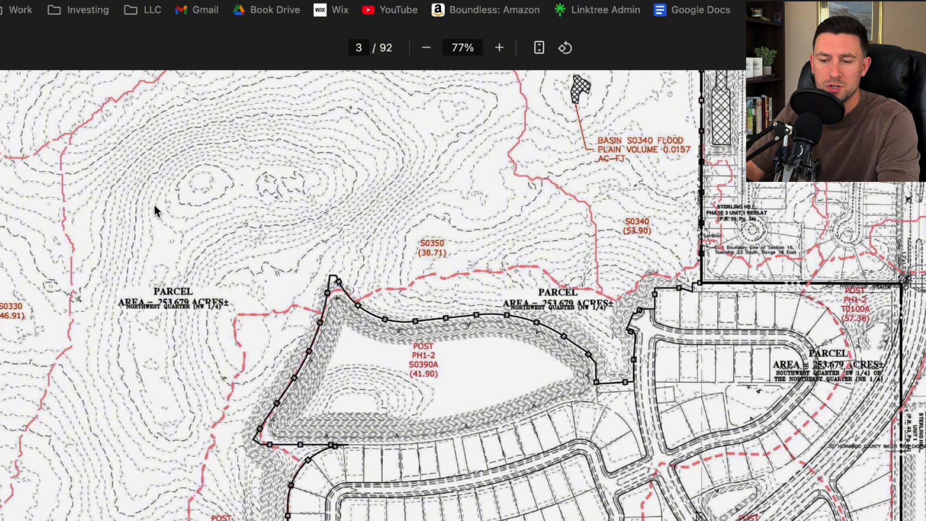
click(498, 48)
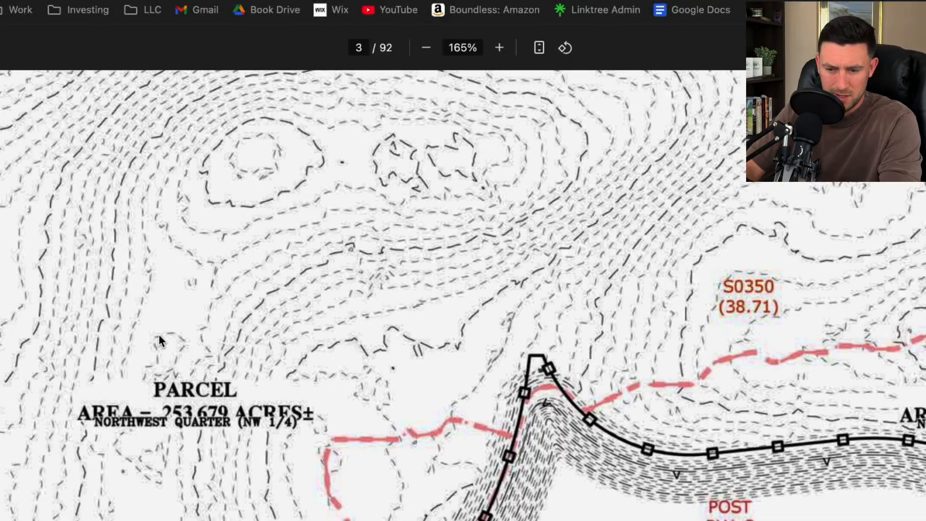
scroll(down, 3)
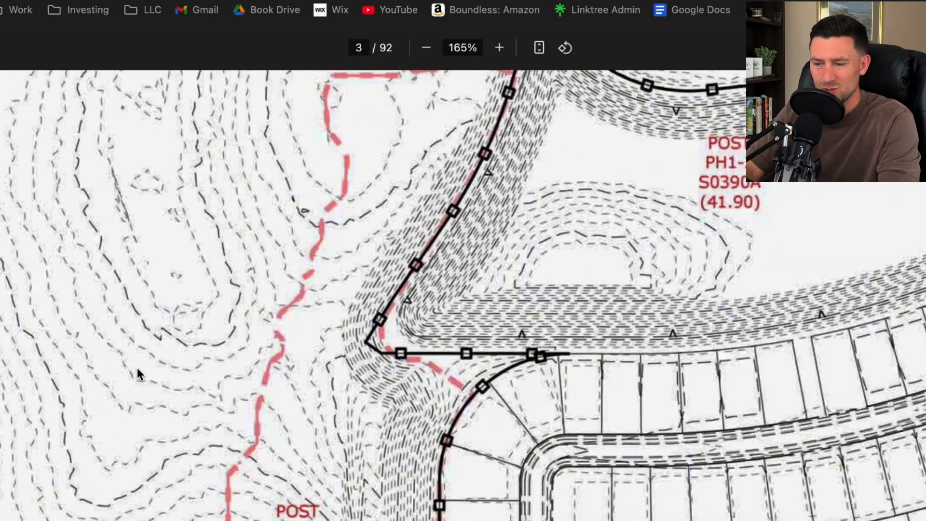
scroll(down, 3)
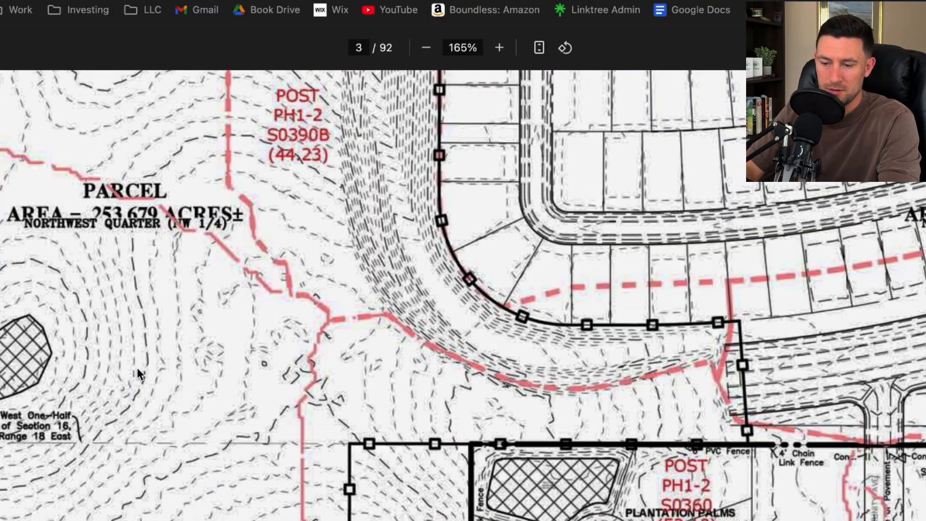
scroll(down, 3)
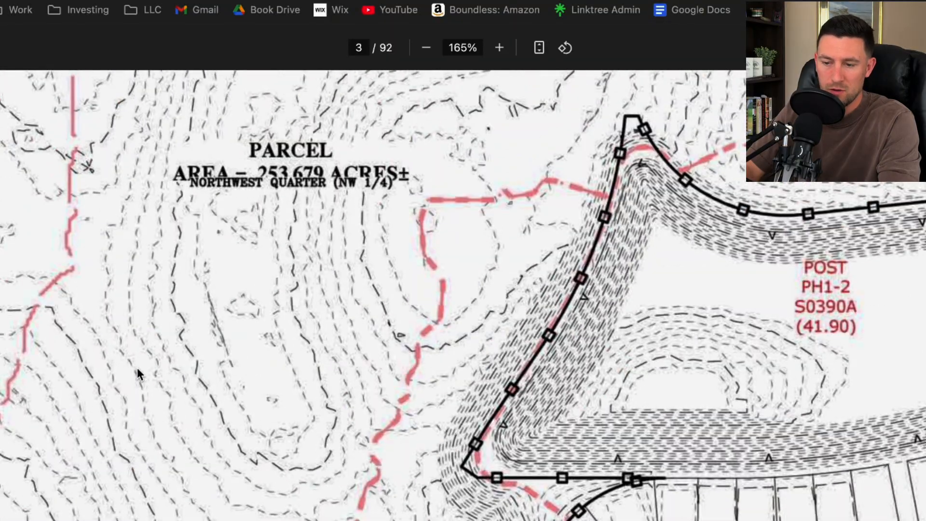
Inspect the S0330 basin area, then return to the sheet index on the first page.
click(426, 48)
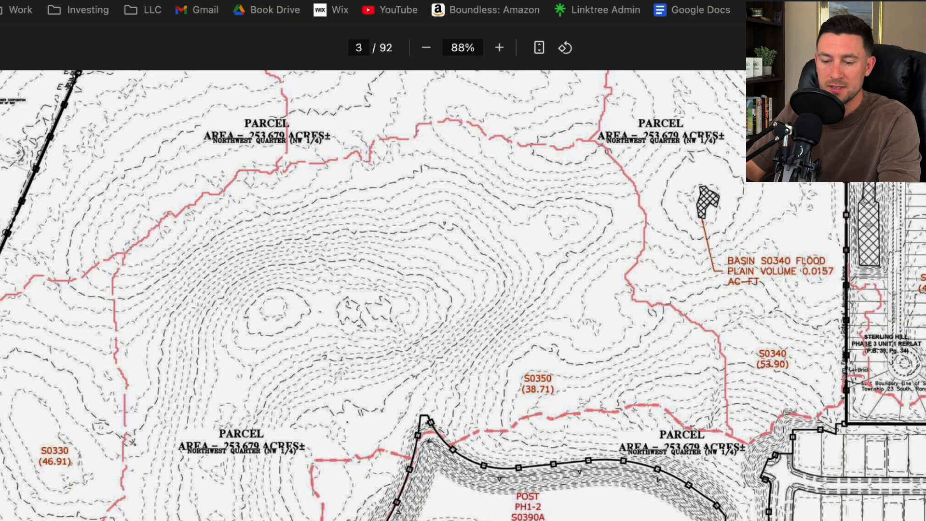
click(426, 48)
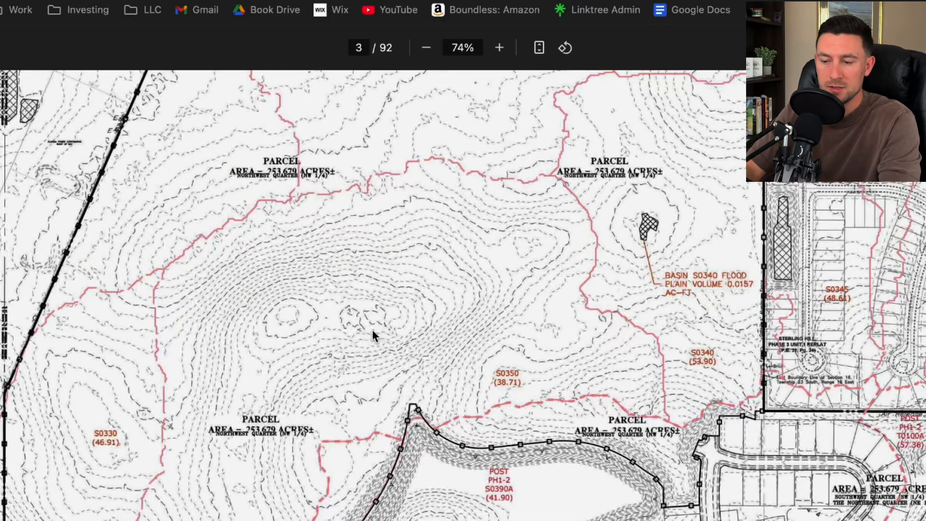
scroll(down, 3)
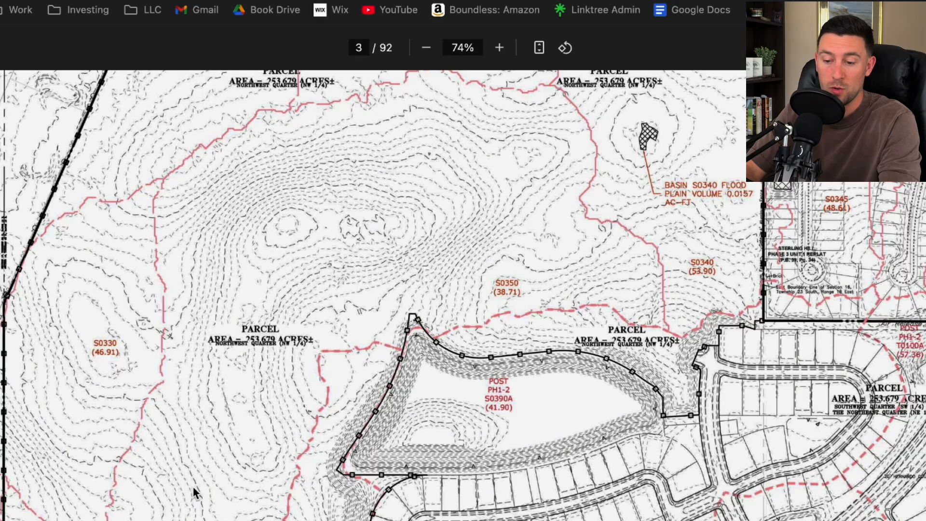
mouse_move(283, 209)
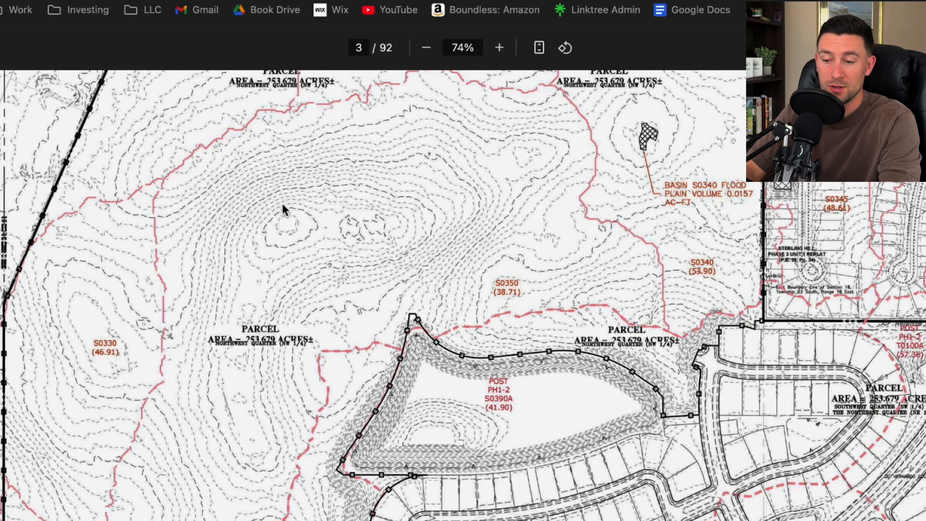
mouse_move(312, 186)
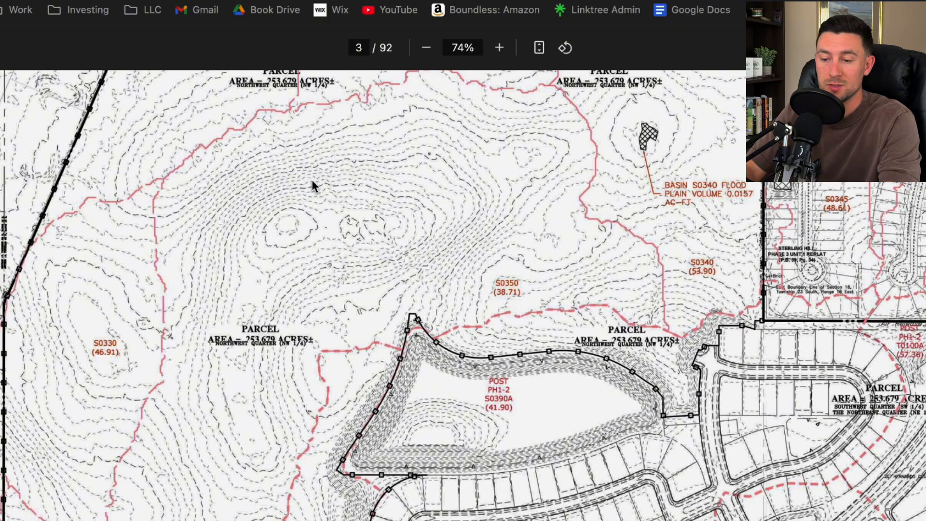
click(498, 47)
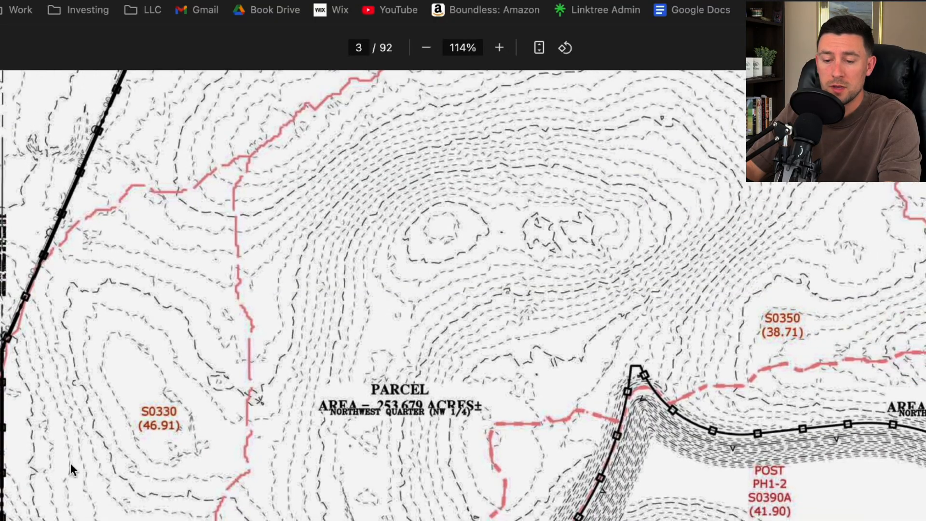
scroll(down, 3)
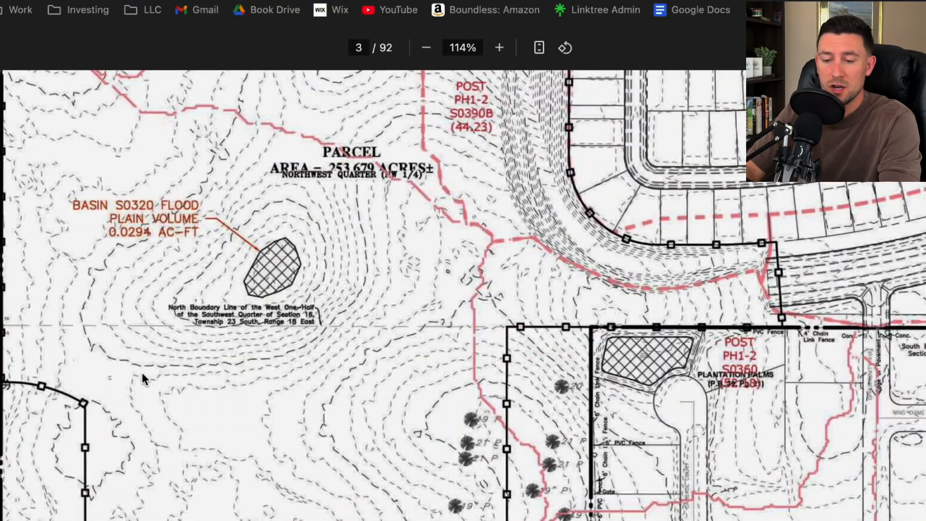
scroll(down, 3)
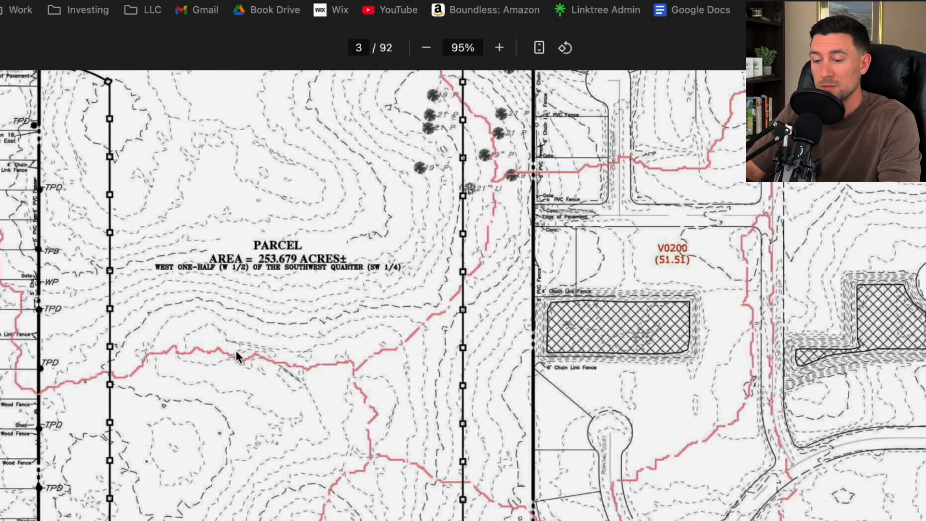
click(426, 47)
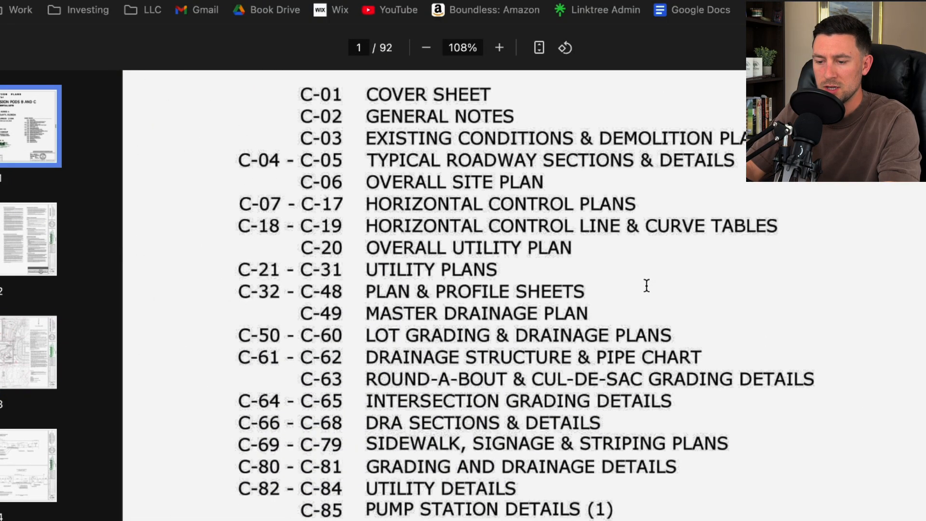
Go to page 49, the master drainage plan showing basins S0345 and T0110.
scroll(down, 3)
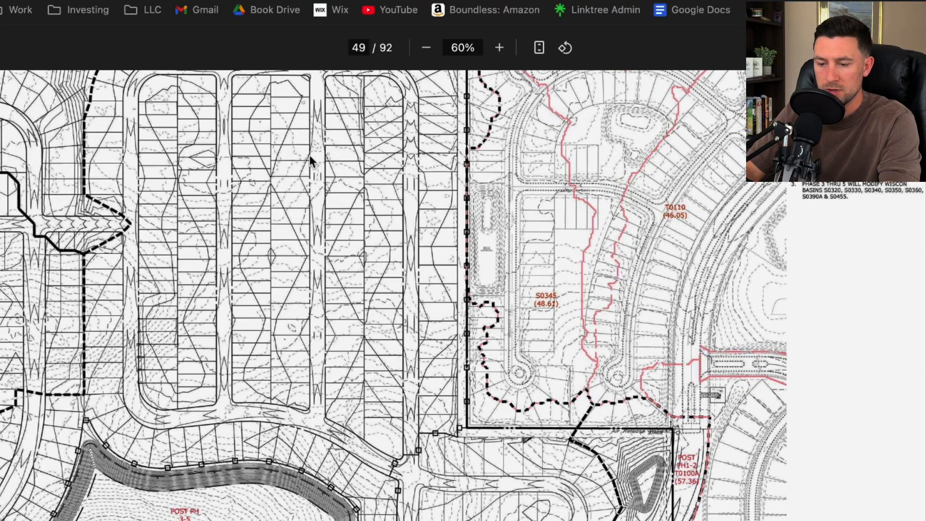
click(425, 47)
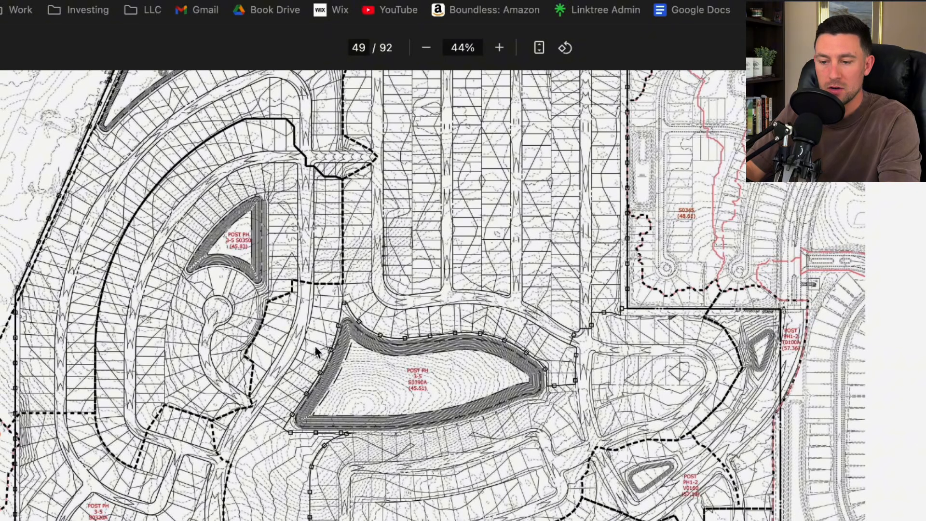
mouse_move(348, 383)
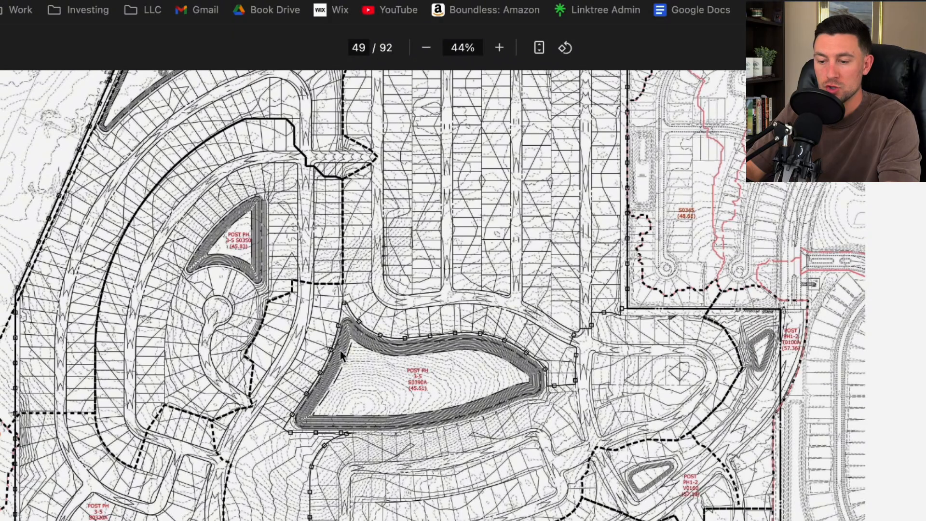
mouse_move(341, 300)
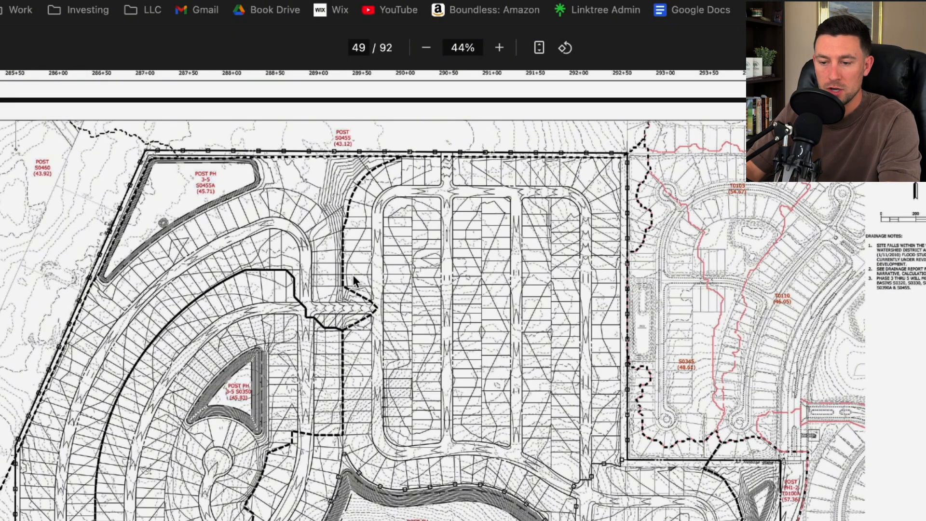
mouse_move(246, 330)
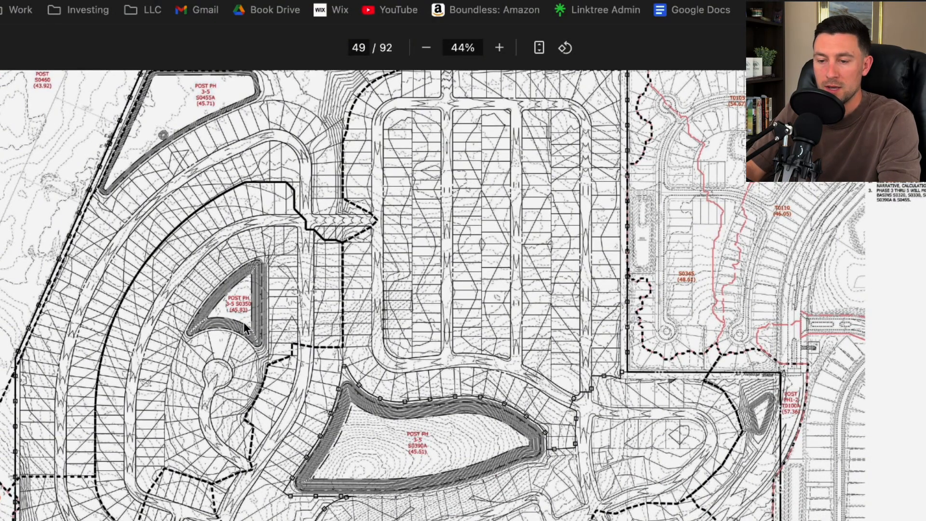
click(498, 47)
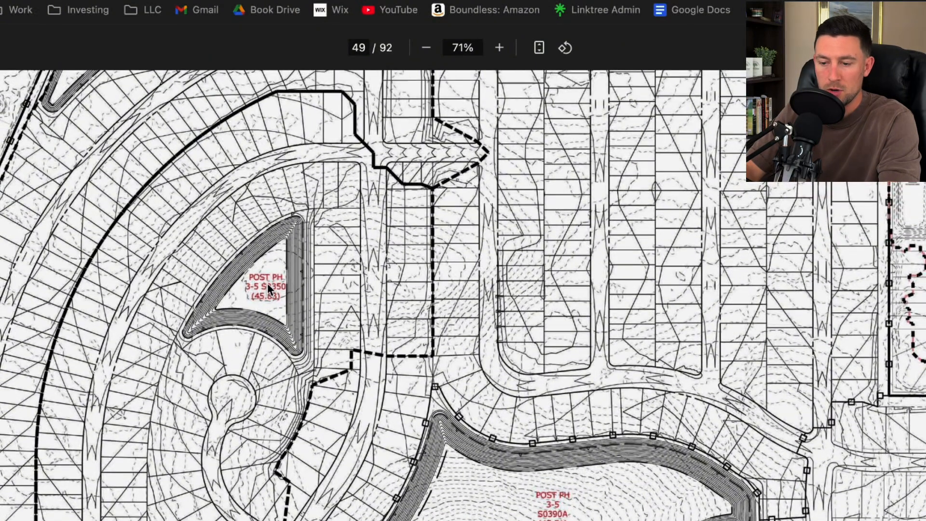
click(499, 47)
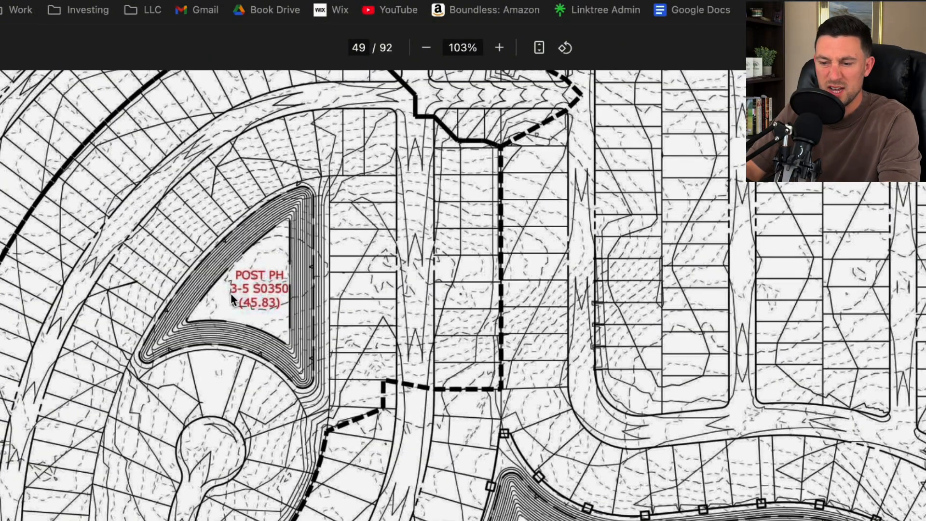
mouse_move(251, 354)
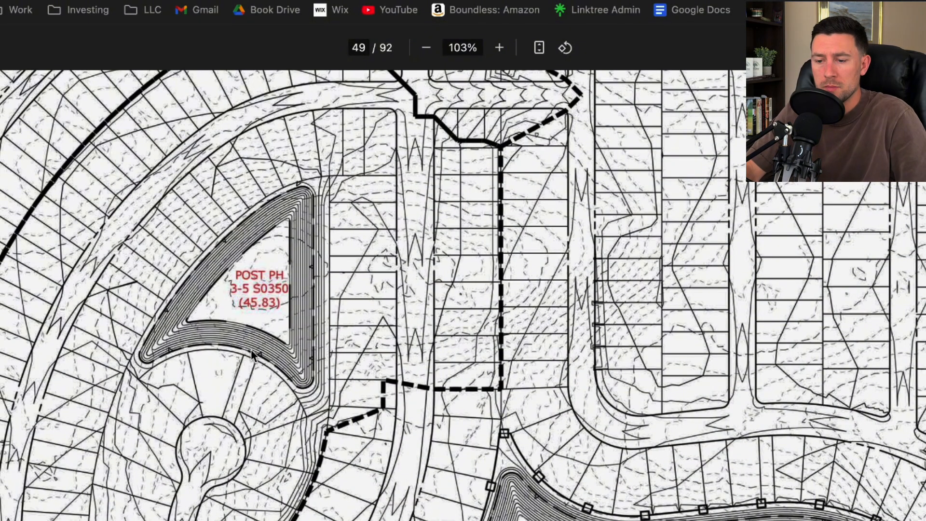
click(425, 47)
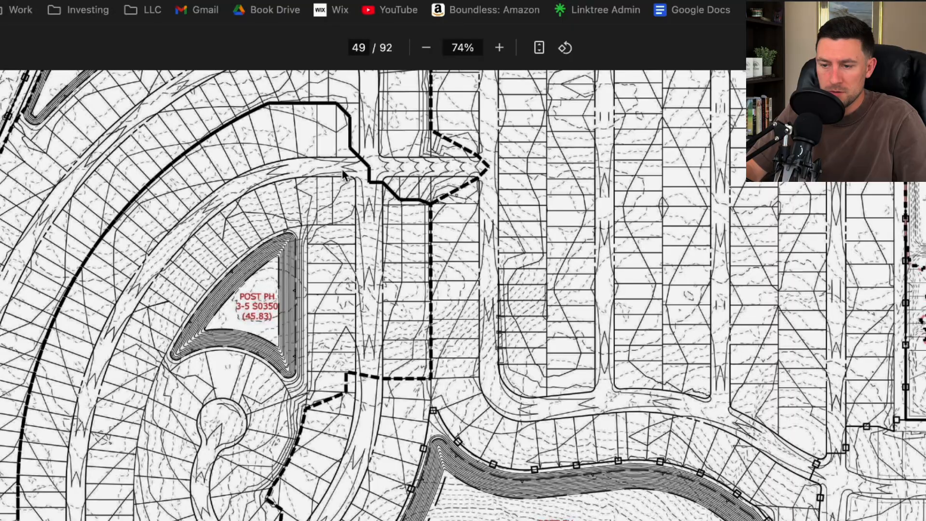
scroll(down, 3)
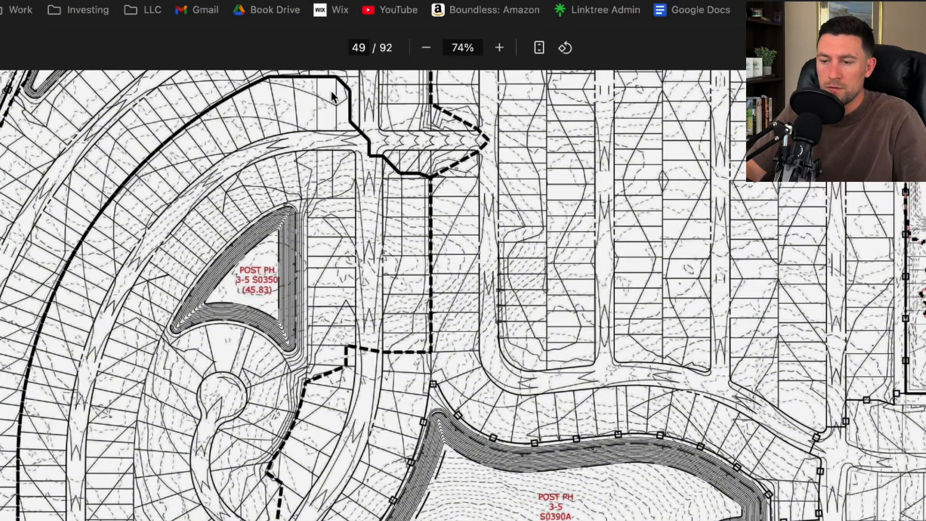
mouse_move(201, 168)
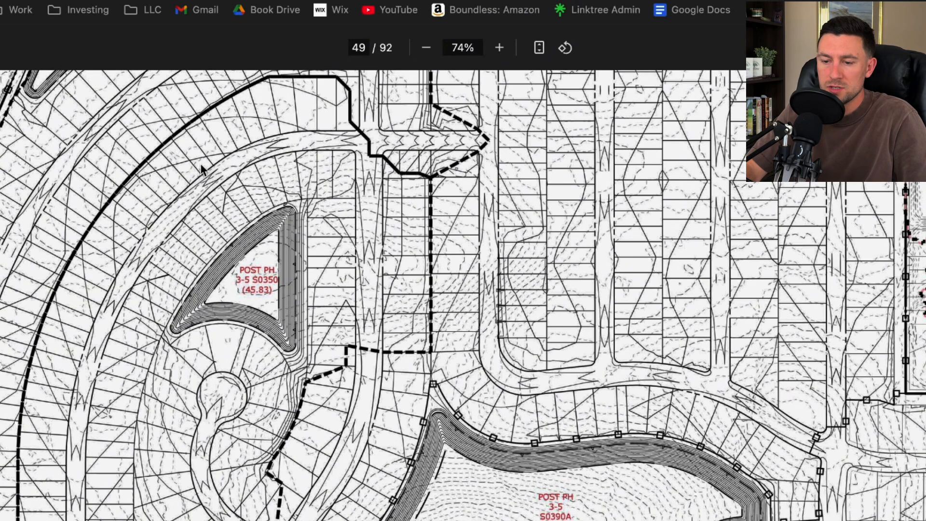
mouse_move(247, 164)
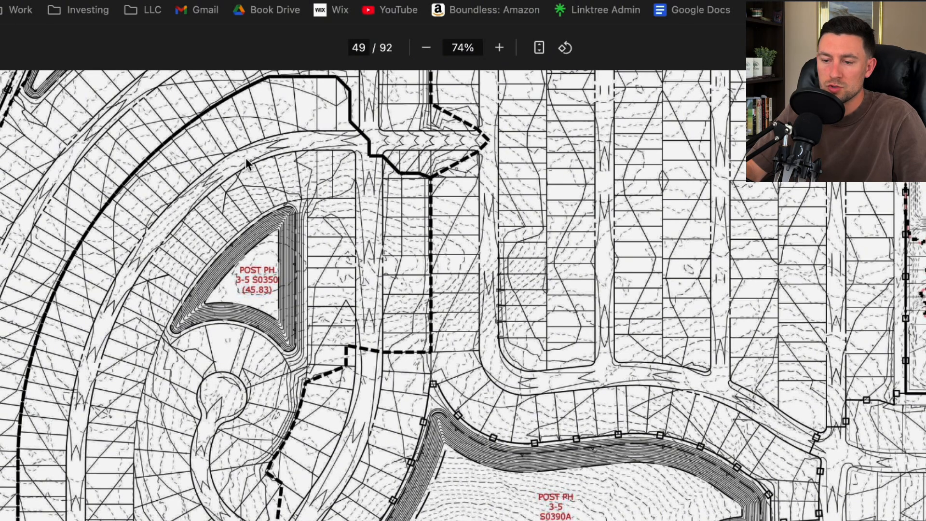
mouse_move(266, 255)
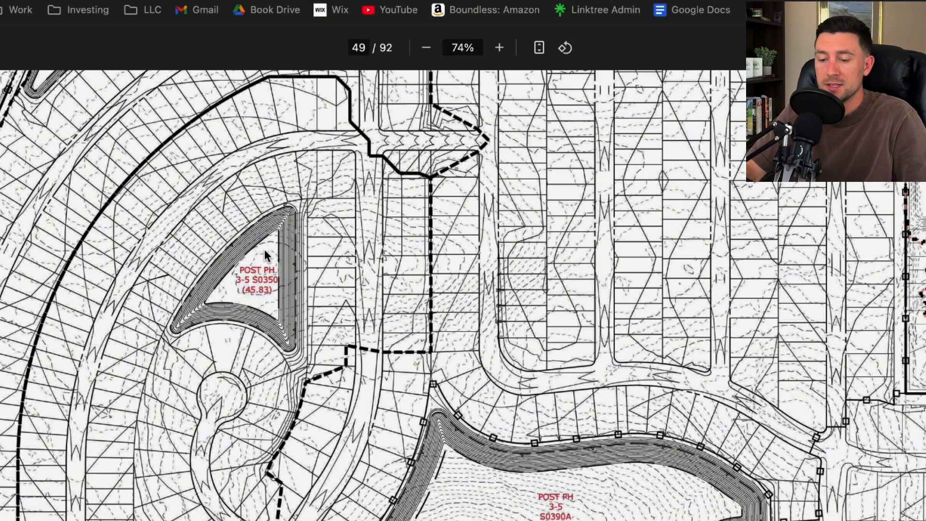
click(426, 47)
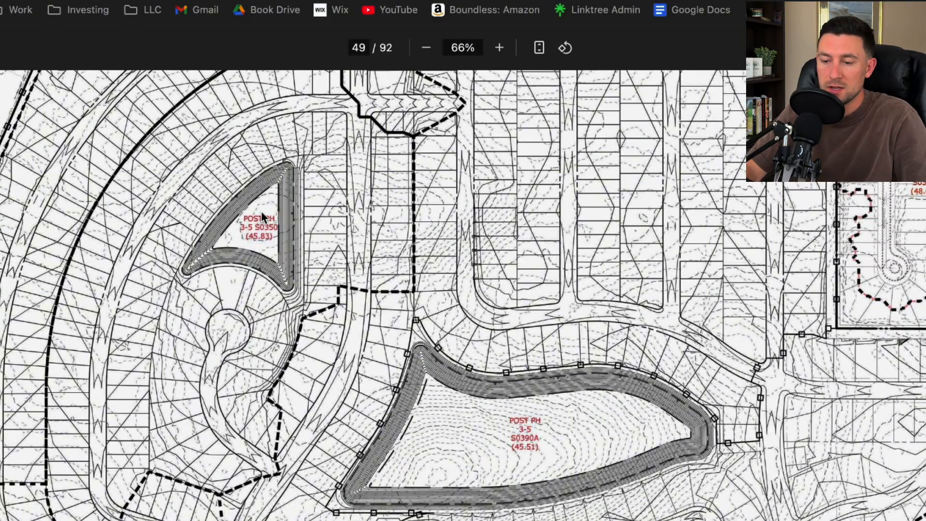
mouse_move(97, 401)
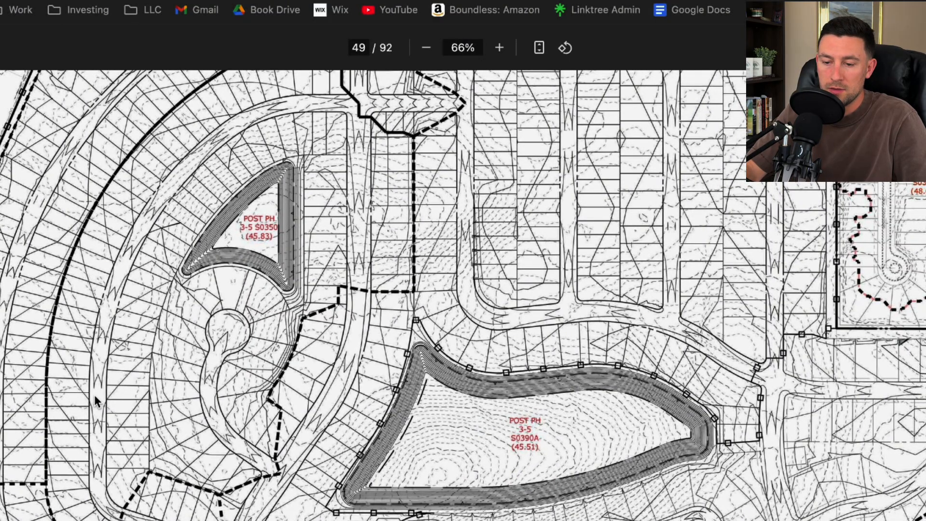
mouse_move(165, 212)
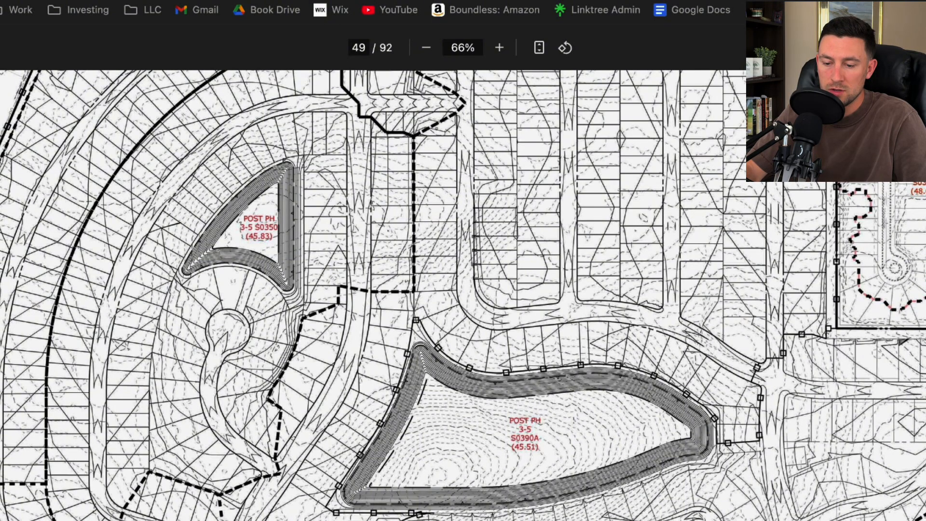
mouse_move(184, 180)
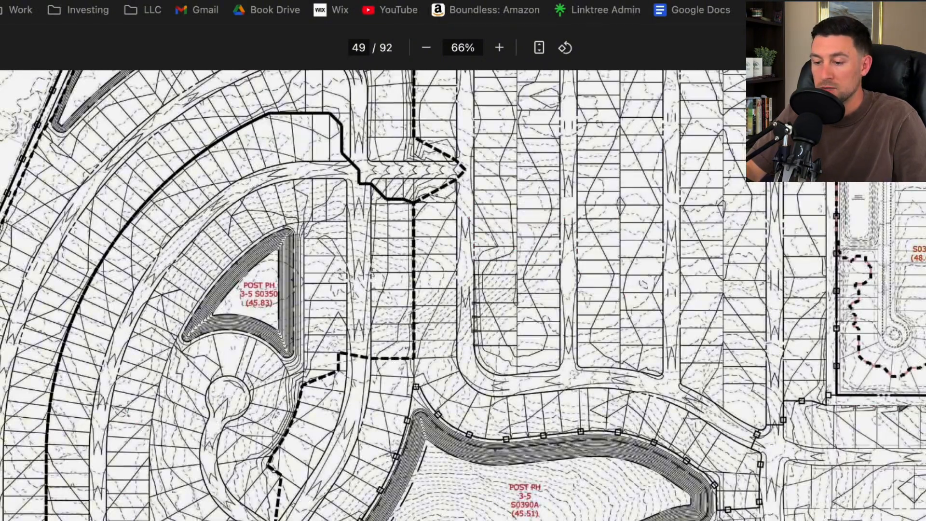
click(426, 47)
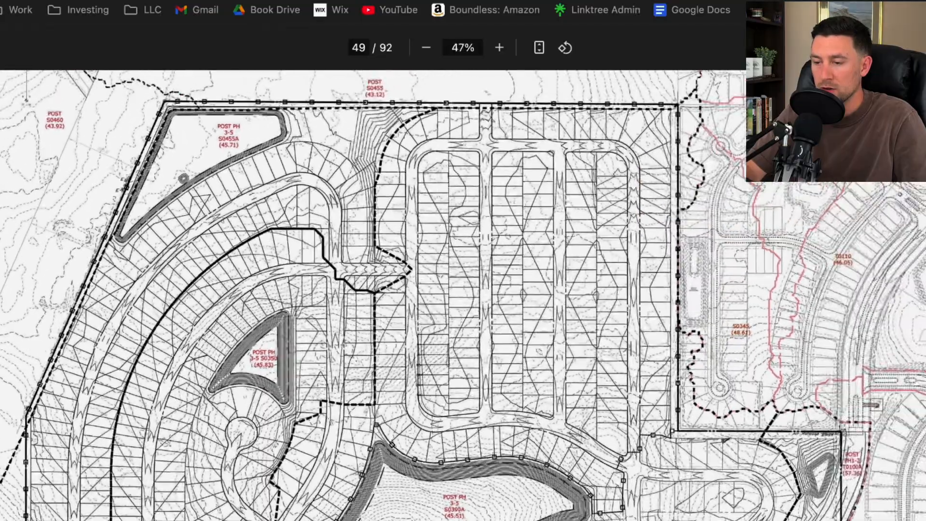
click(425, 48)
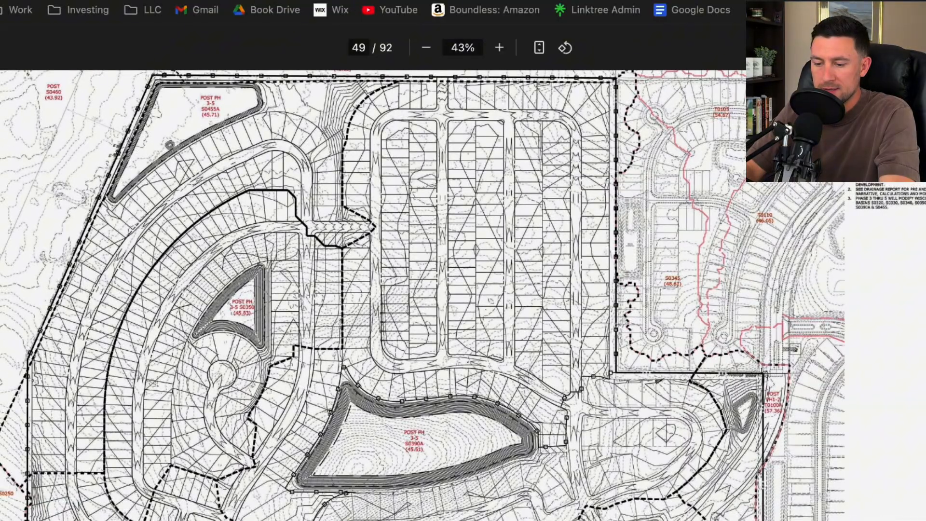
mouse_move(582, 154)
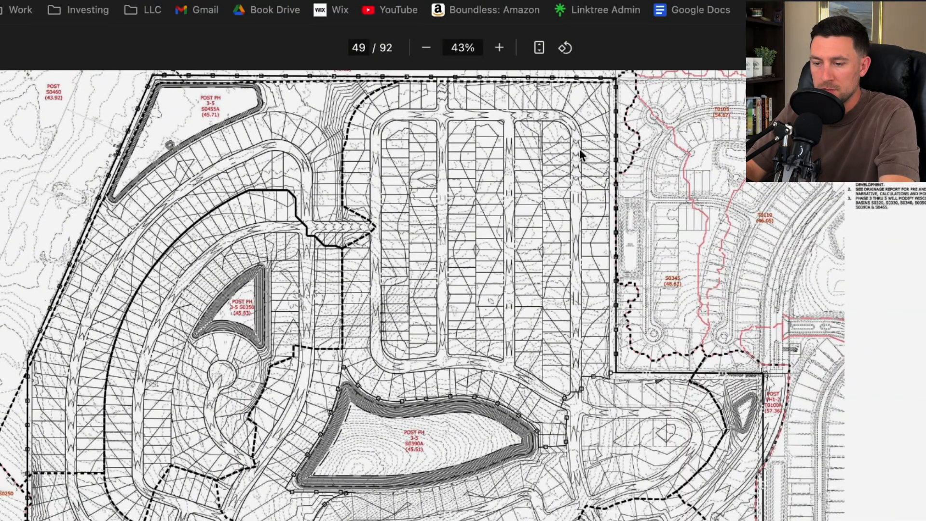
mouse_move(420, 472)
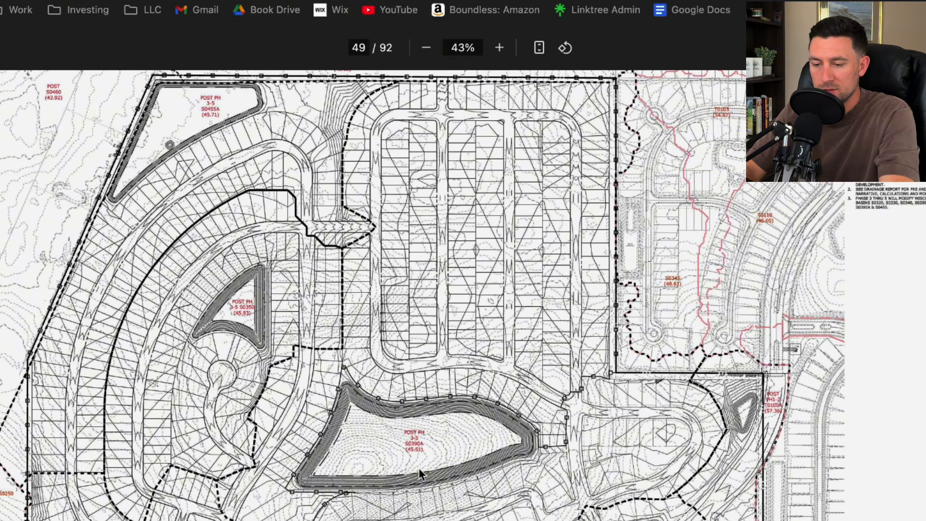
scroll(down, 3)
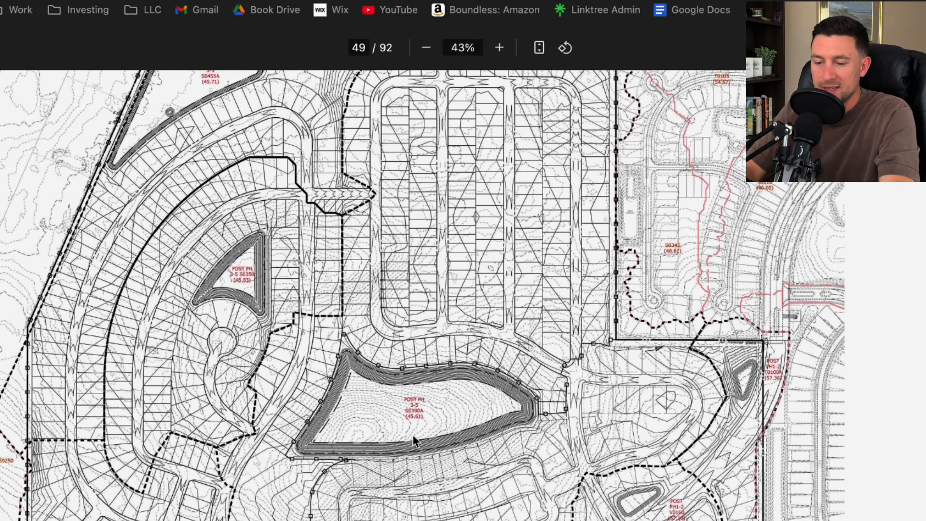
mouse_move(345, 387)
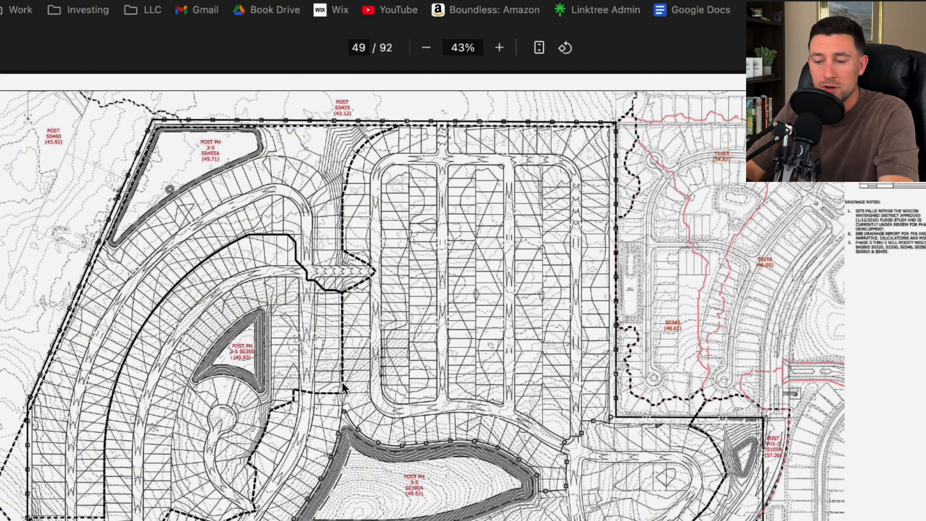
mouse_move(348, 464)
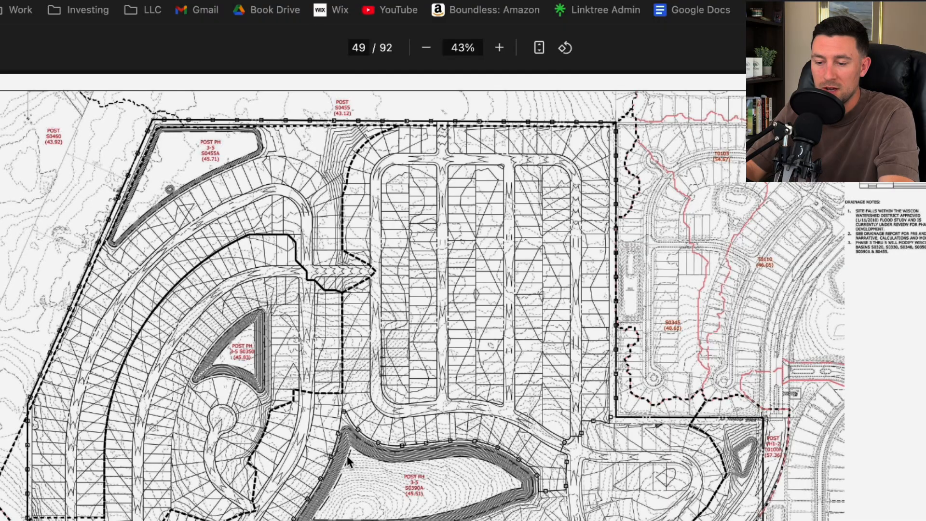
mouse_move(199, 149)
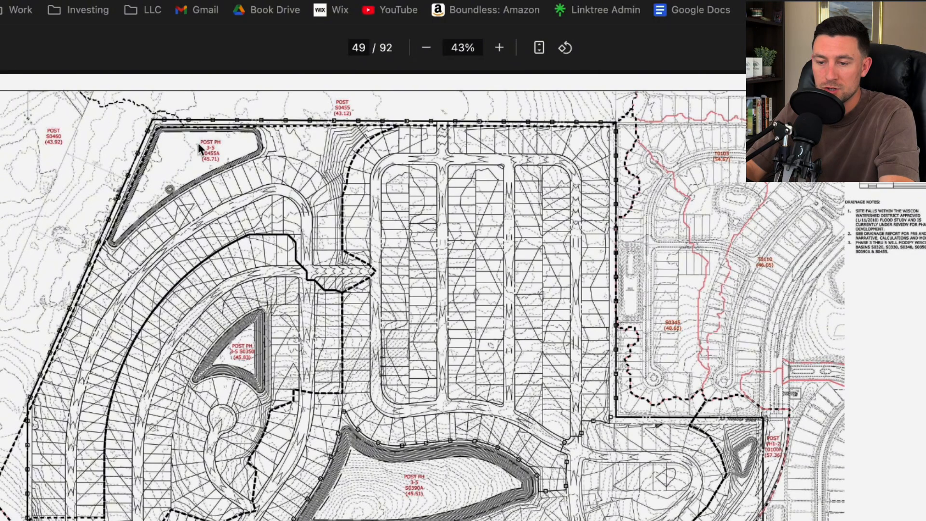
mouse_move(370, 487)
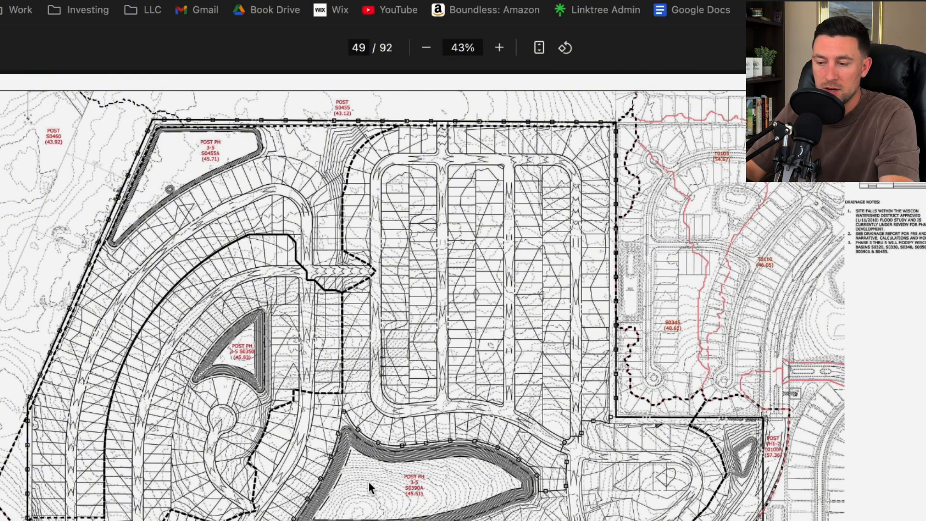
scroll(down, 3)
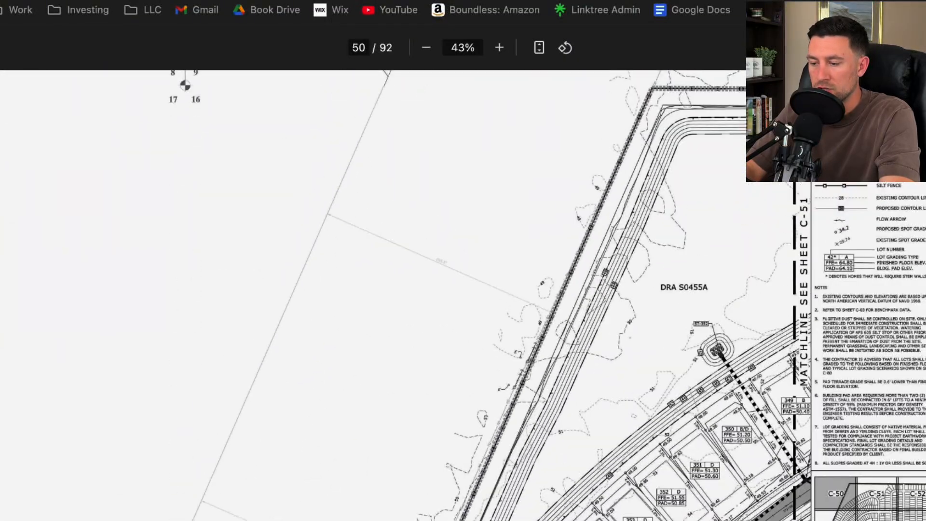
click(499, 48)
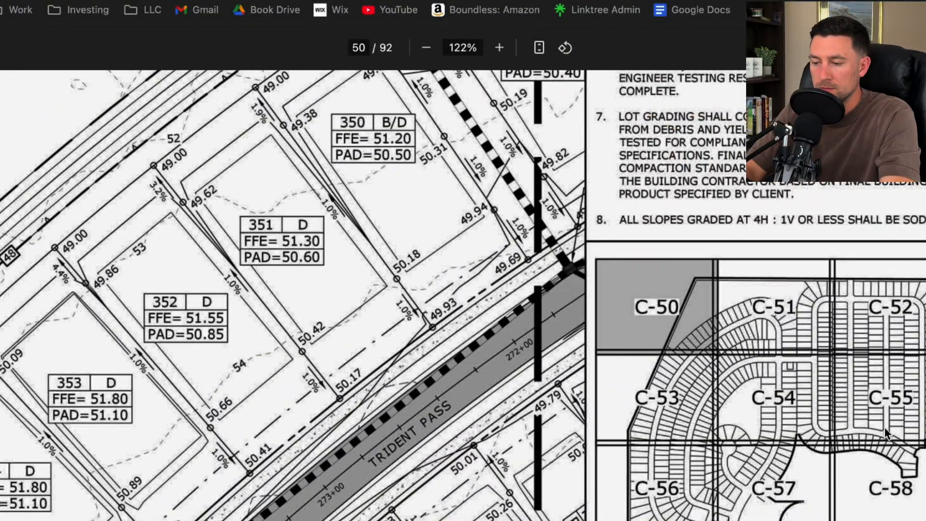
mouse_move(682, 313)
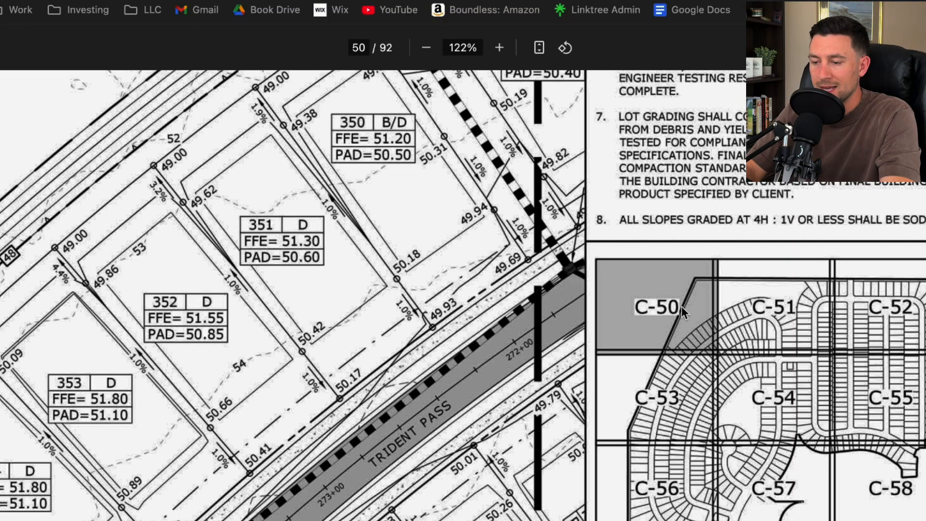
mouse_move(787, 289)
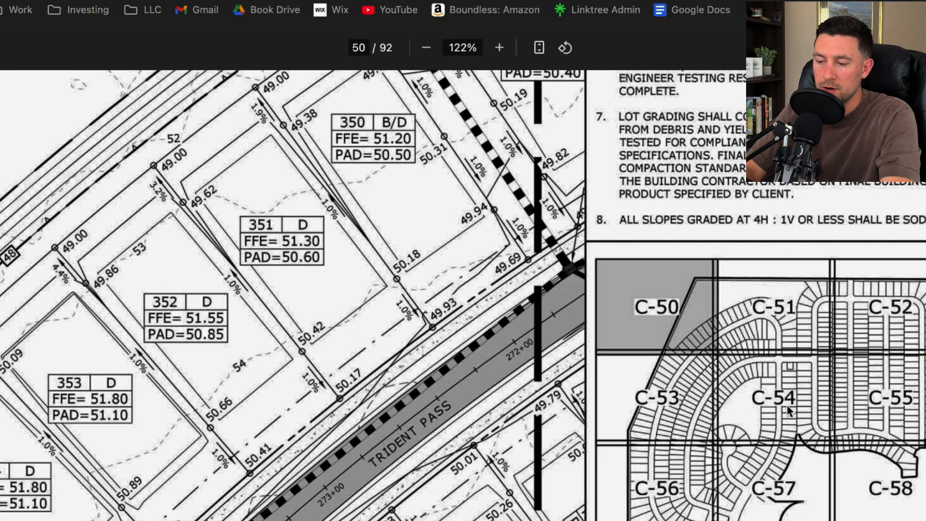
click(426, 49)
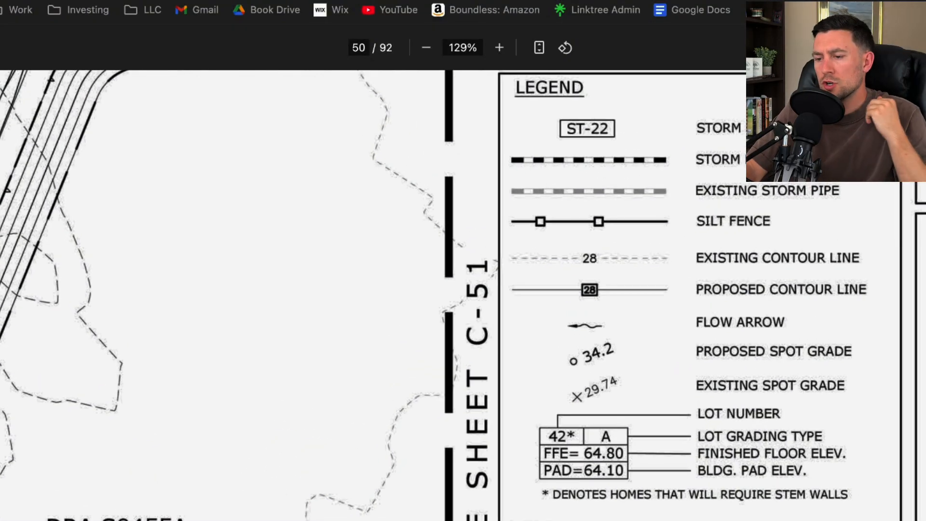
mouse_move(746, 279)
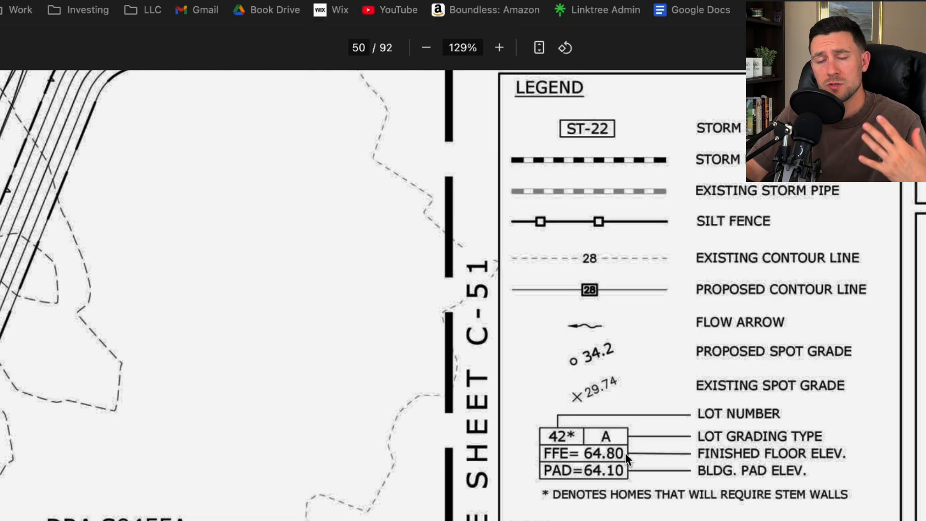
mouse_move(625, 443)
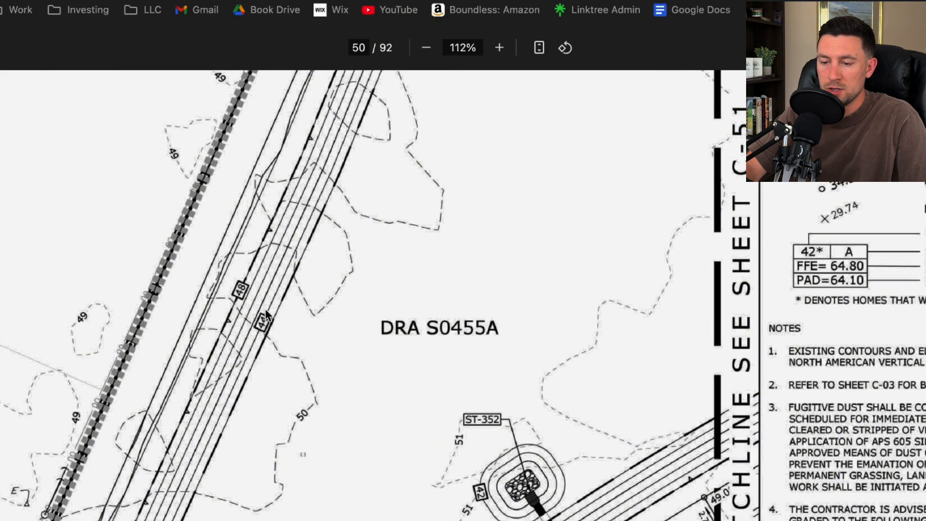
Review DRA S0455A and ST-352, then zoom out to 73% showing lots 349–352 beside the general notes.
click(499, 47)
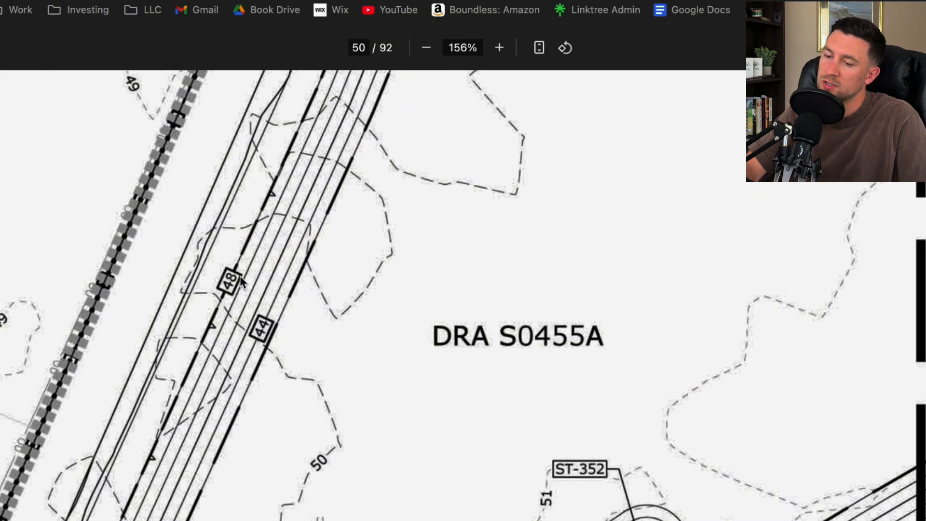
mouse_move(254, 309)
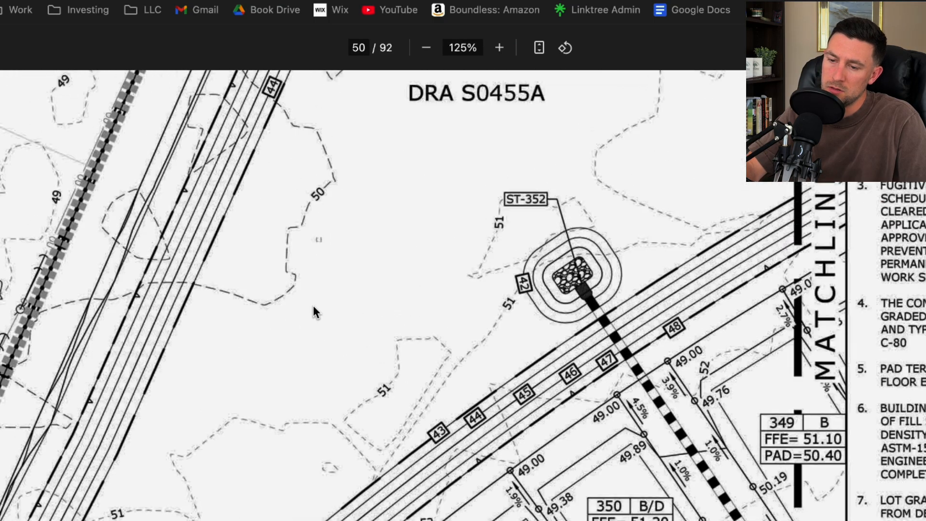
scroll(down, 3)
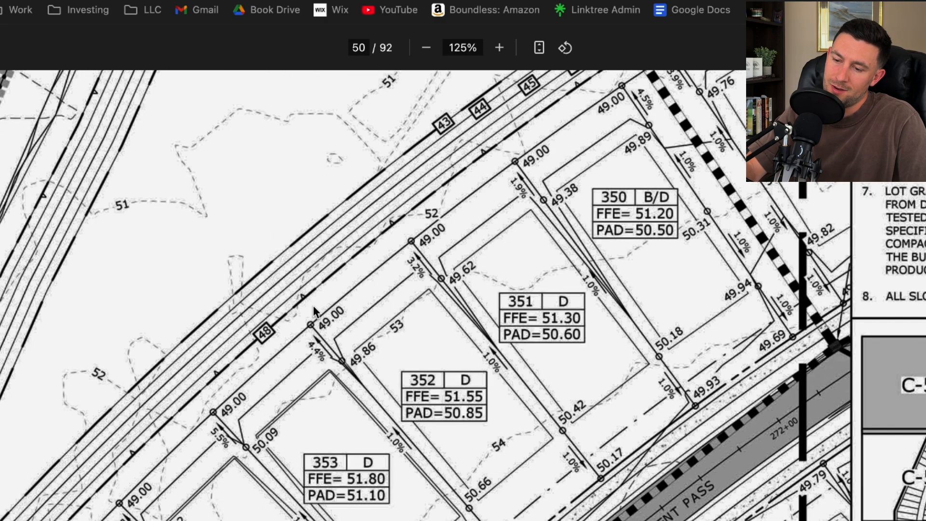
click(426, 47)
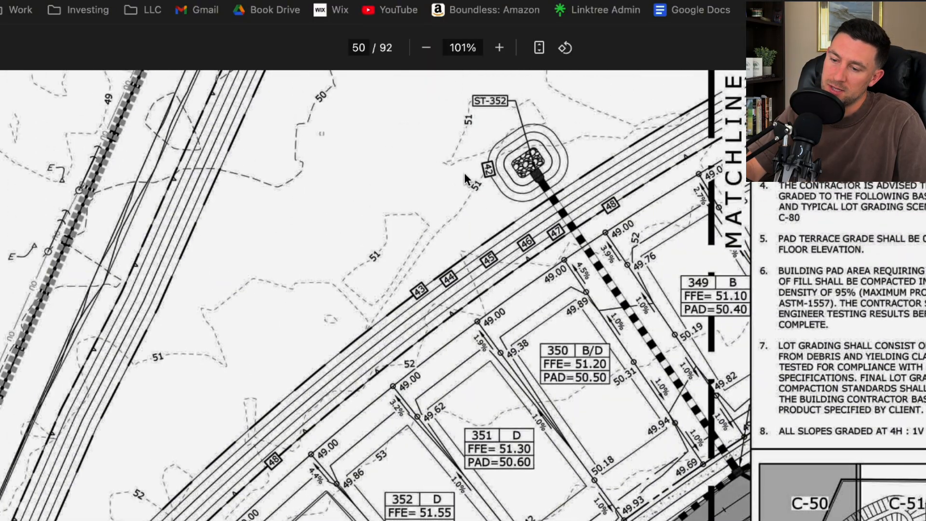
scroll(down, 3)
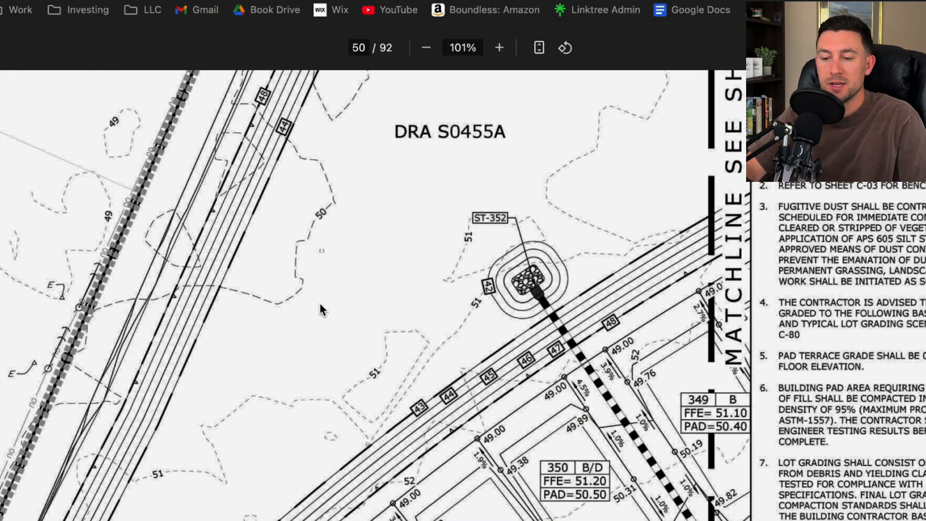
mouse_move(349, 293)
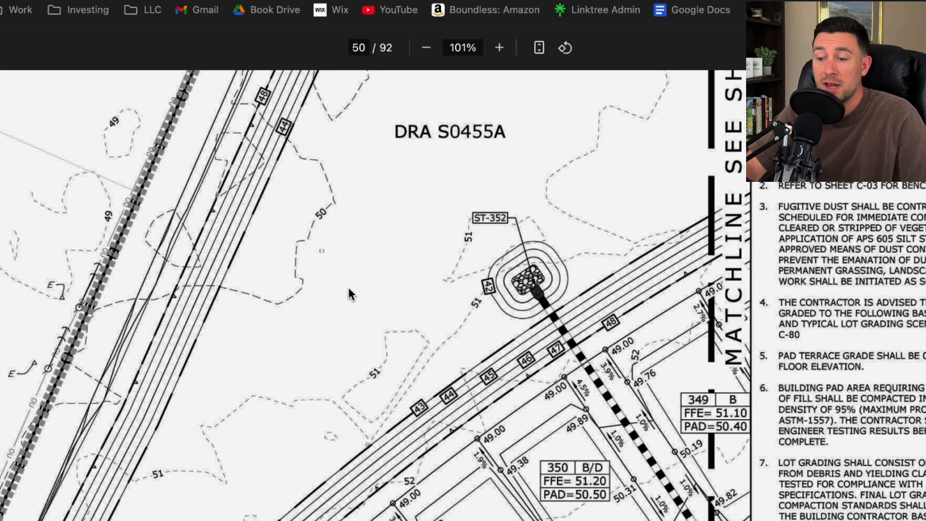
scroll(down, 3)
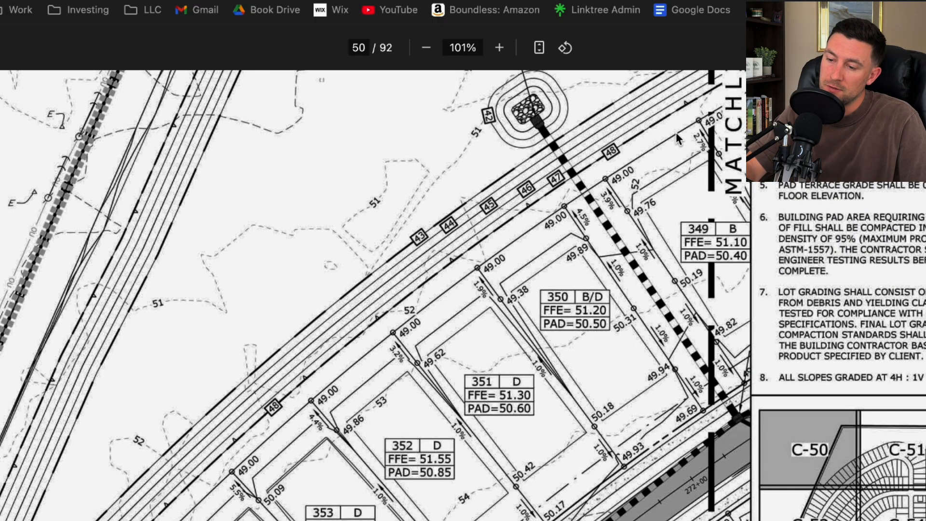
mouse_move(340, 510)
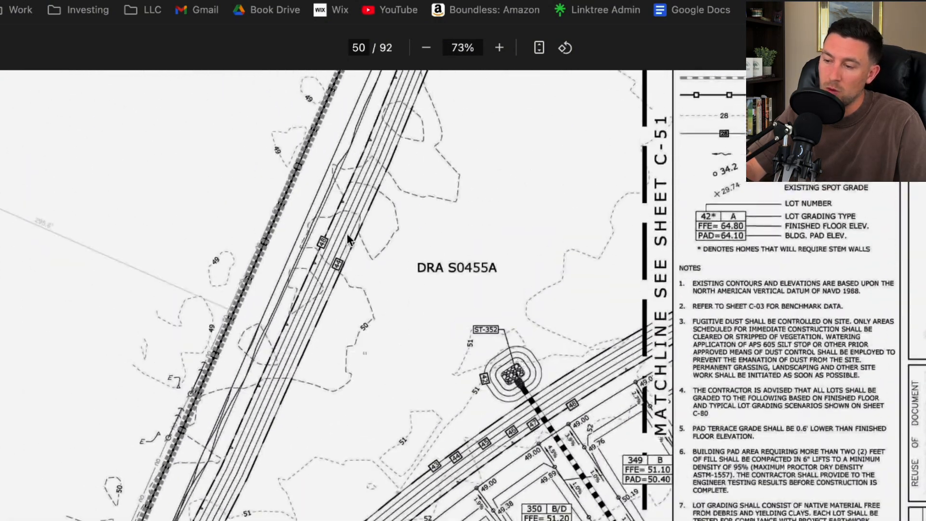
scroll(down, 3)
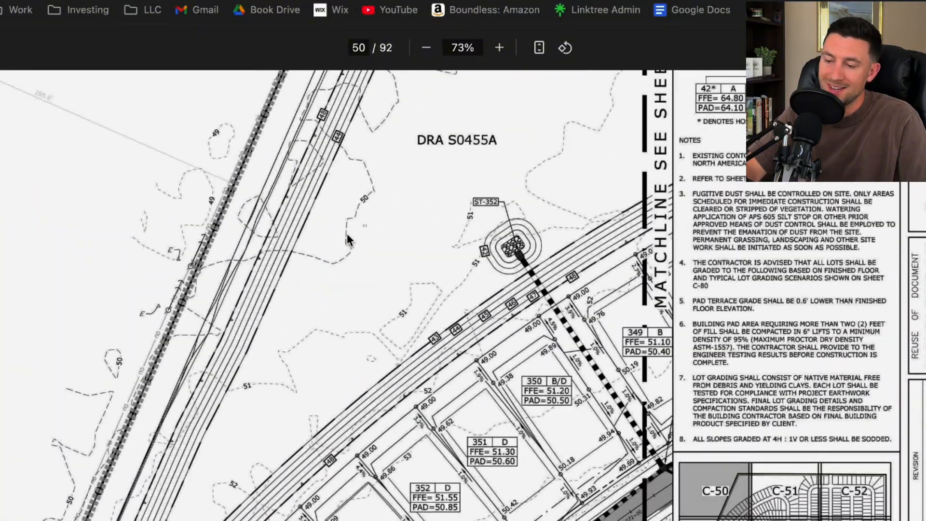
Read spot grades on lots 350–354, then zoom out to lots 349–354 with Trident Pass and the key map.
click(498, 47)
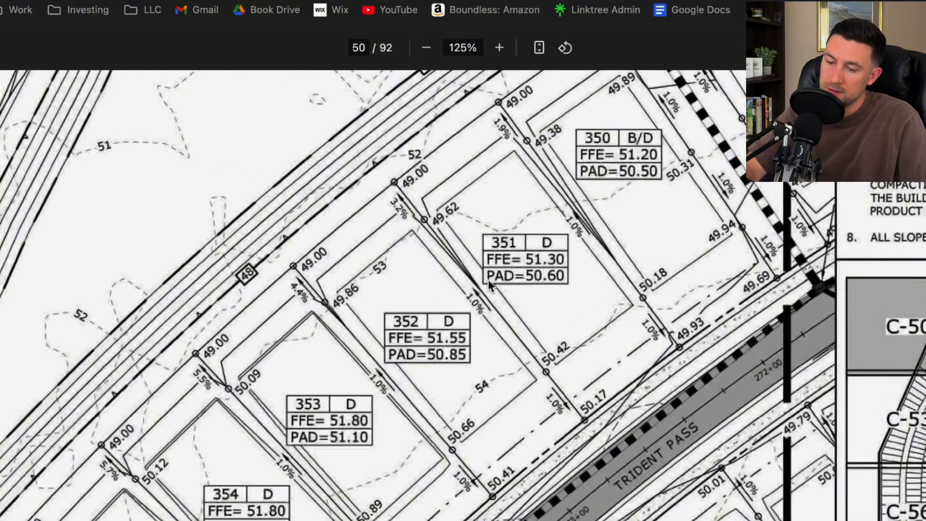
click(498, 47)
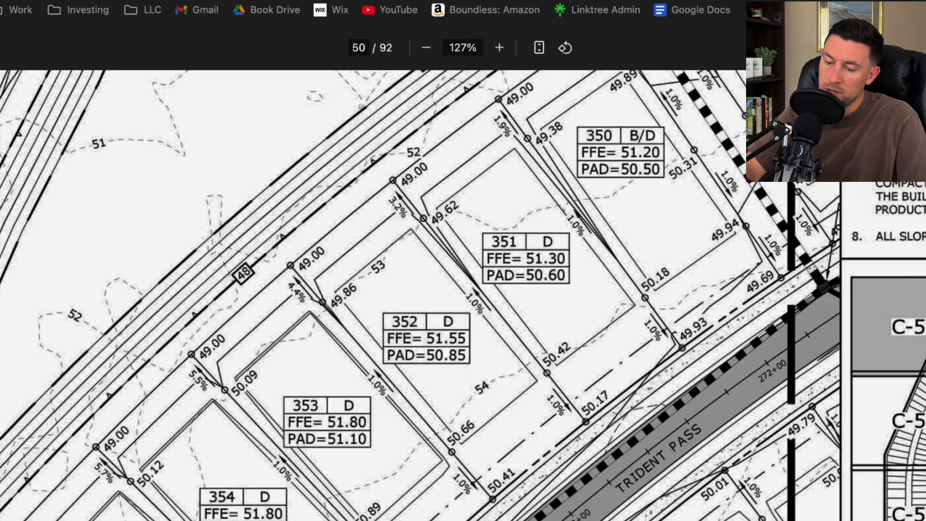
mouse_move(378, 511)
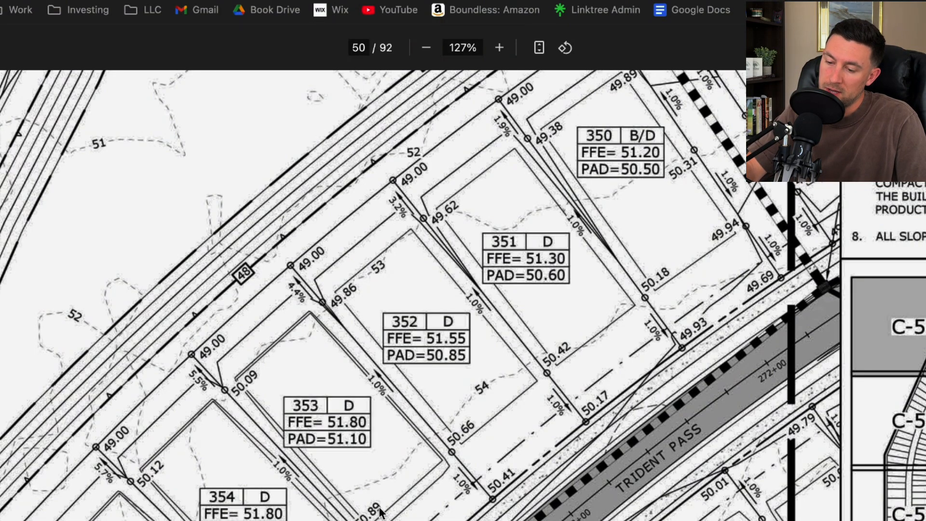
mouse_move(396, 508)
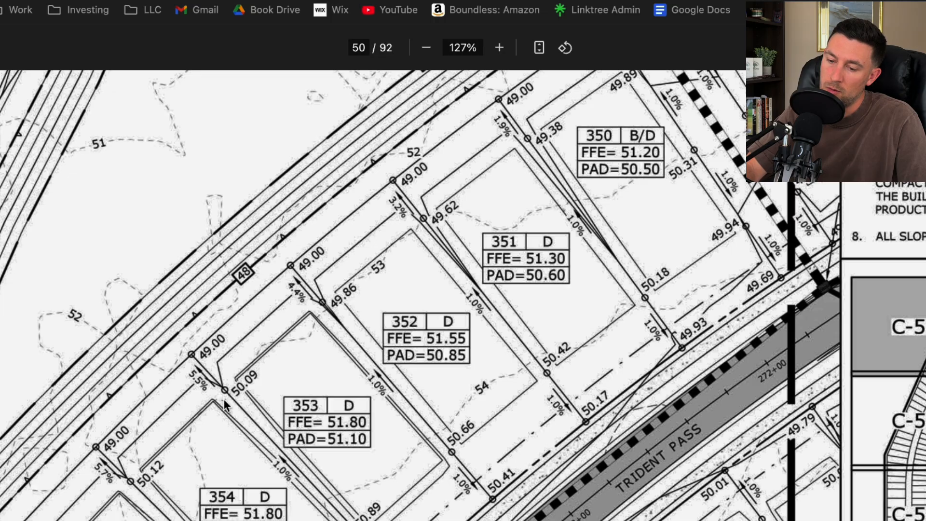
mouse_move(262, 316)
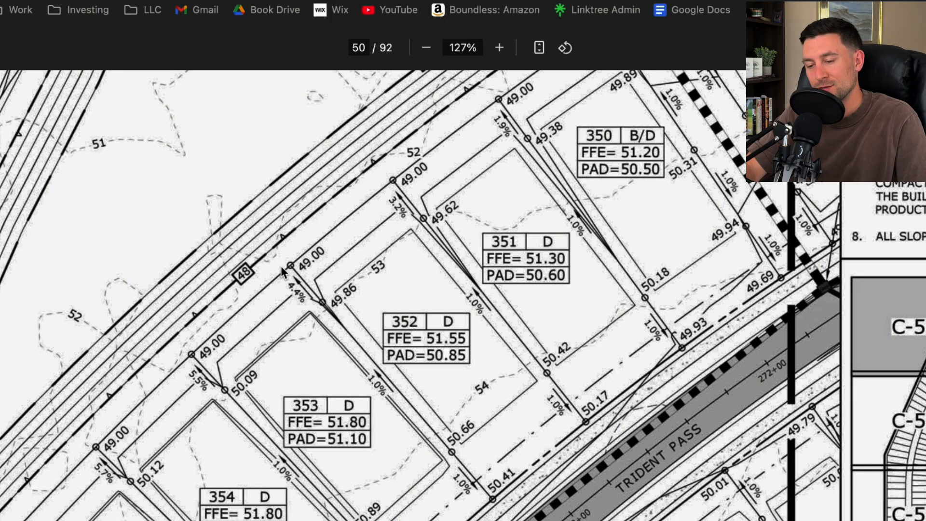
mouse_move(398, 222)
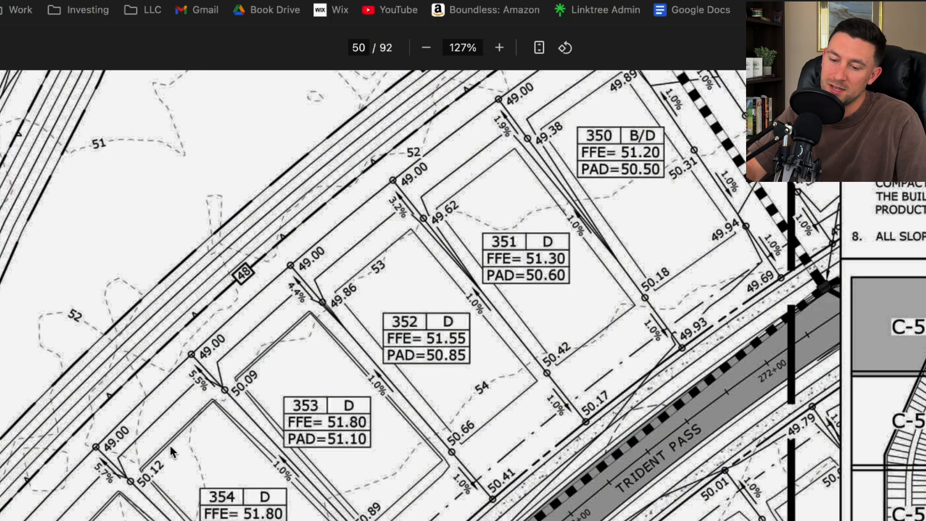
mouse_move(299, 467)
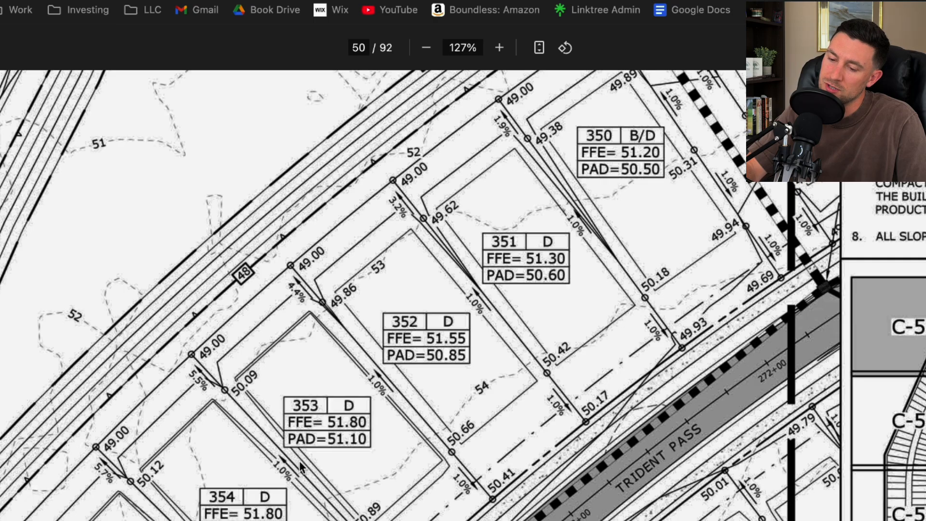
mouse_move(383, 481)
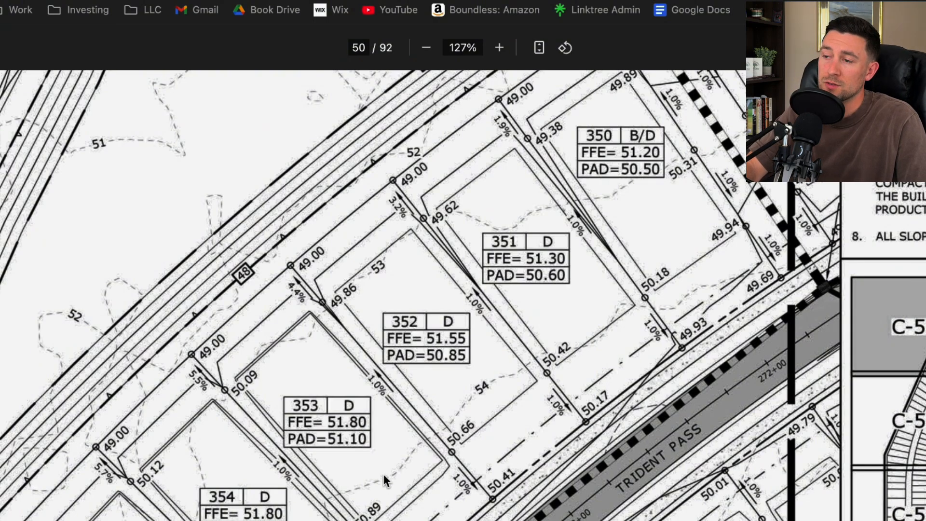
mouse_move(257, 440)
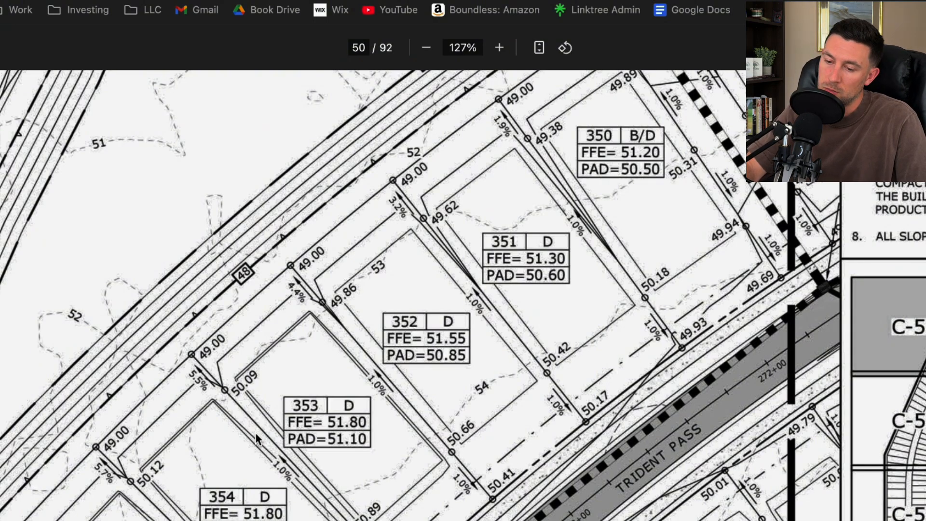
click(425, 47)
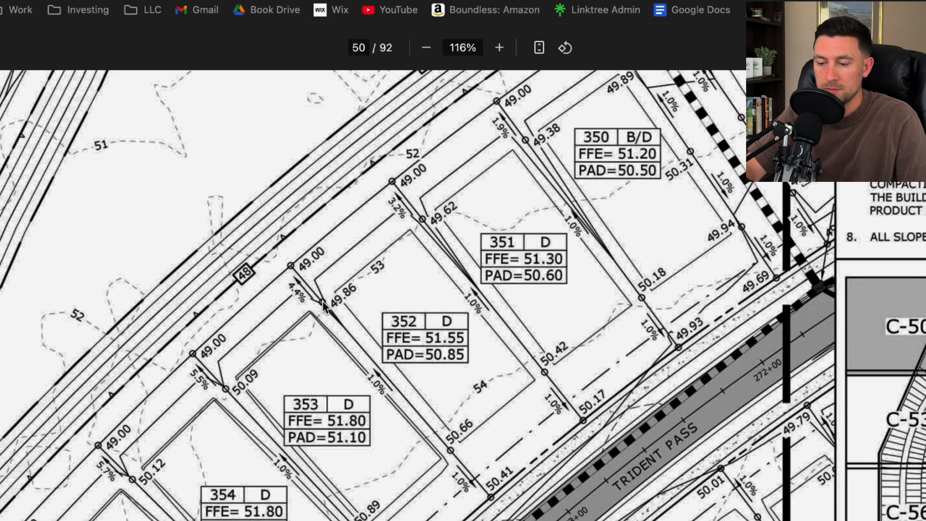
click(425, 47)
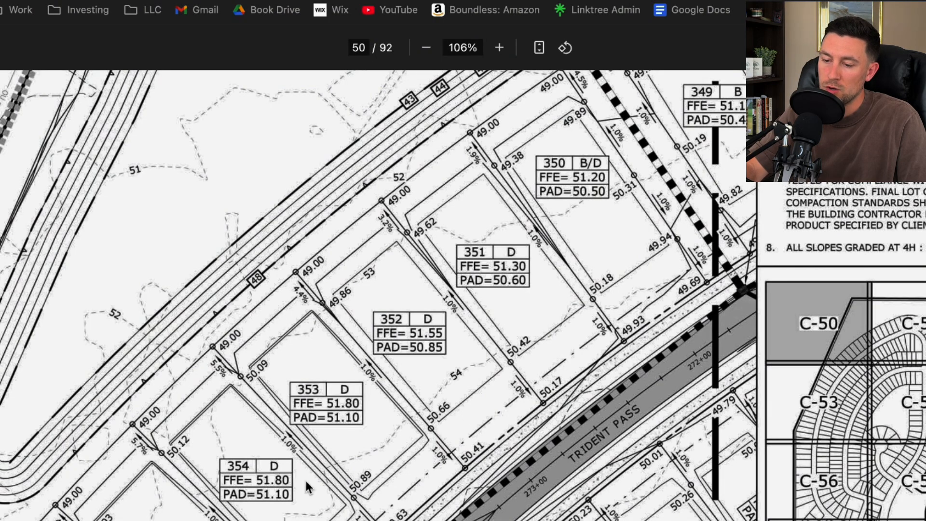
mouse_move(337, 327)
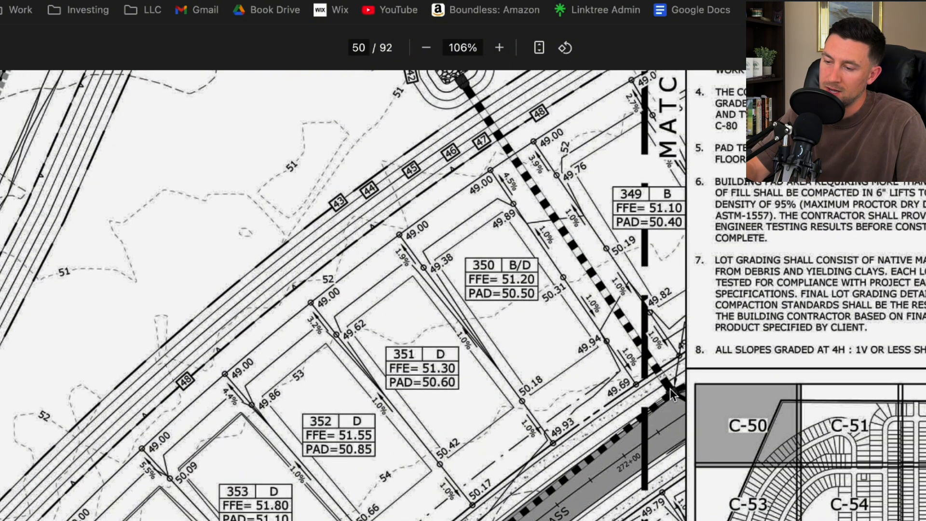
Scroll page 50 at 142% to structure ST-352 and the DRA S0455A label.
scroll(down, 3)
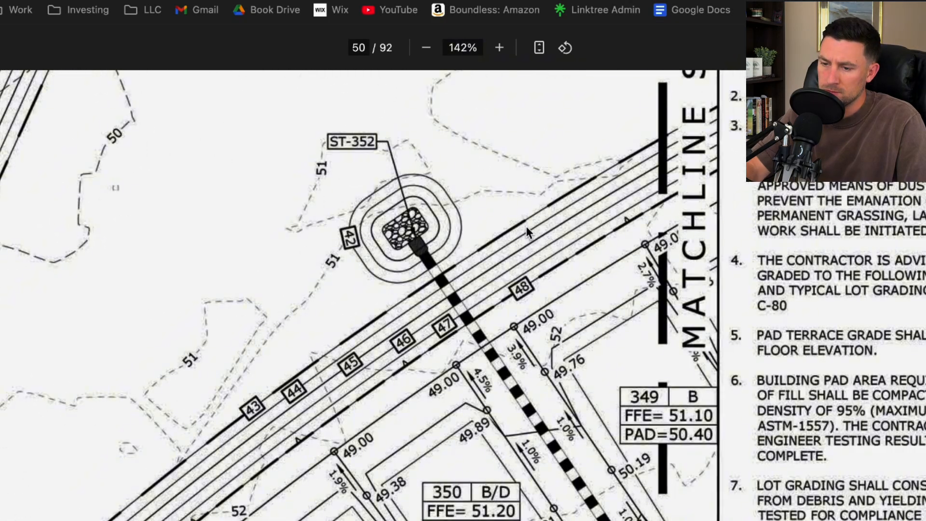
mouse_move(345, 150)
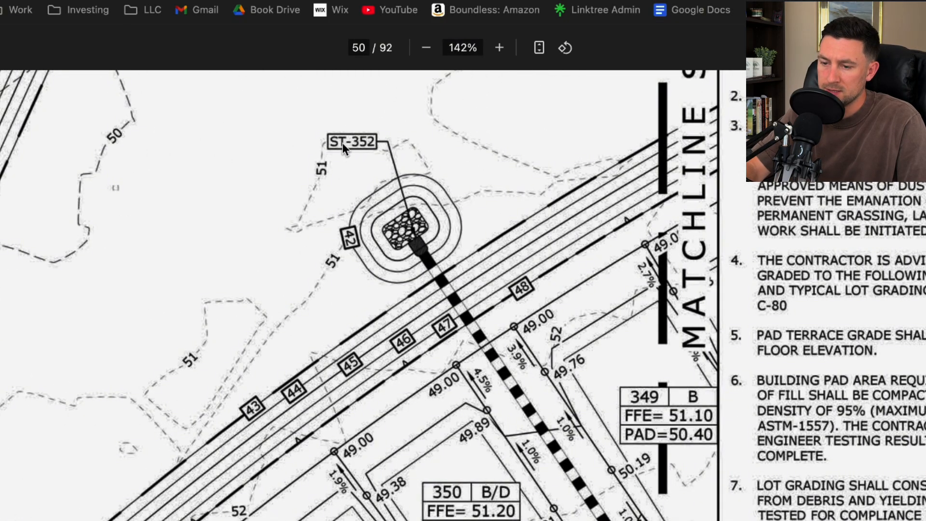
mouse_move(363, 238)
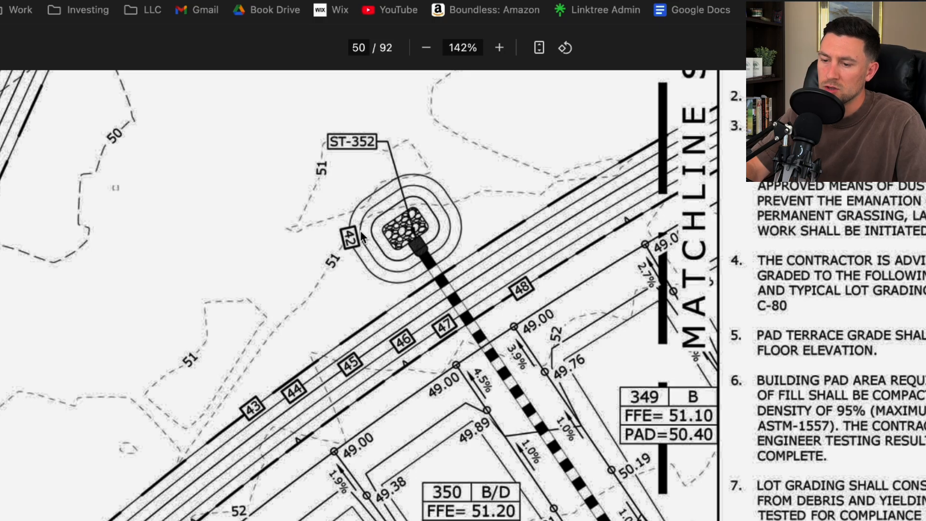
mouse_move(411, 236)
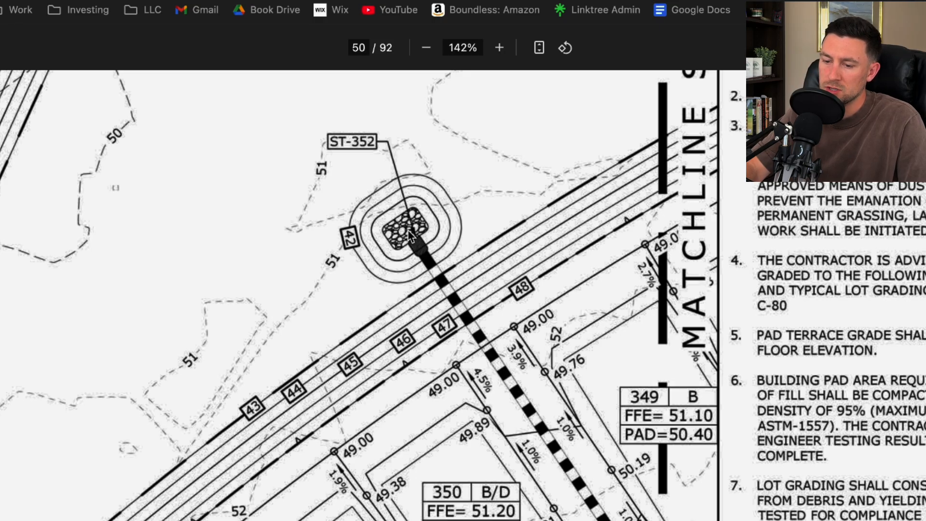
scroll(down, 3)
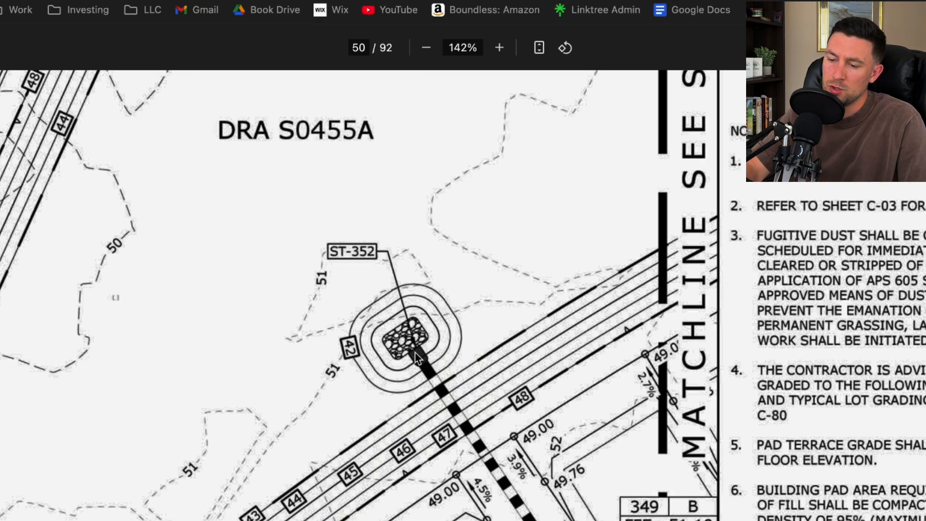
mouse_move(417, 345)
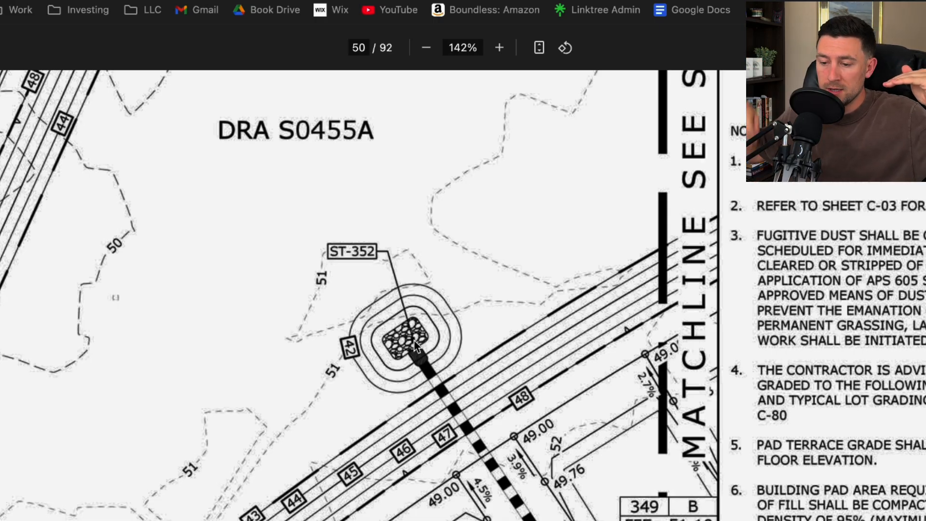
mouse_move(409, 366)
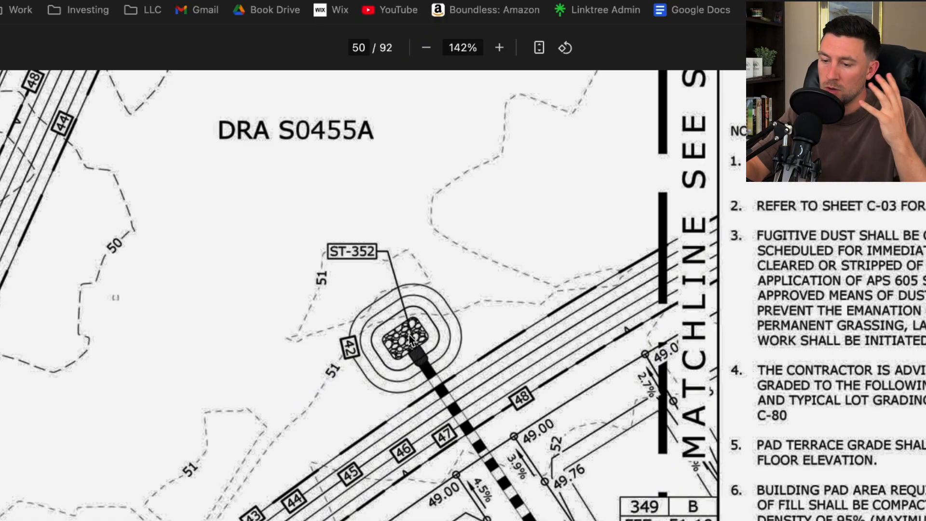
mouse_move(411, 340)
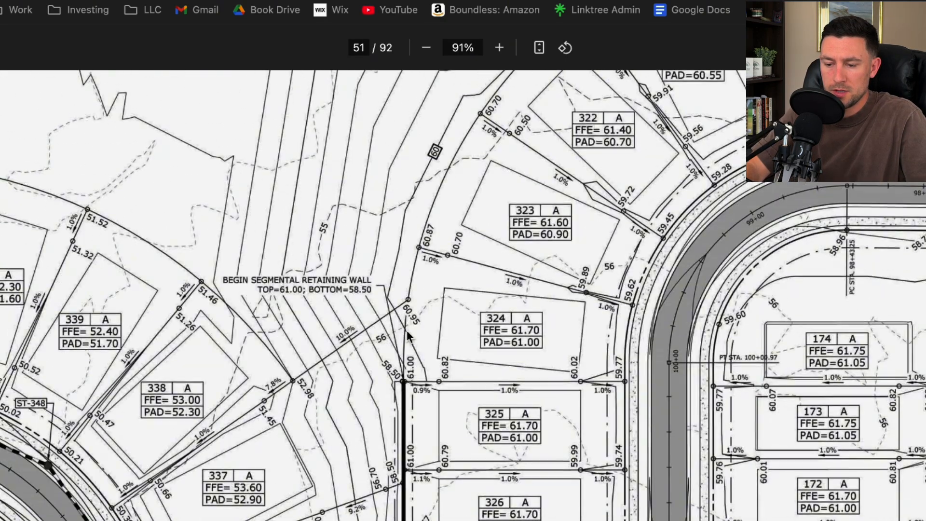
Zoom in on page 51 around lots 332–348 along Trident Pass.
click(425, 49)
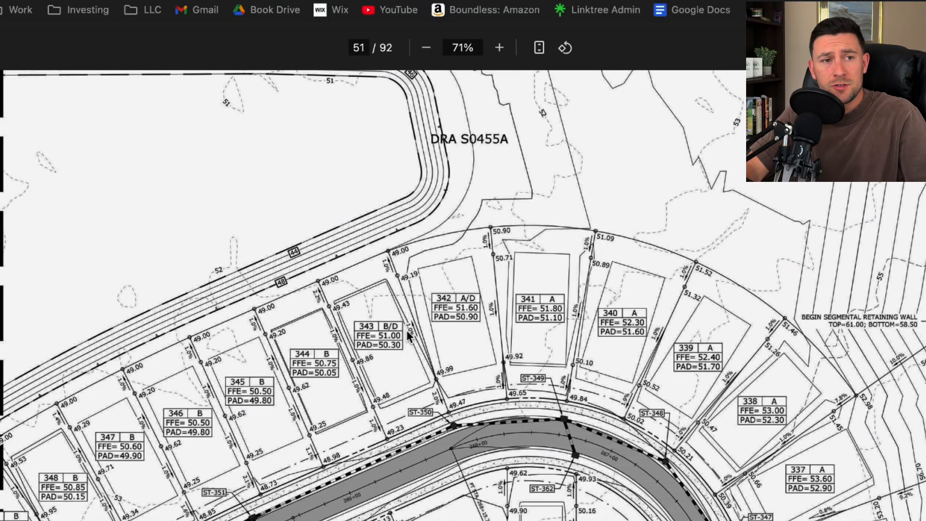
scroll(down, 3)
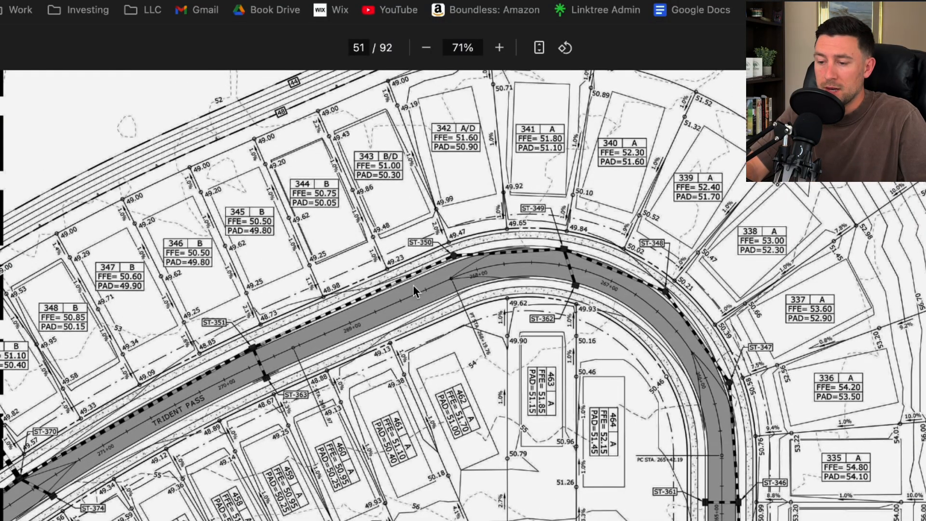
click(499, 47)
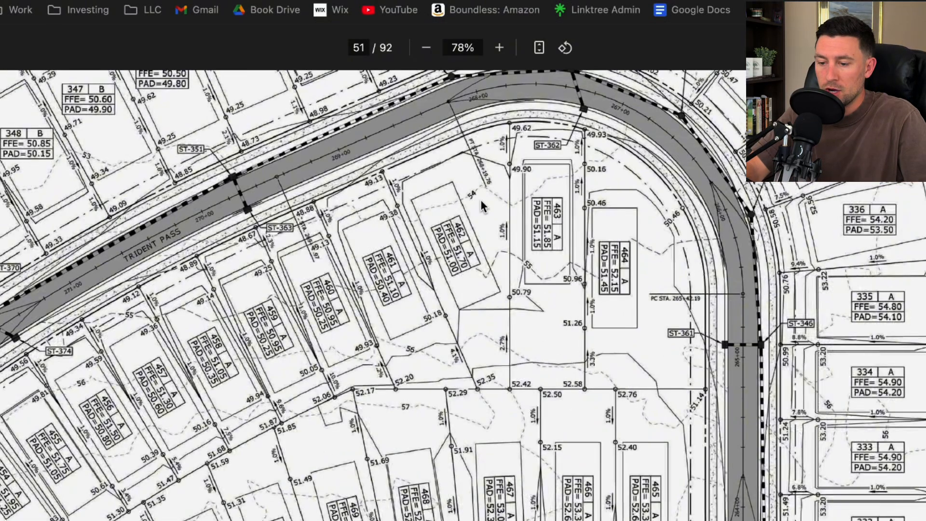
click(499, 47)
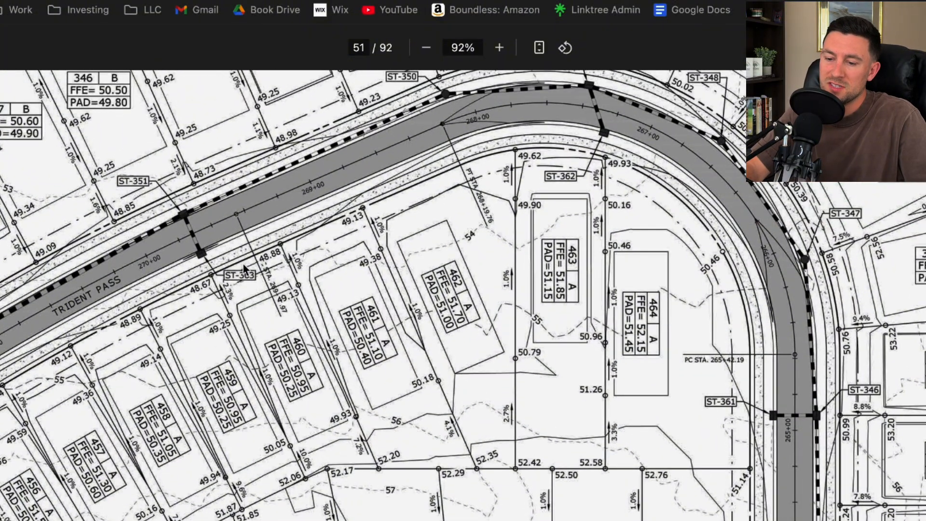
click(498, 47)
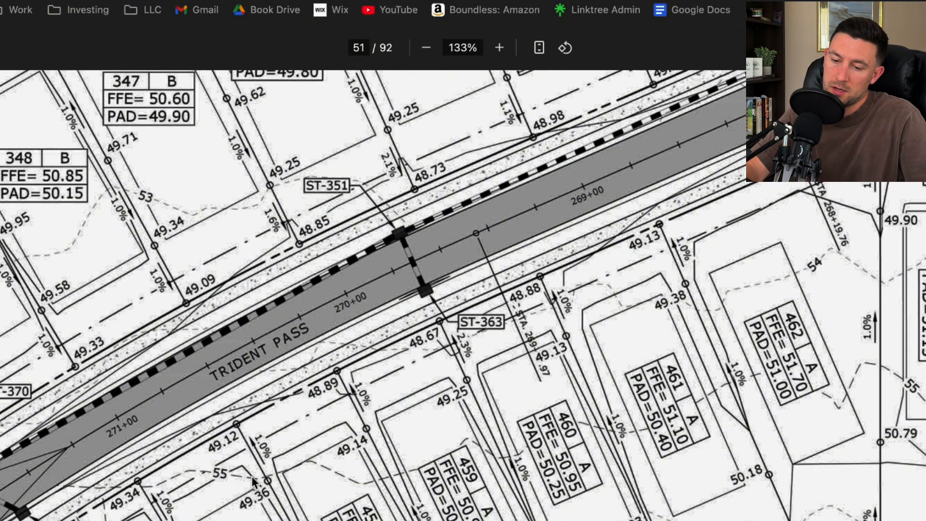
Zoom back out on lots 333–335 near ST-361 and ST-346 and show the page thumbnails.
click(425, 47)
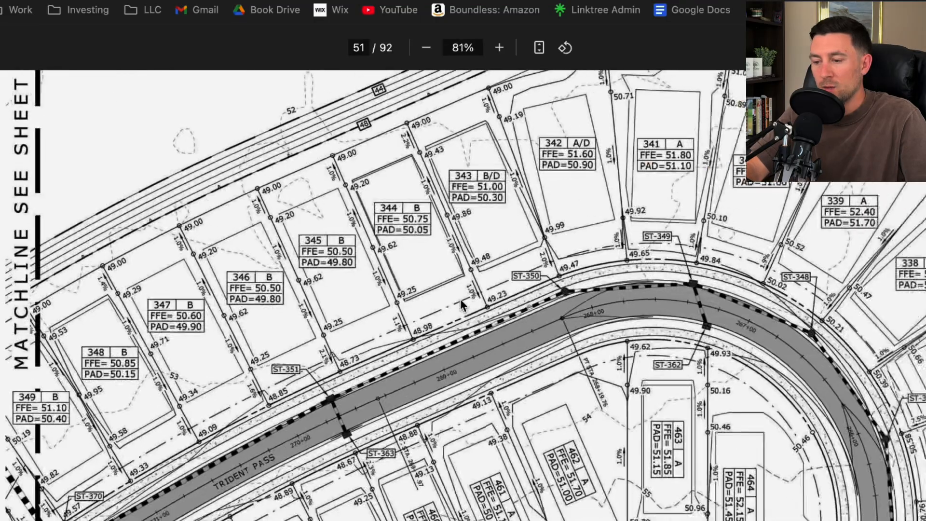
click(425, 47)
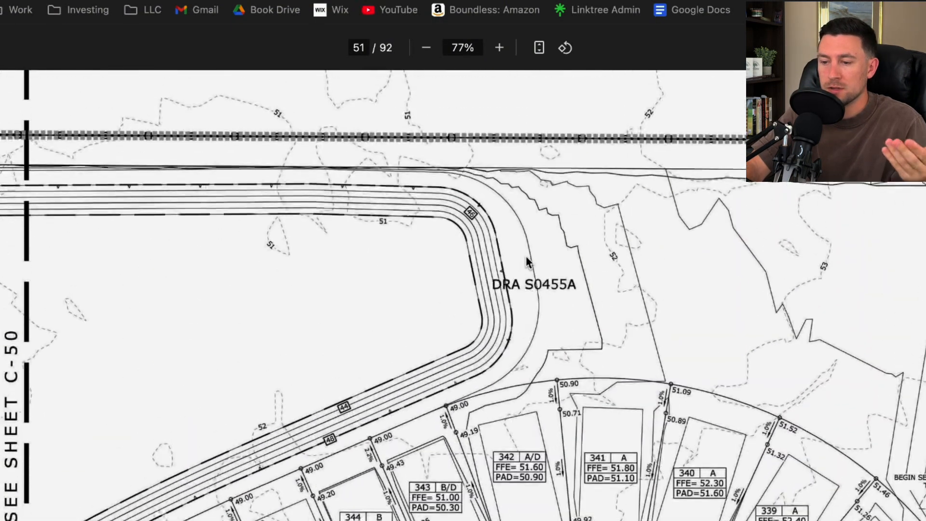
scroll(down, 3)
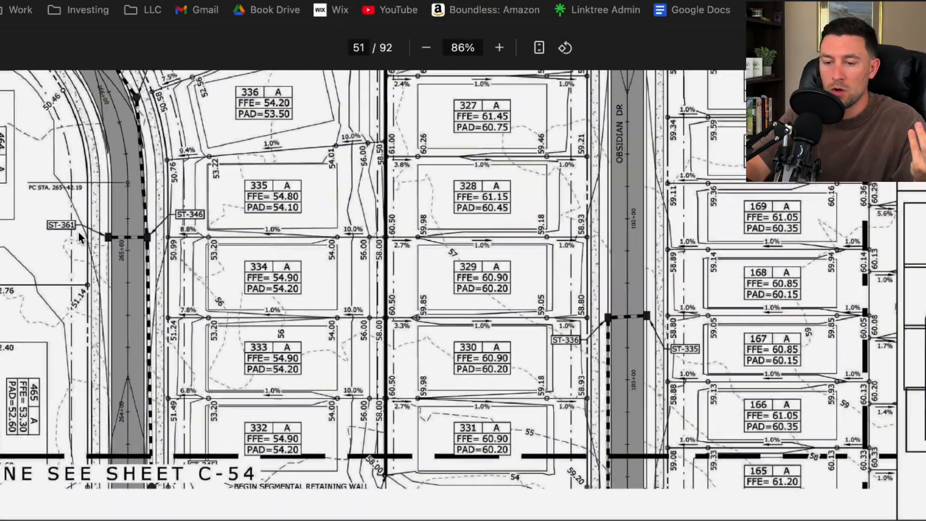
click(498, 48)
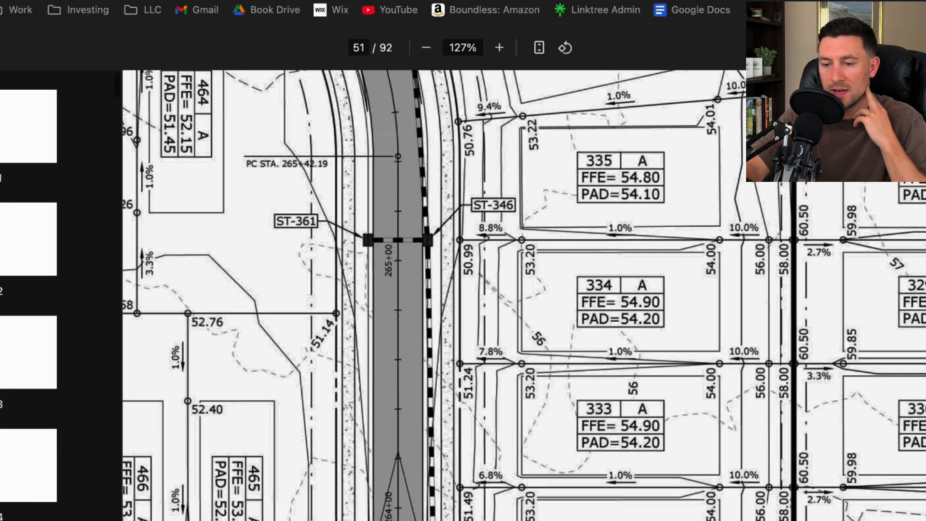
Return to the cover page and bring the sheet index C-20 to C-90 into view.
click(31, 126)
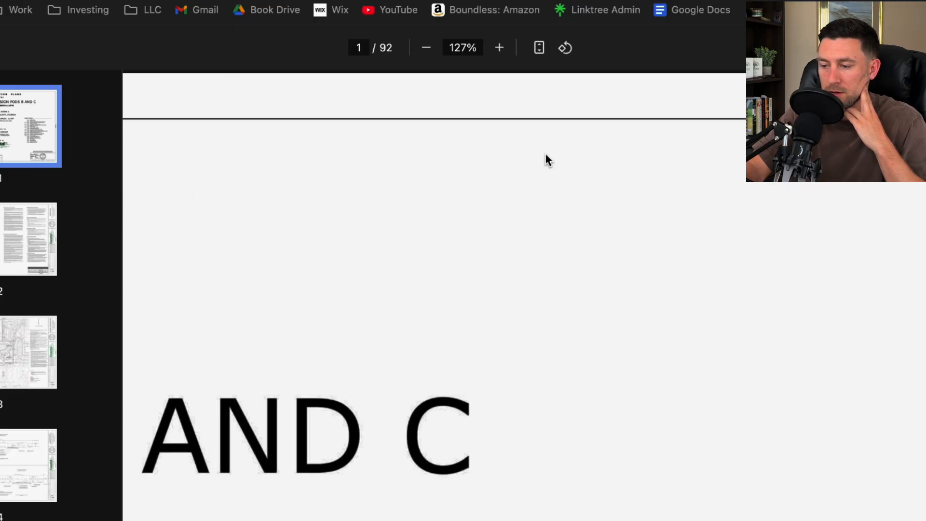
scroll(down, 3)
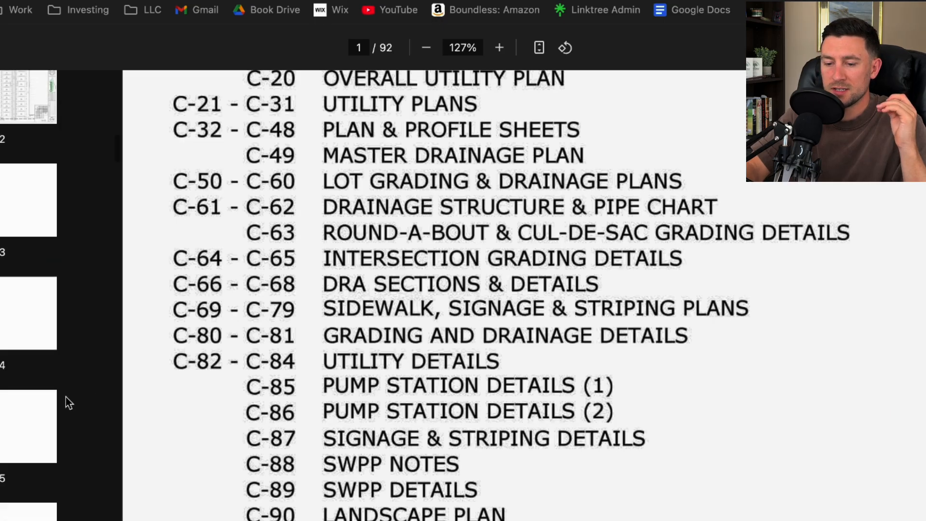
Jump via thumbnail to page 61, the drainage structure and pipe data table (ST-300 to ST-315).
click(30, 414)
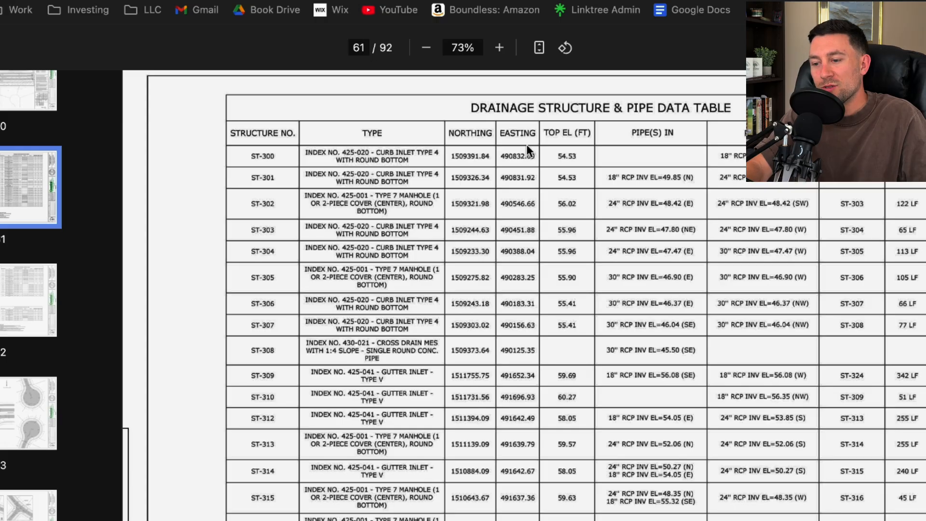
mouse_move(576, 154)
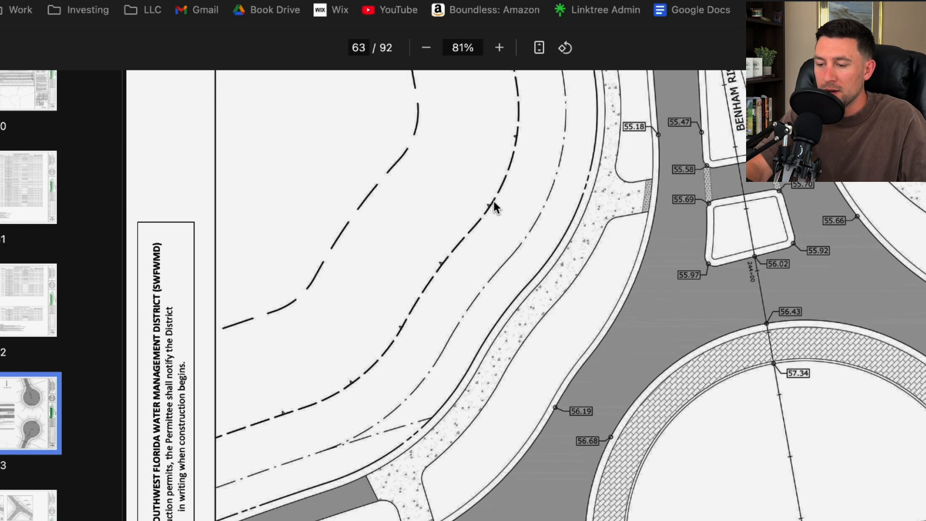
Adjust zoom to read the page 64 intersection grading details for Hornbeam Pl and Trident Pass.
click(425, 47)
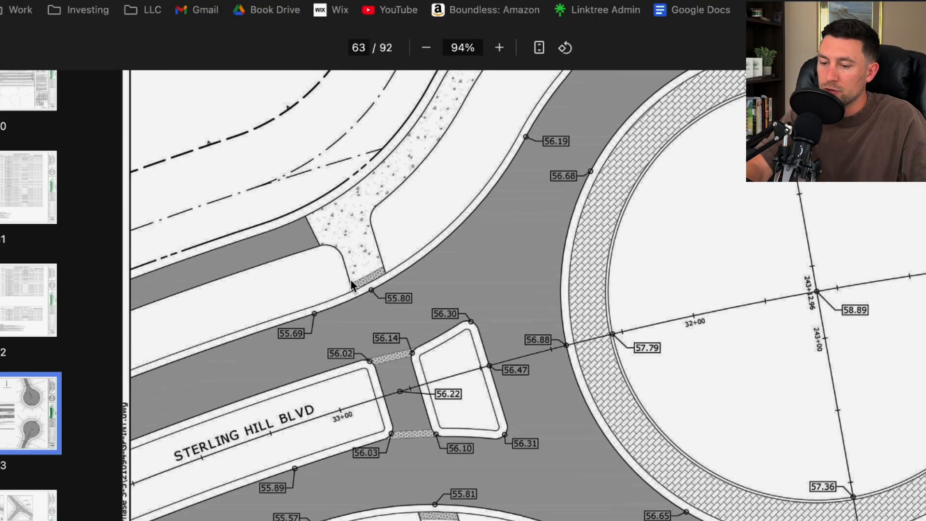
mouse_move(659, 423)
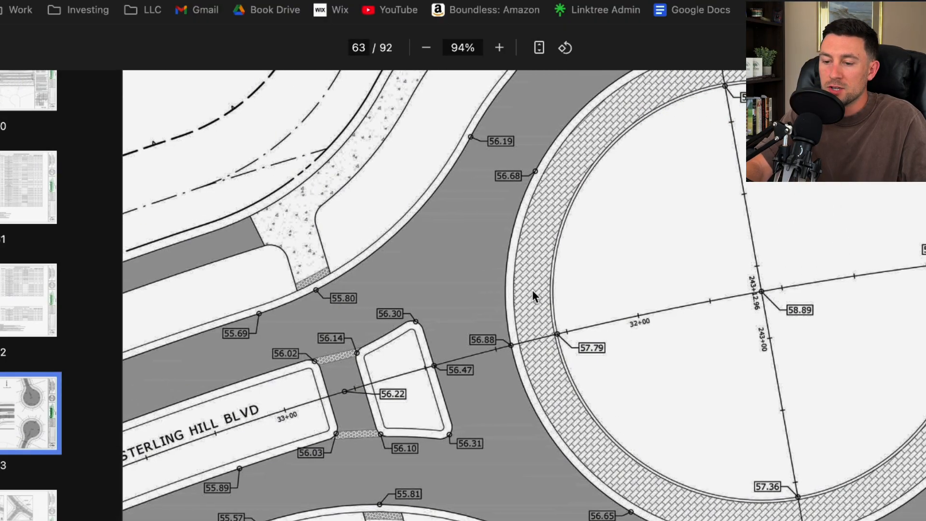
click(425, 49)
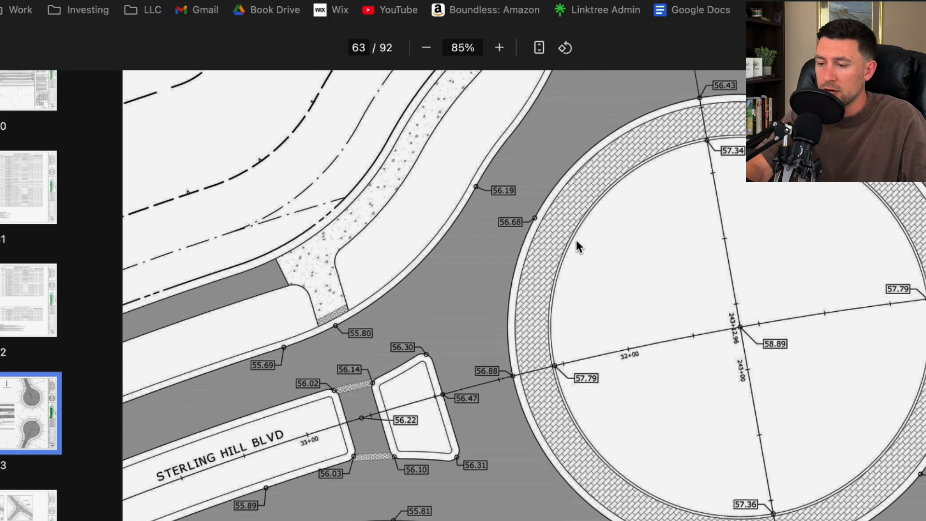
mouse_move(554, 517)
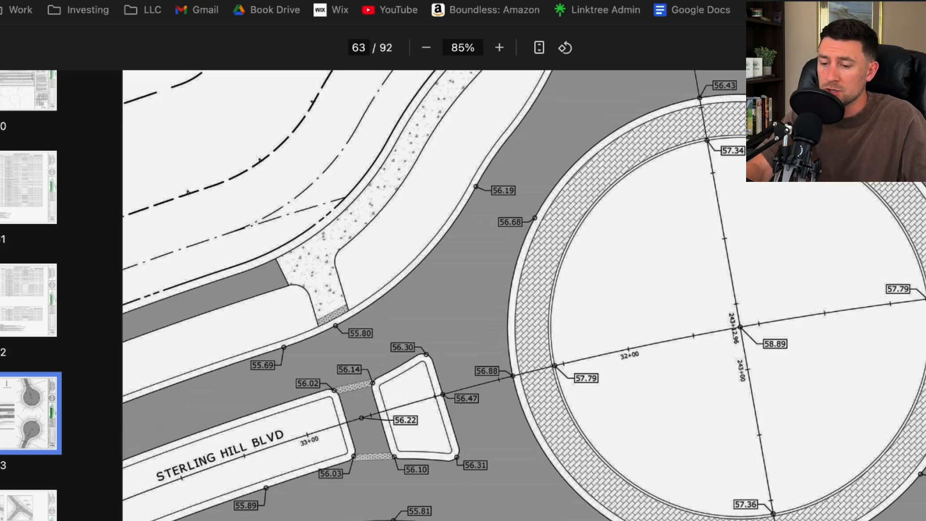
mouse_move(498, 203)
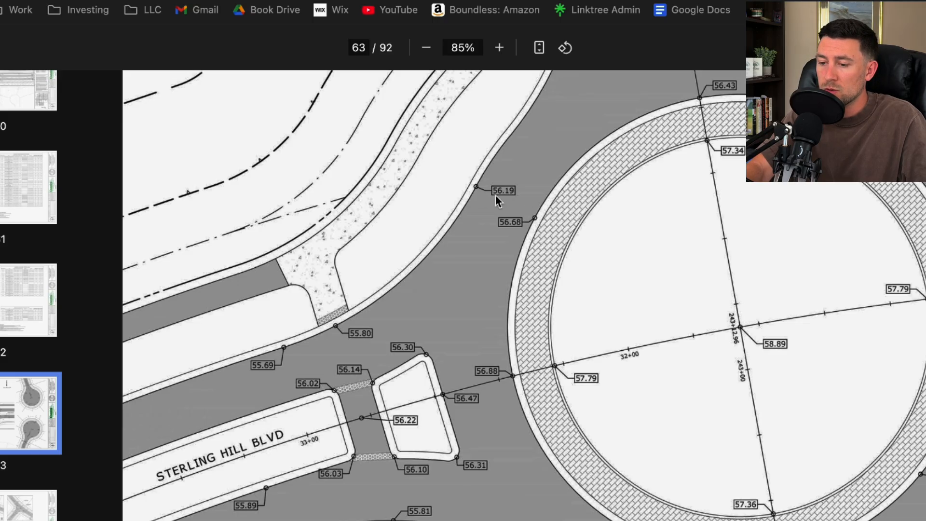
click(498, 47)
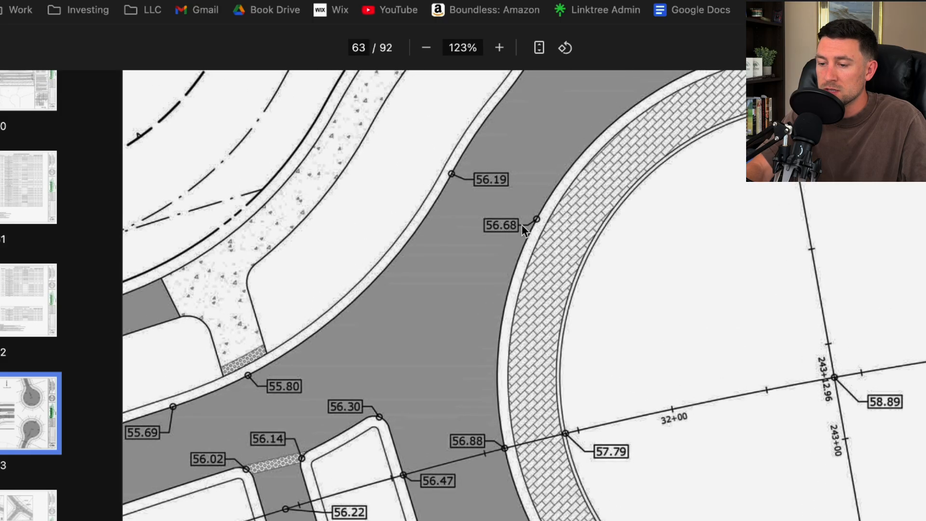
mouse_move(459, 184)
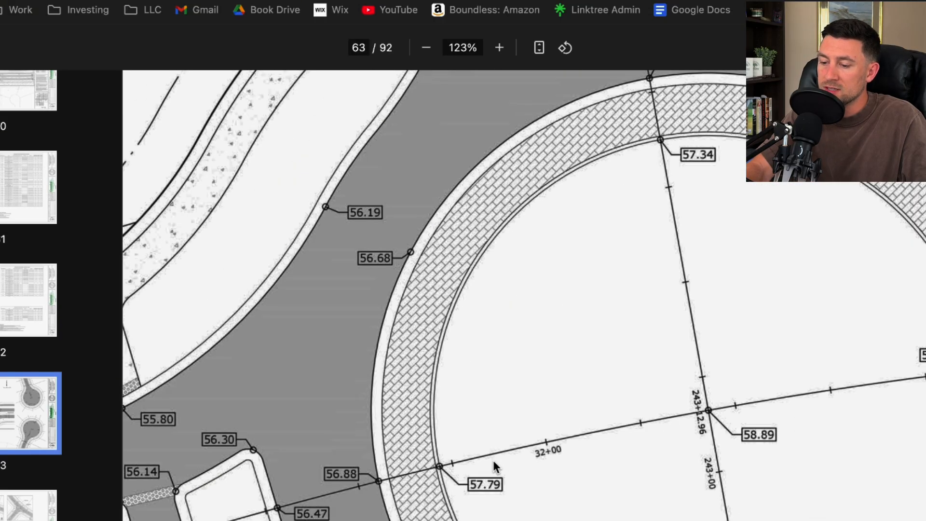
mouse_move(616, 440)
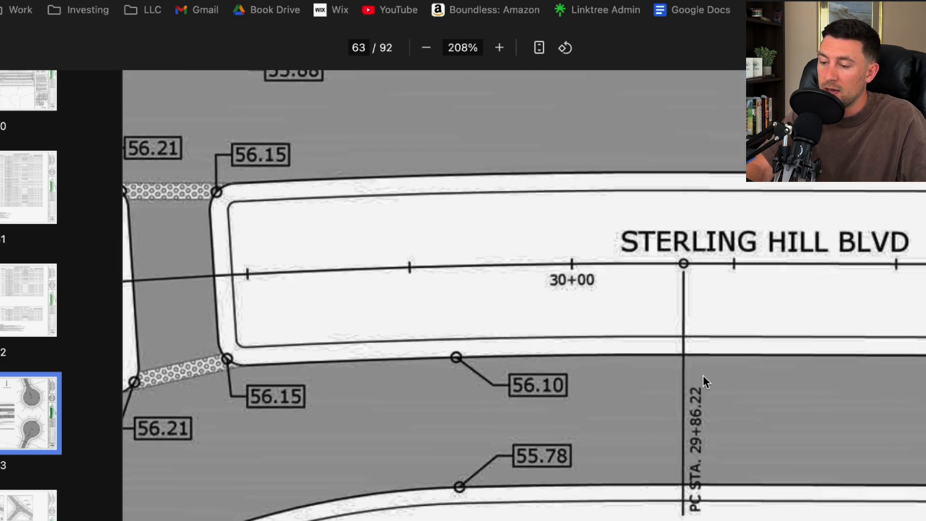
mouse_move(714, 504)
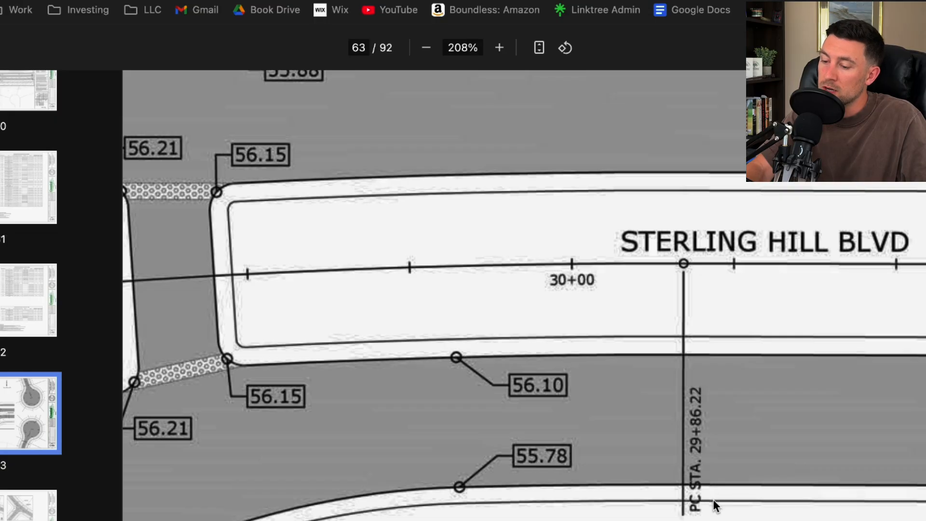
mouse_move(725, 462)
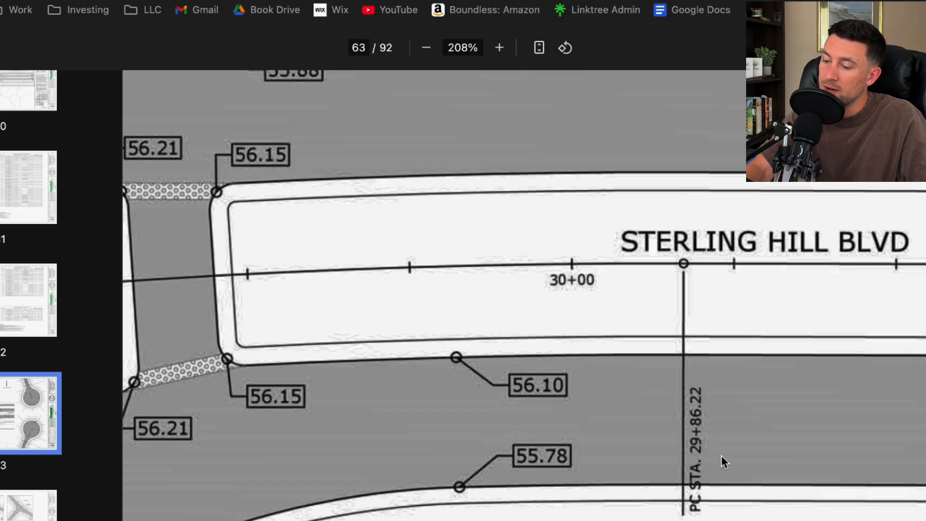
mouse_move(690, 282)
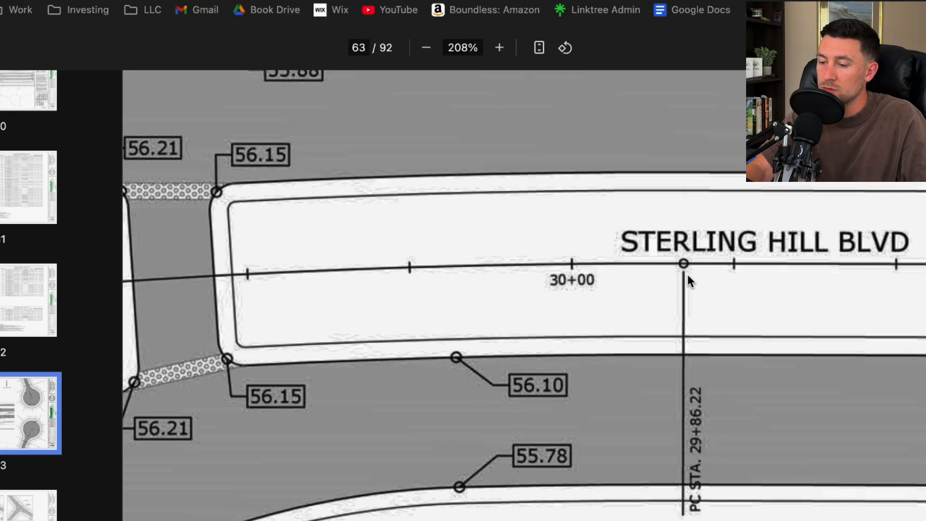
click(426, 47)
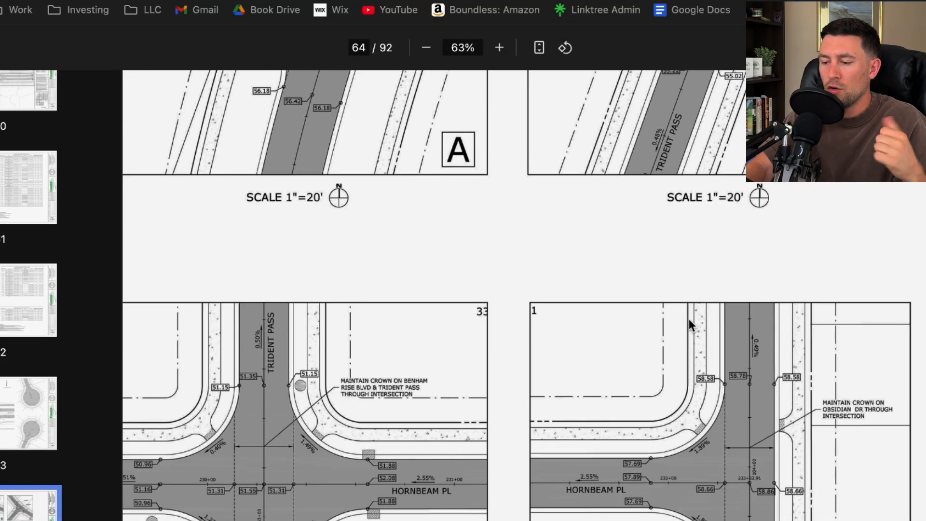
Move down page 64 to intersection details D and E for Benham Rise Blvd and Obsidian Dr.
scroll(down, 3)
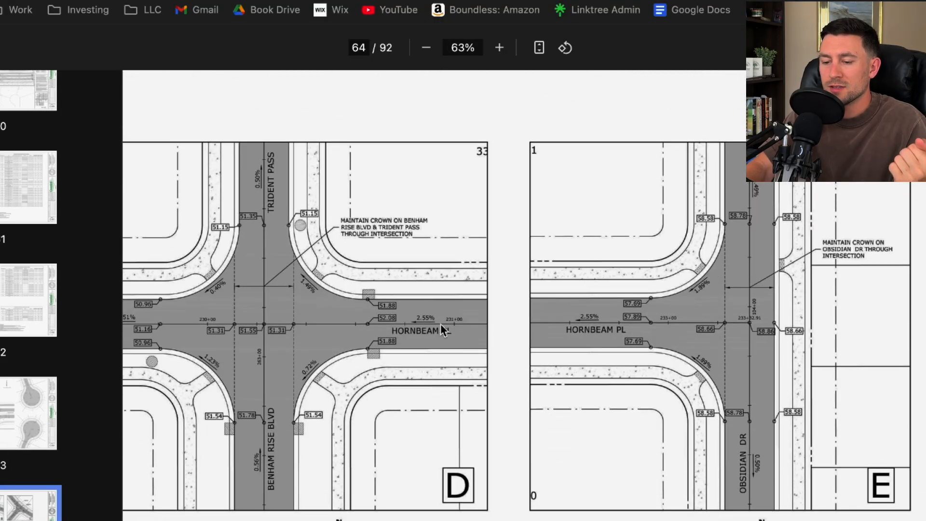
mouse_move(422, 320)
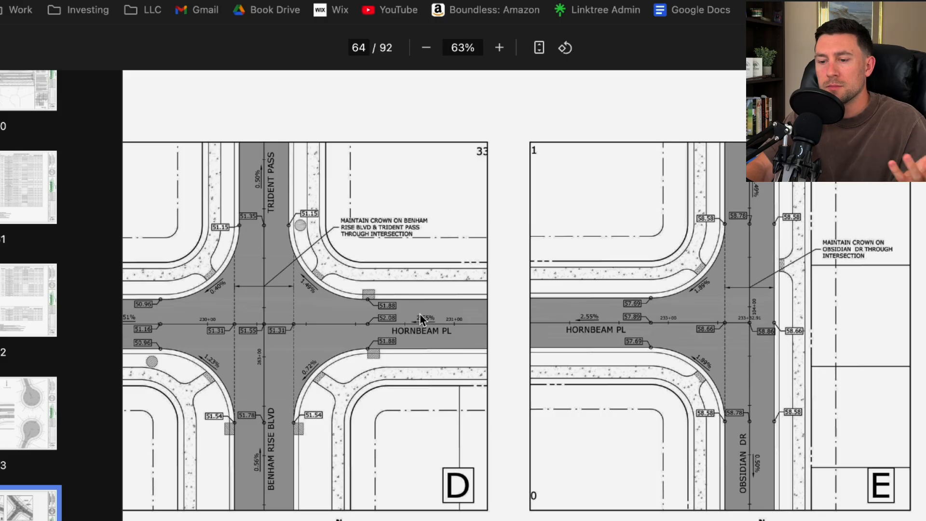
mouse_move(339, 261)
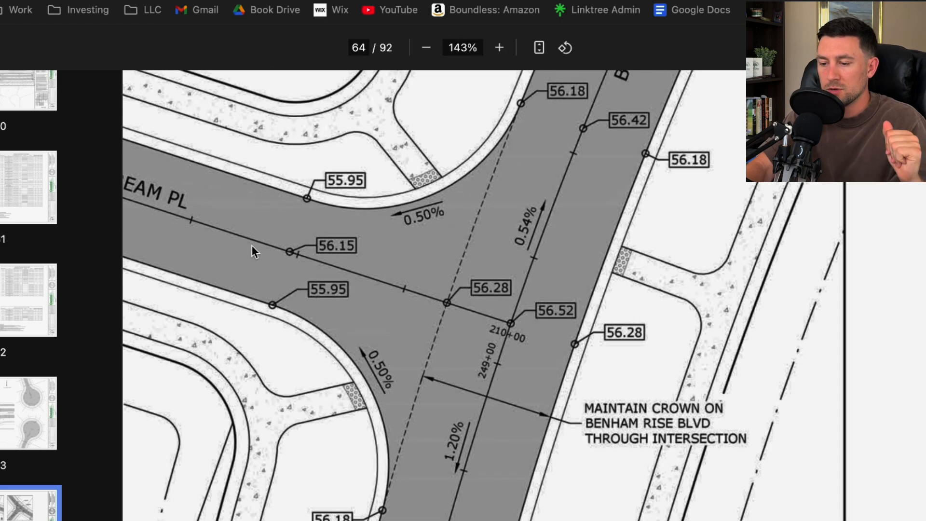
mouse_move(360, 220)
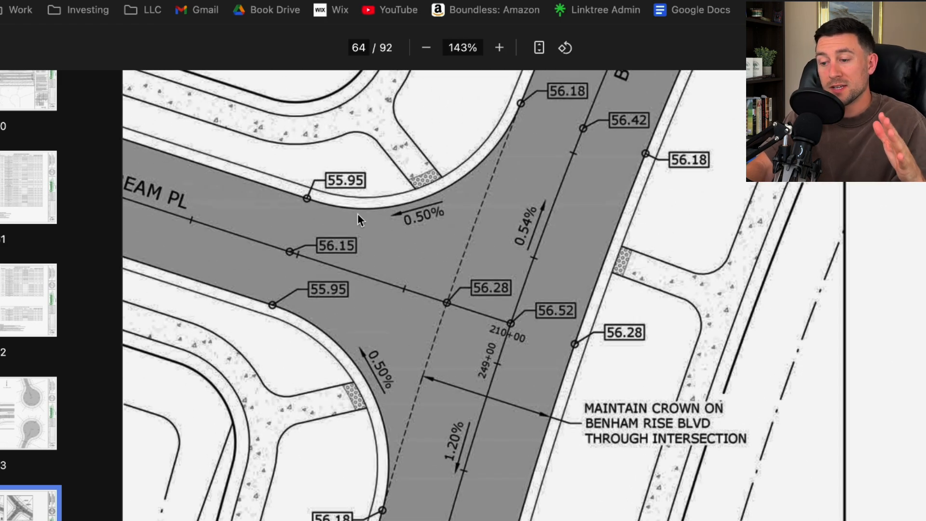
mouse_move(510, 323)
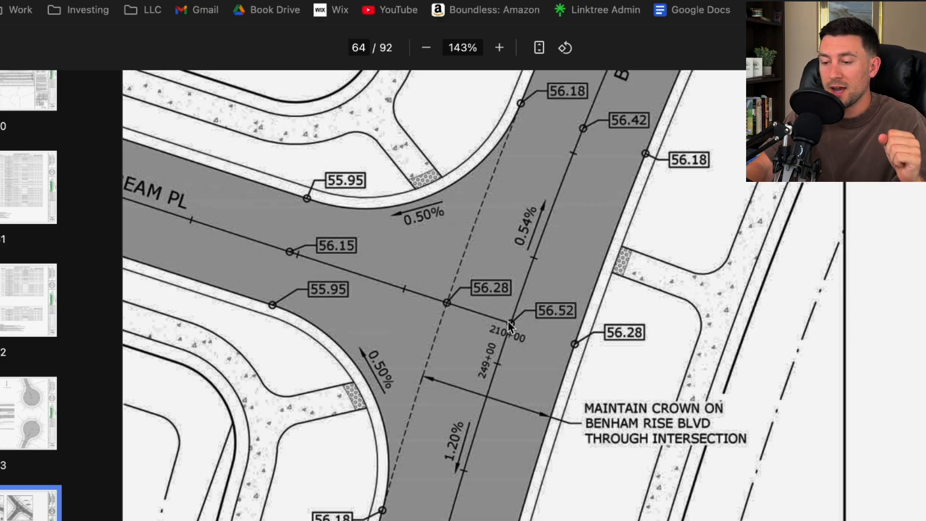
mouse_move(479, 319)
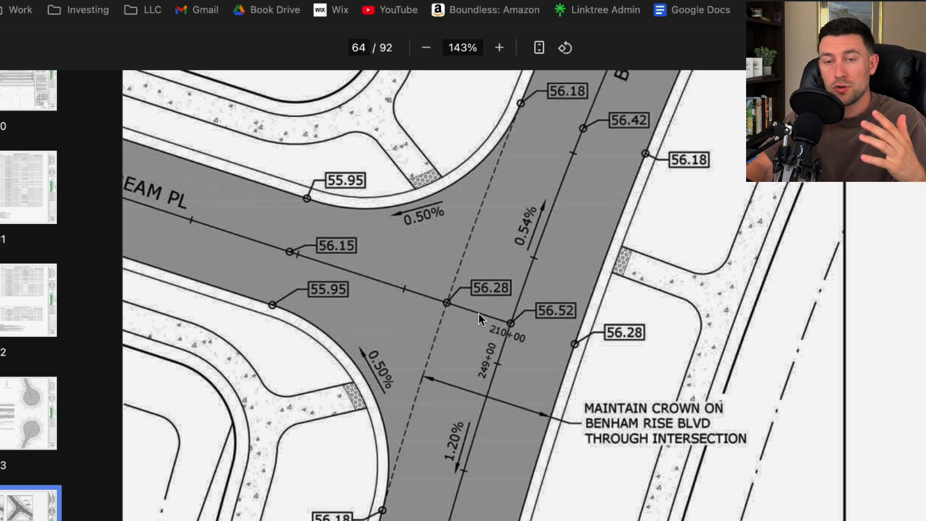
mouse_move(493, 439)
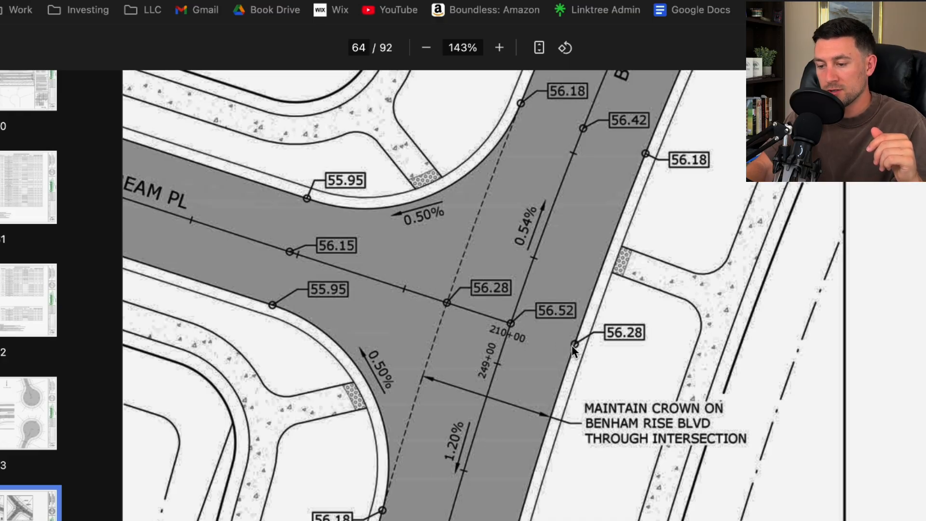
mouse_move(448, 305)
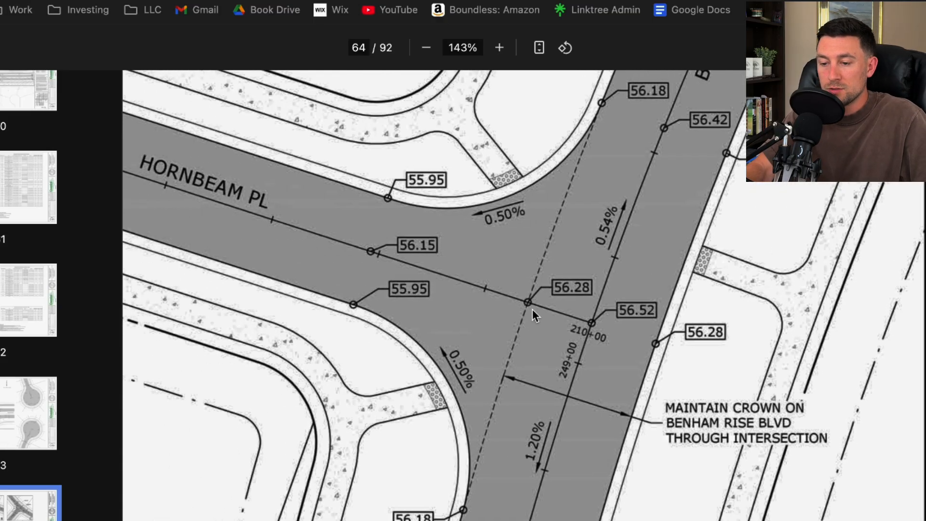
mouse_move(440, 278)
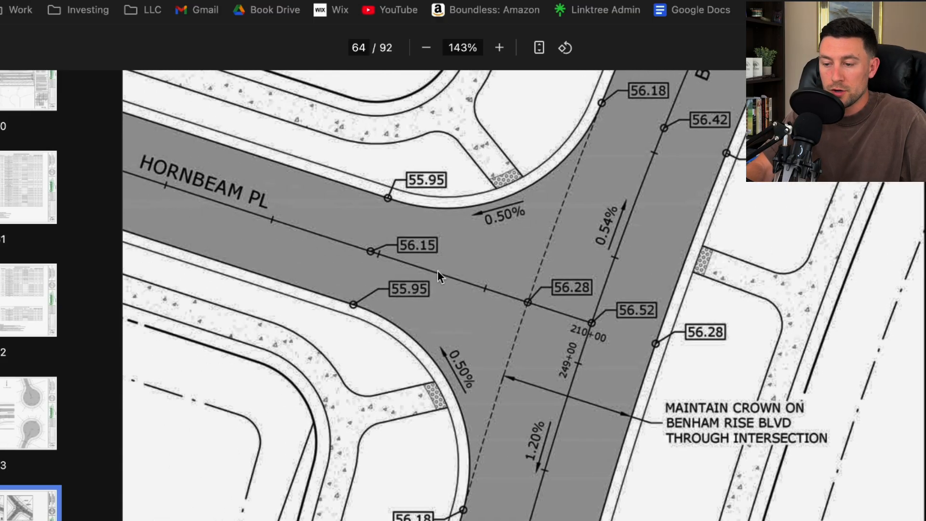
mouse_move(564, 249)
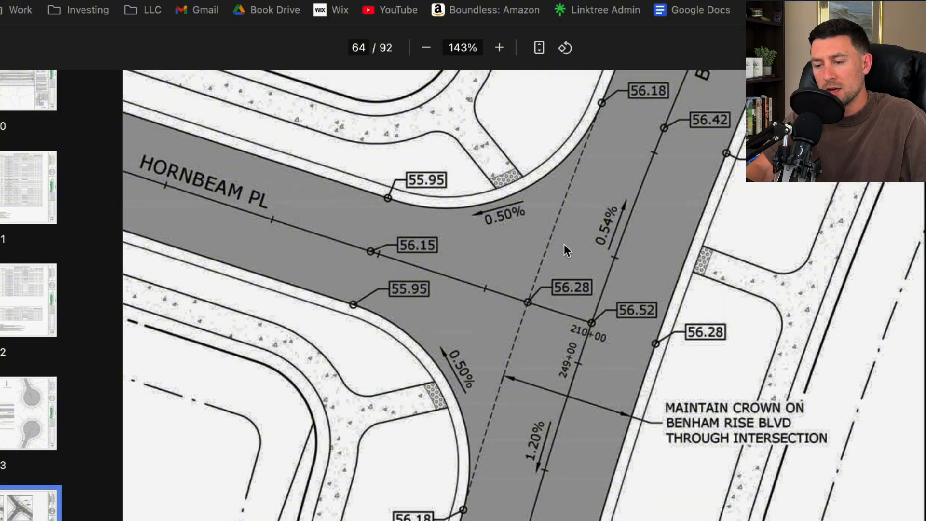
mouse_move(614, 353)
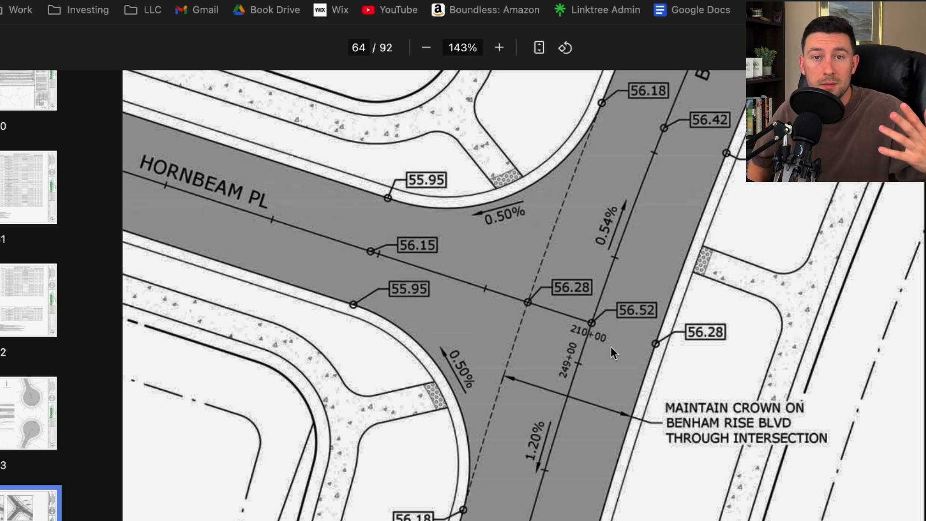
Jump to page 9's preliminary plat and zoom to 114% on lots 311–316 along Obsidian Dr.
click(28, 348)
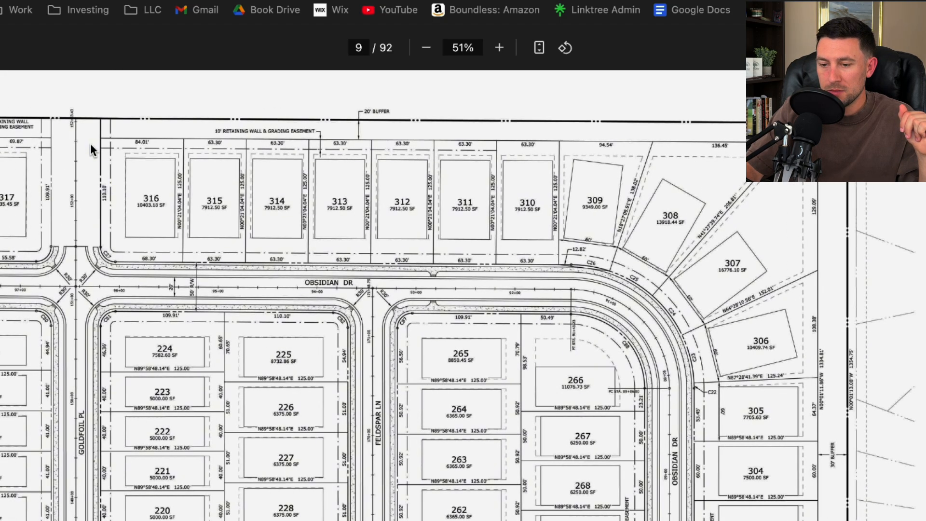
click(498, 48)
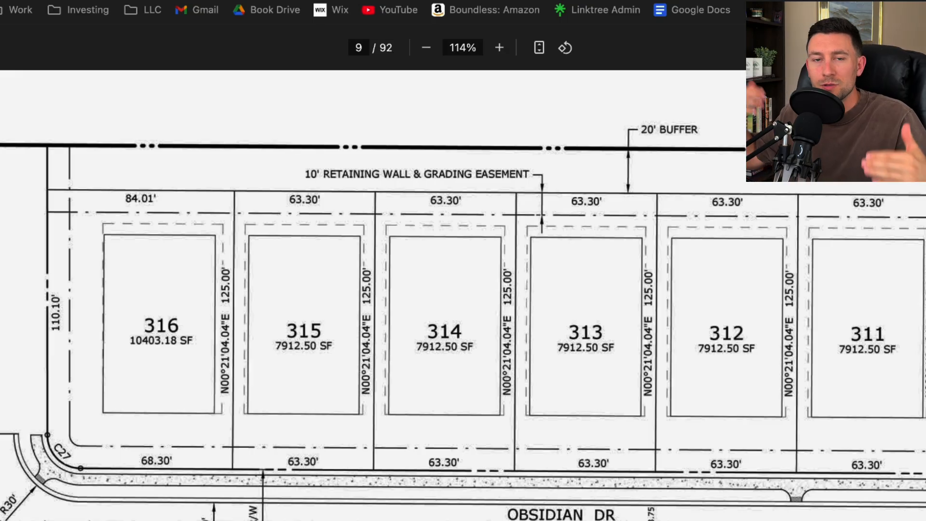
mouse_move(590, 10)
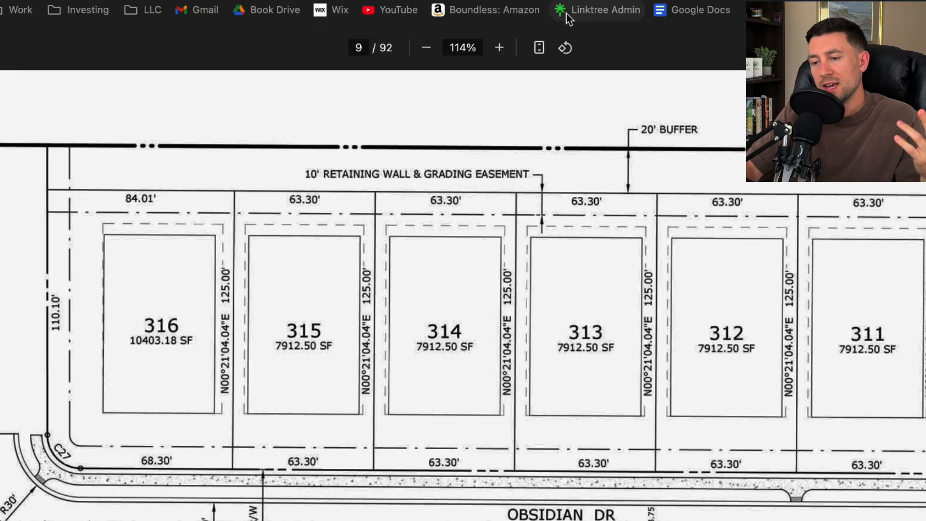
mouse_move(558, 178)
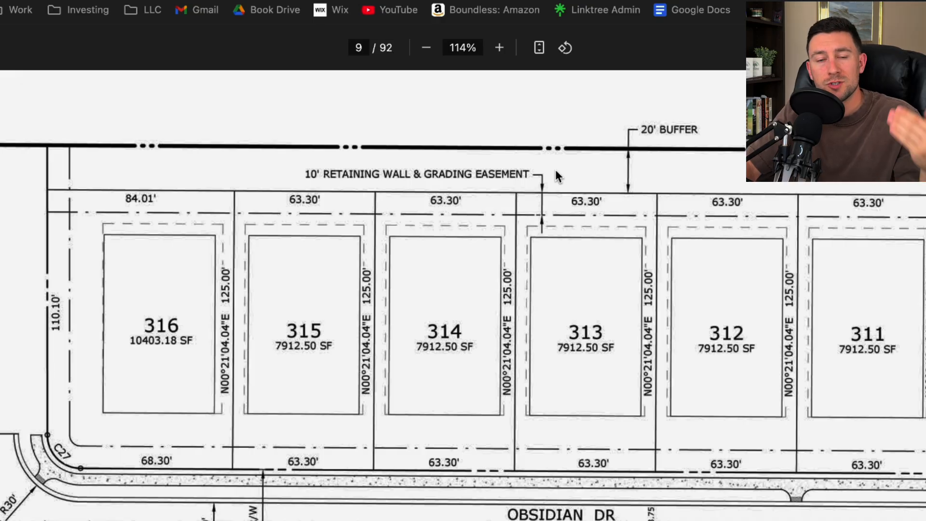
mouse_move(588, 254)
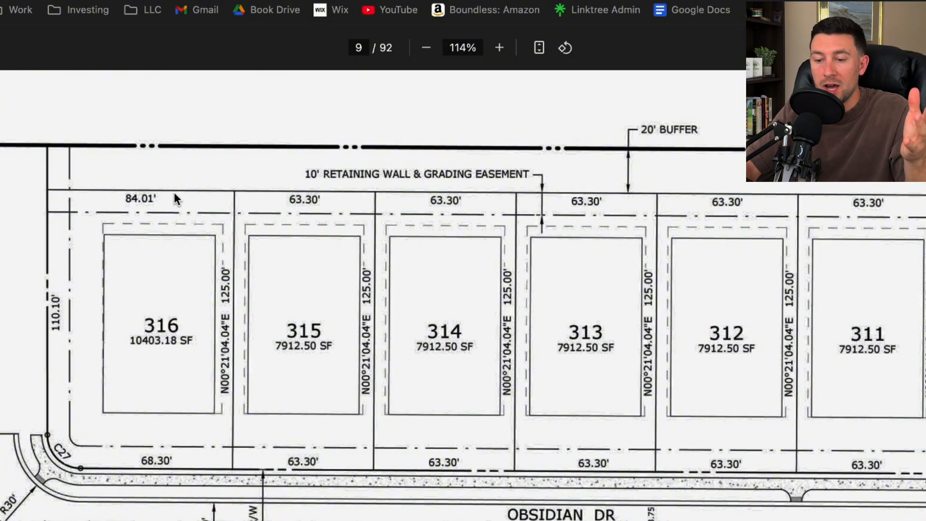
mouse_move(219, 343)
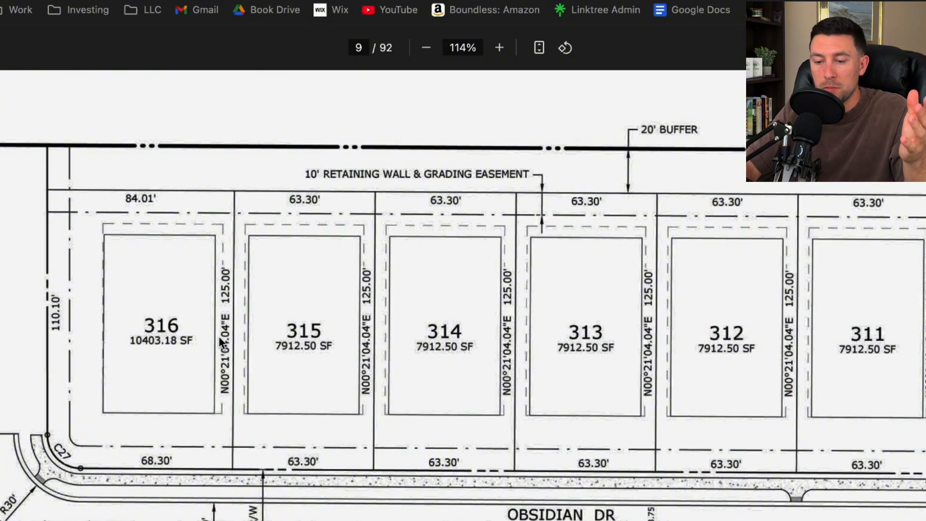
mouse_move(215, 435)
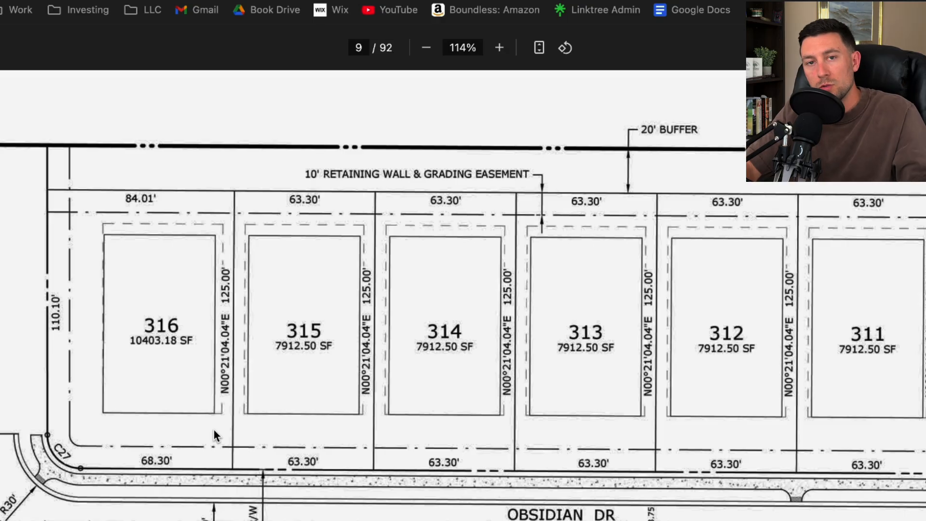
mouse_move(200, 229)
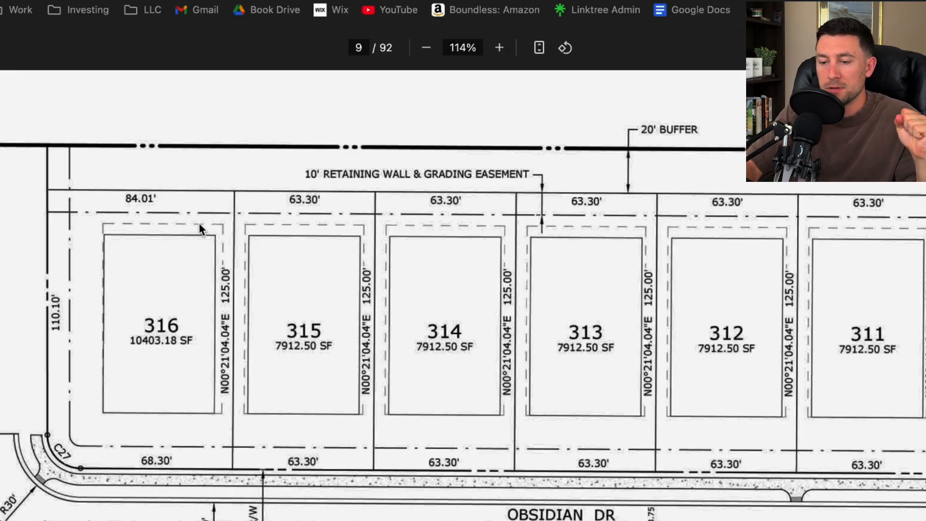
mouse_move(135, 200)
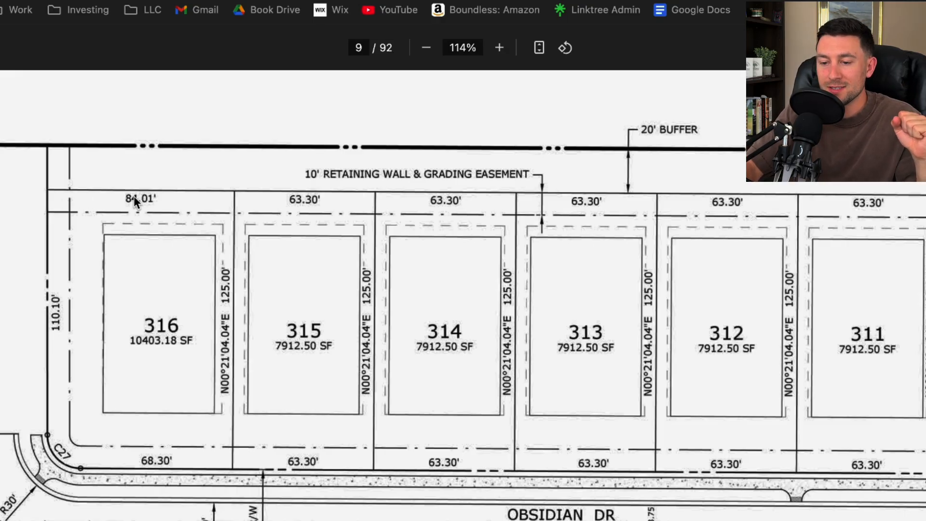
mouse_move(59, 208)
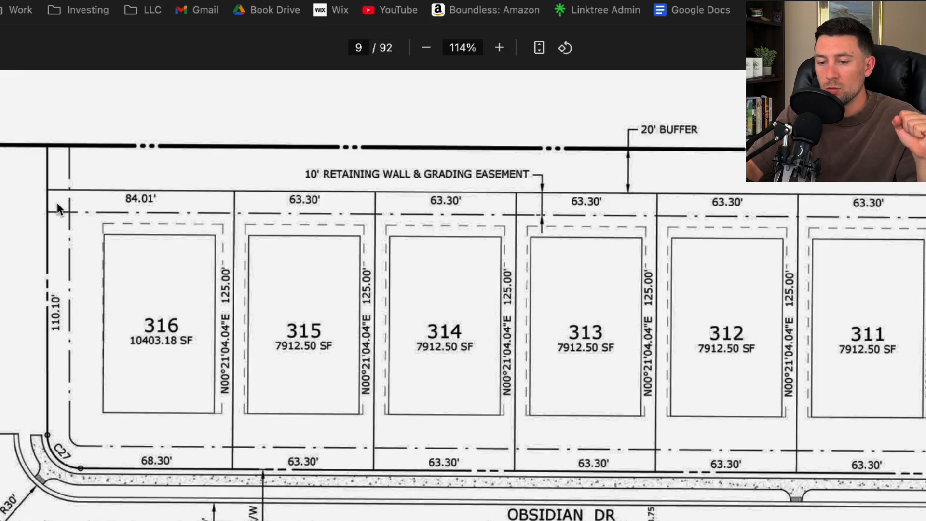
mouse_move(58, 463)
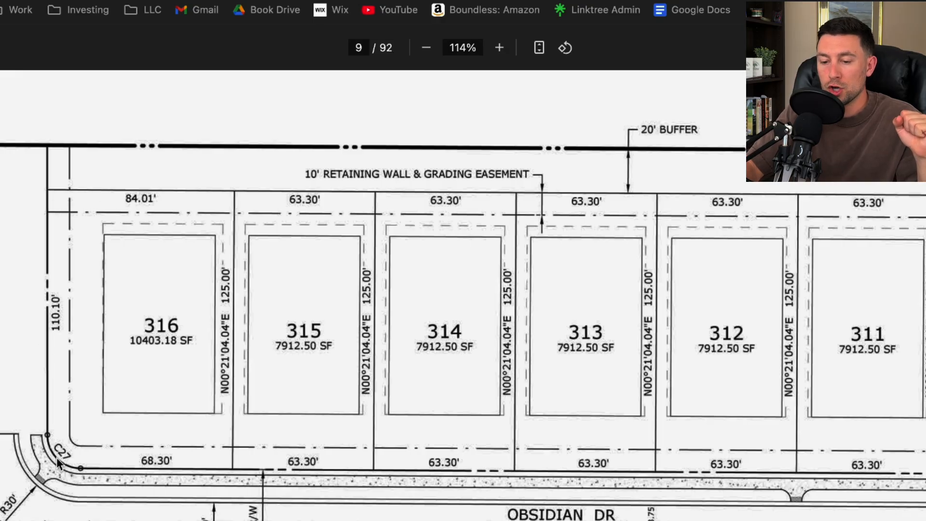
mouse_move(546, 198)
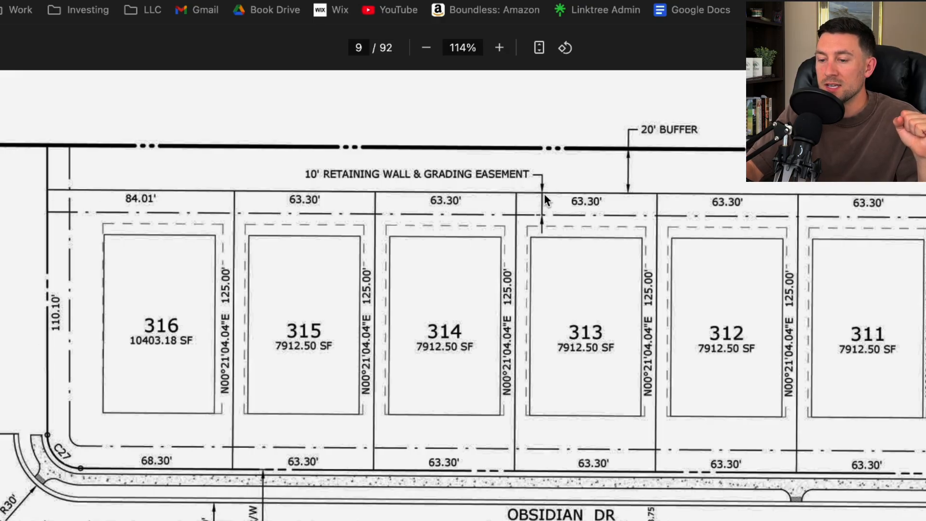
mouse_move(467, 189)
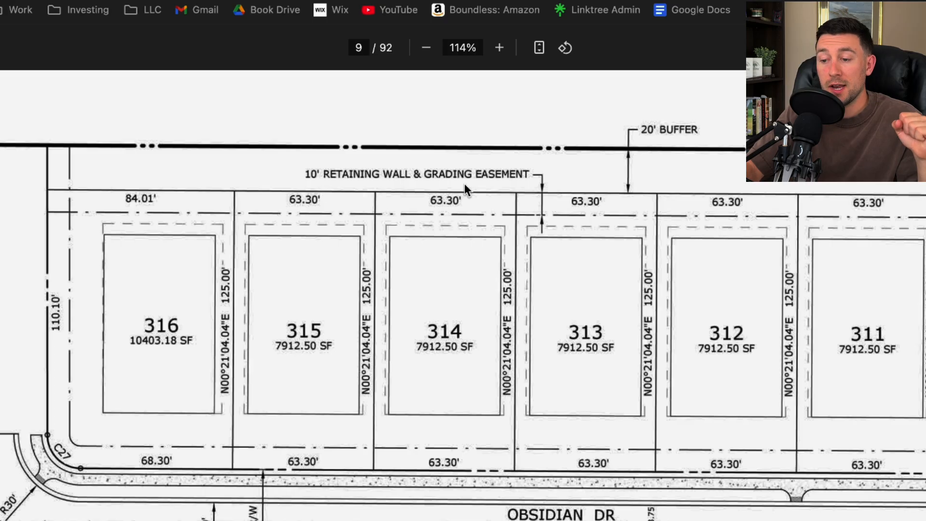
mouse_move(529, 209)
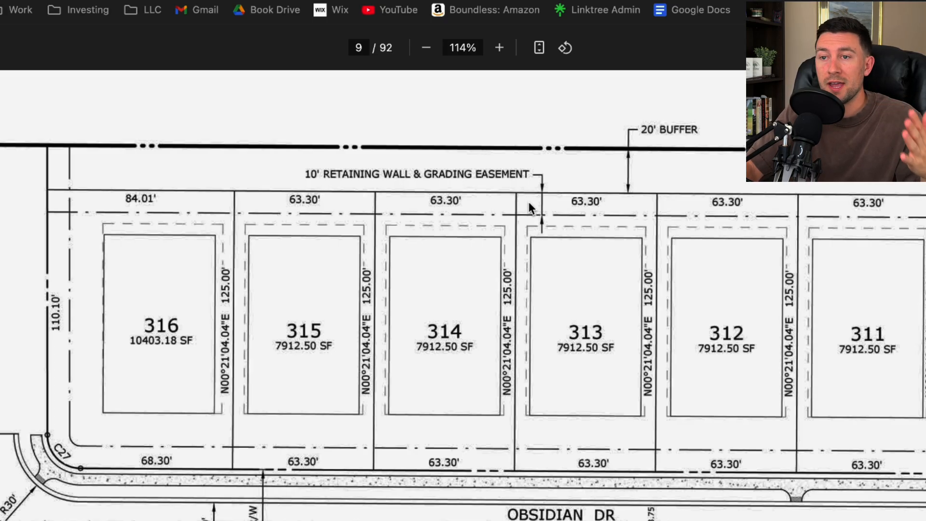
mouse_move(542, 204)
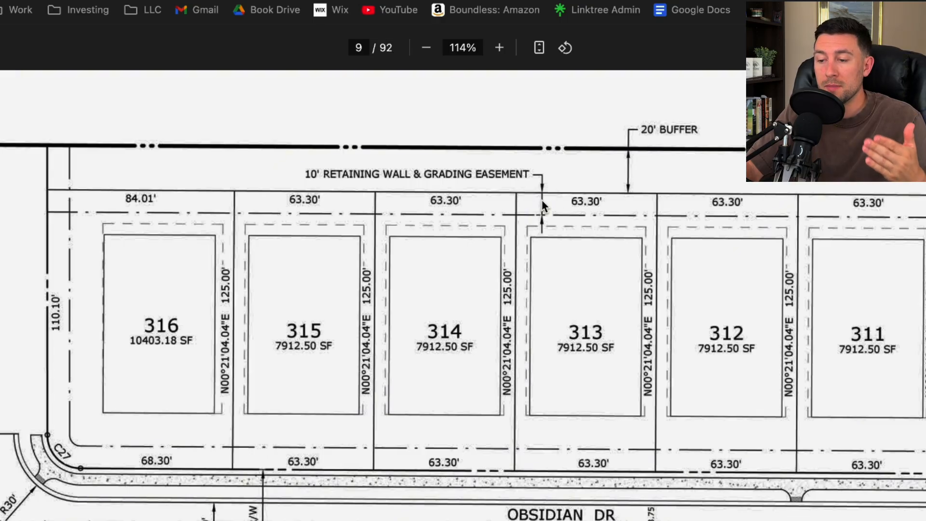
mouse_move(236, 203)
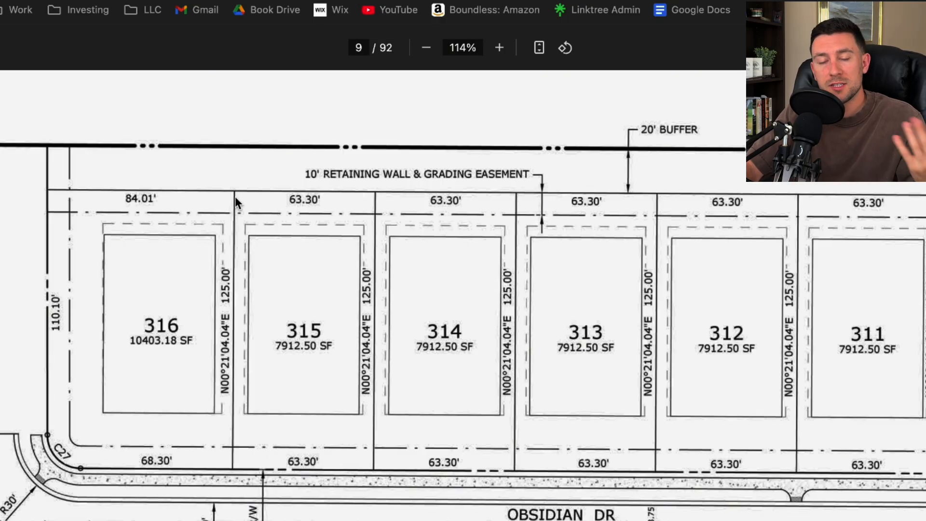